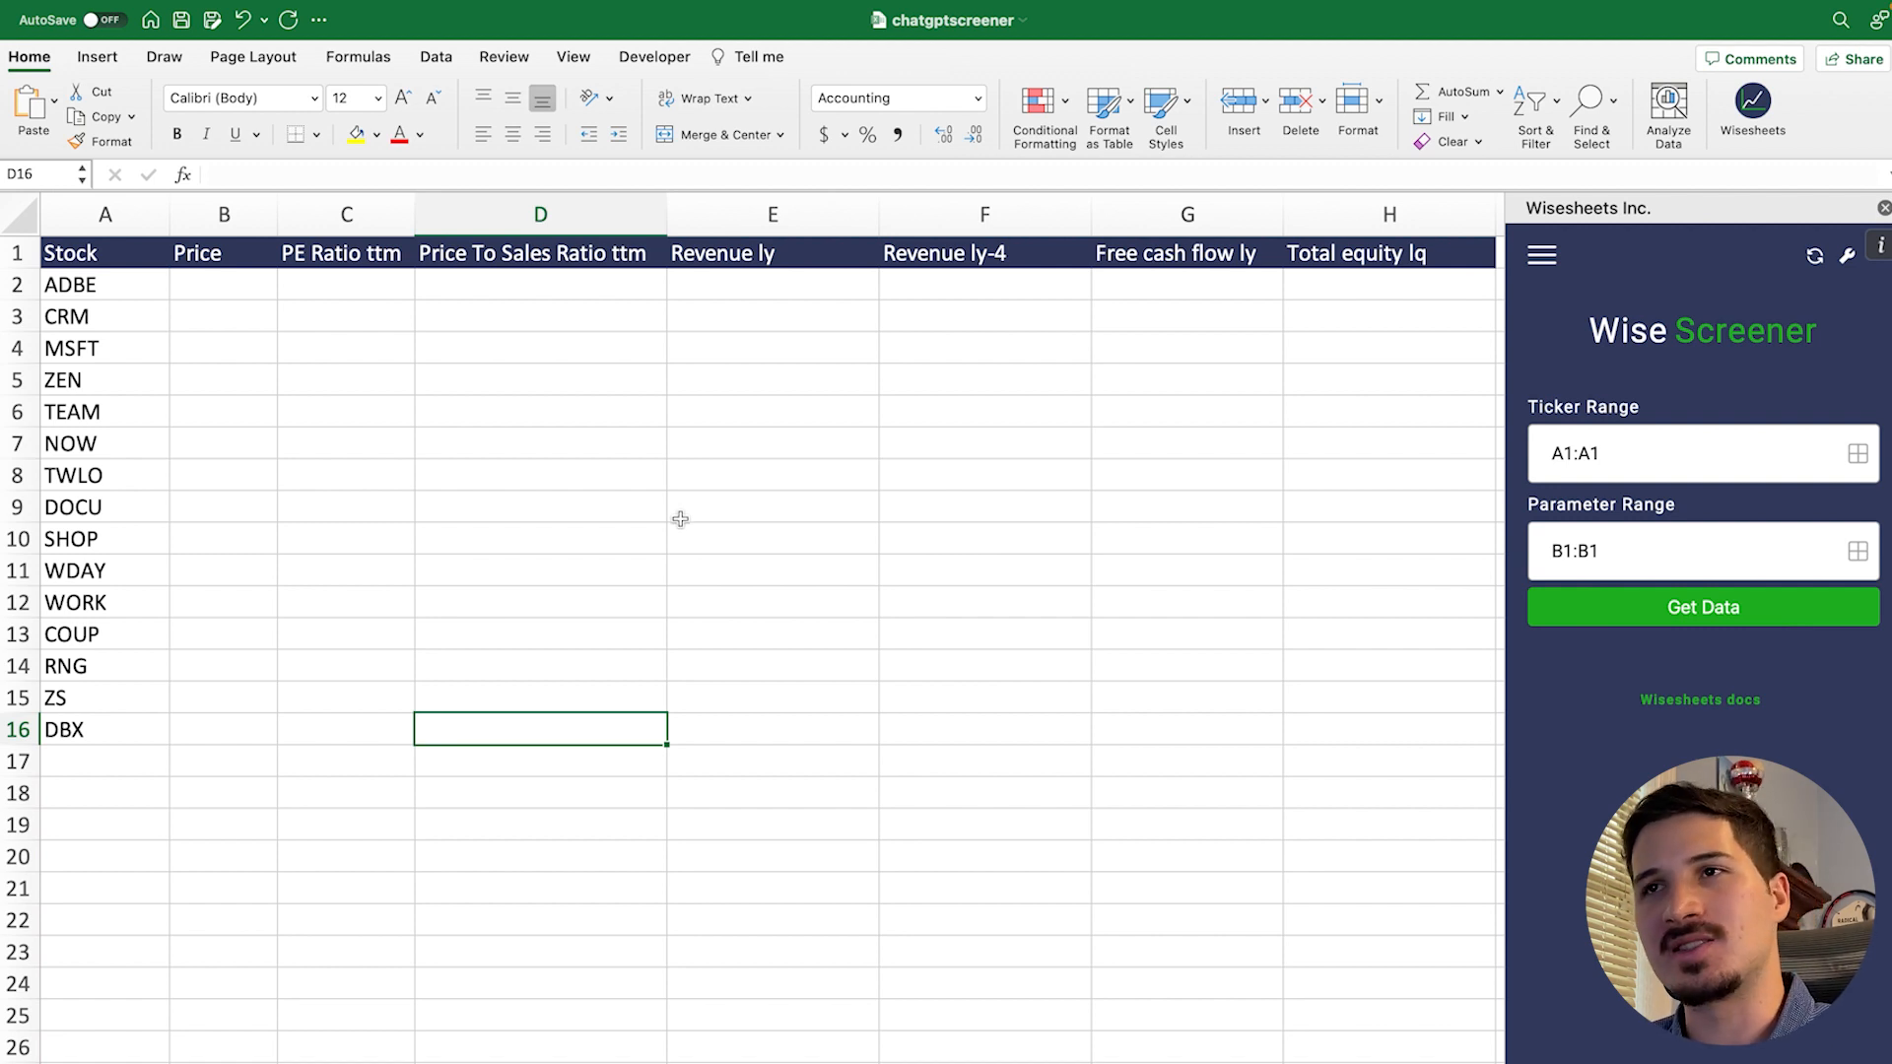
# - Screen tickers A2:A16 against parameters B1:H1 with Get Data, filling all fifteen rows
pyautogui.click(106, 285)
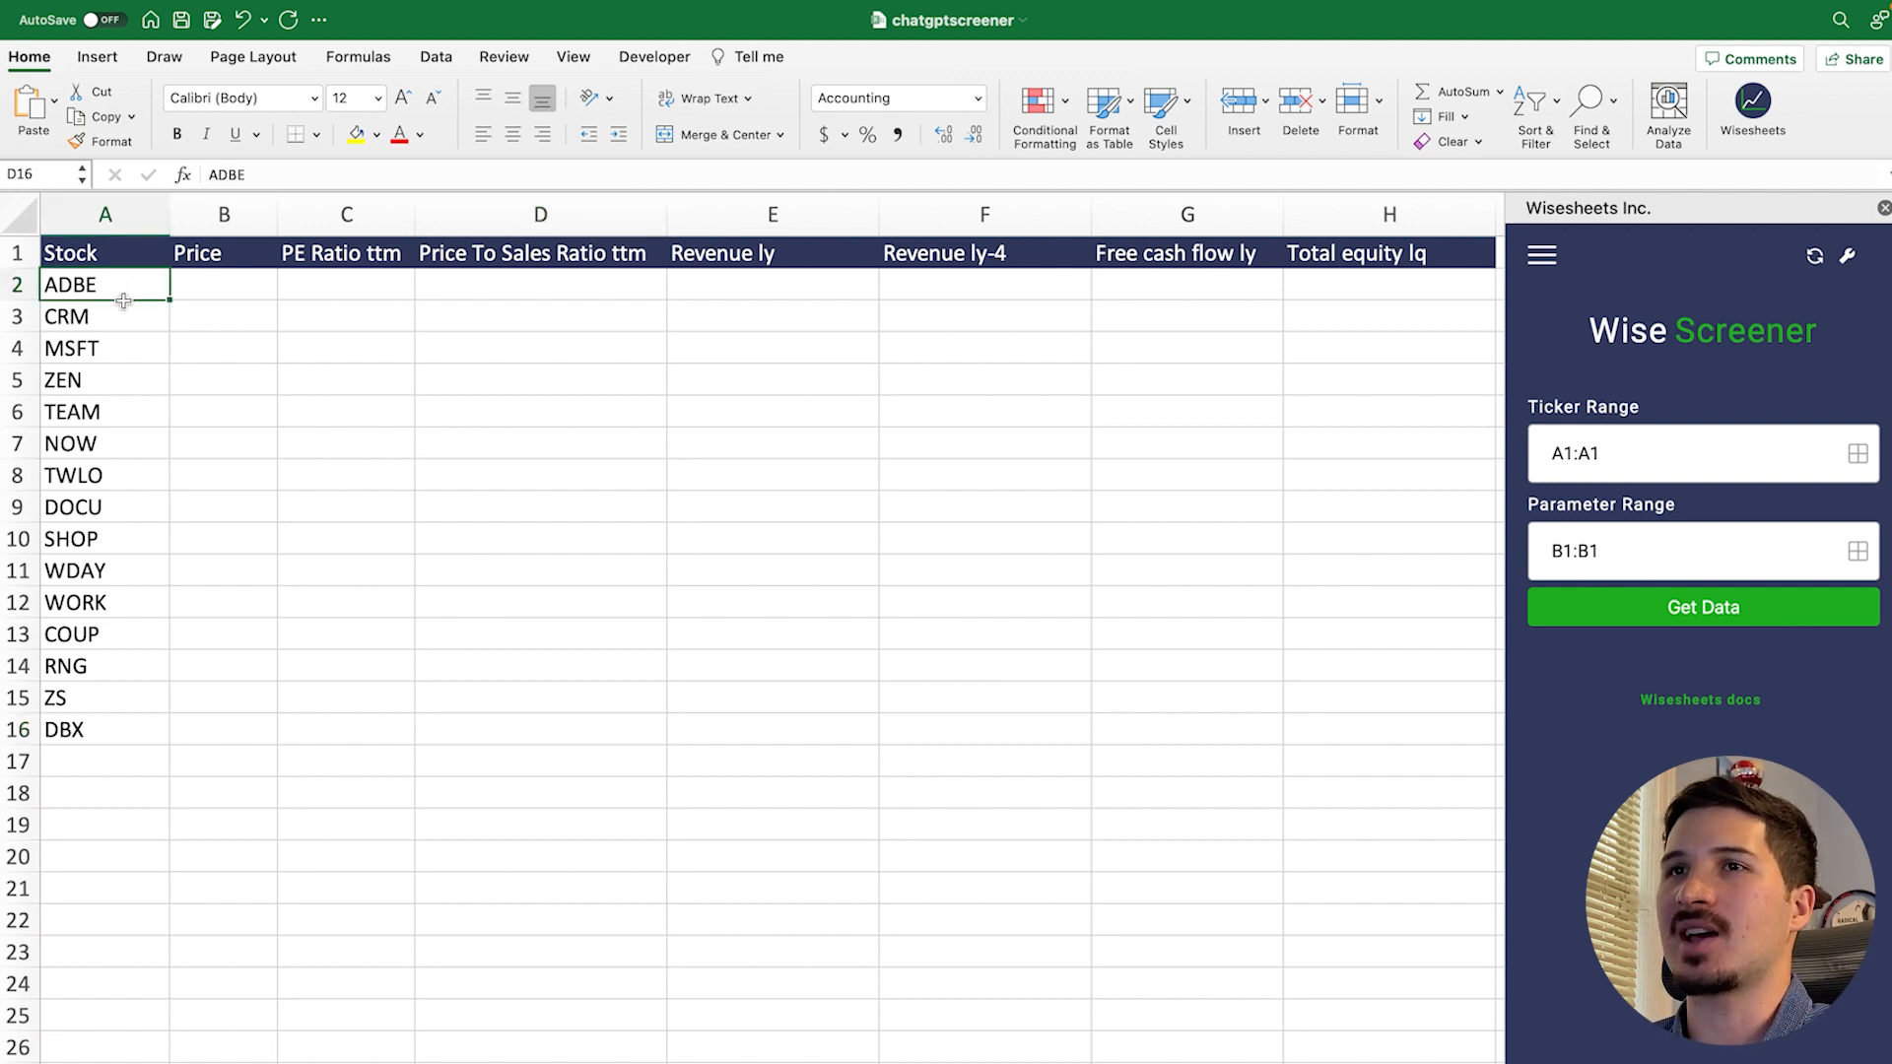
pyautogui.moveTo(105, 285); pyautogui.dragTo(105, 729)
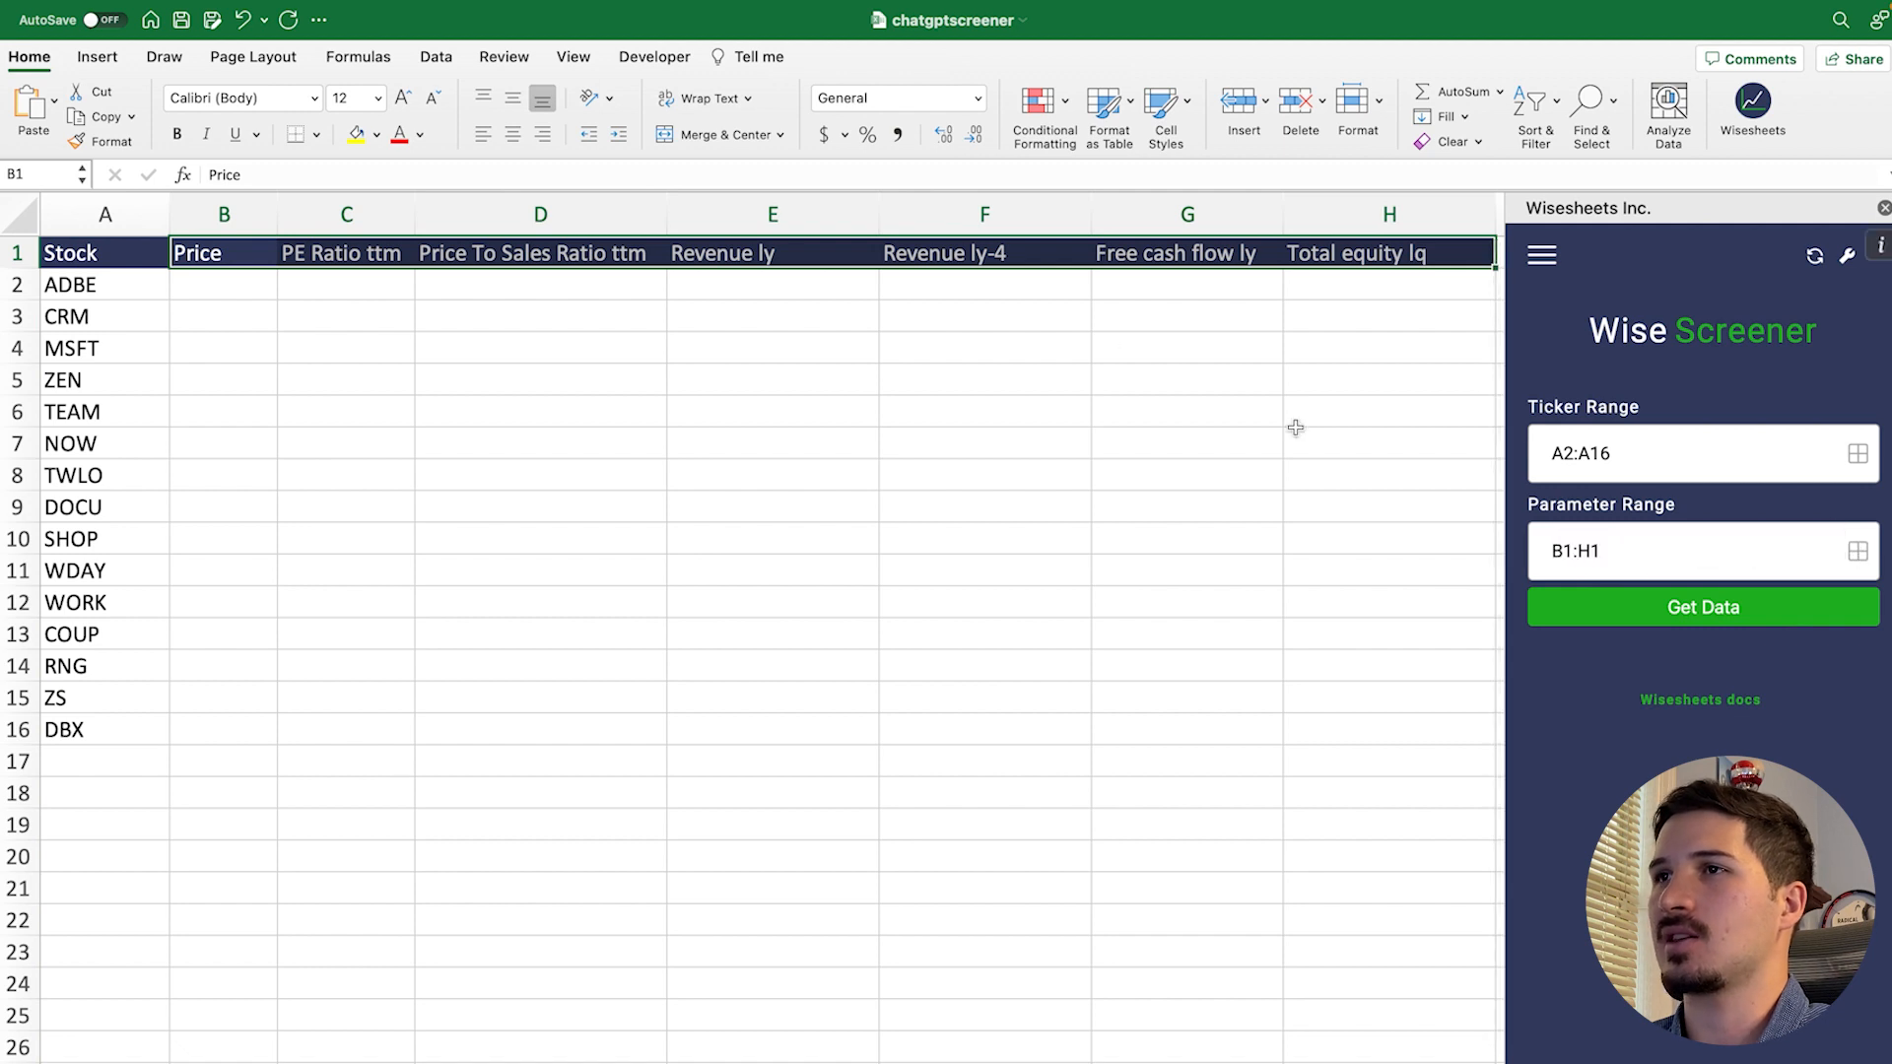
pyautogui.moveTo(800, 328)
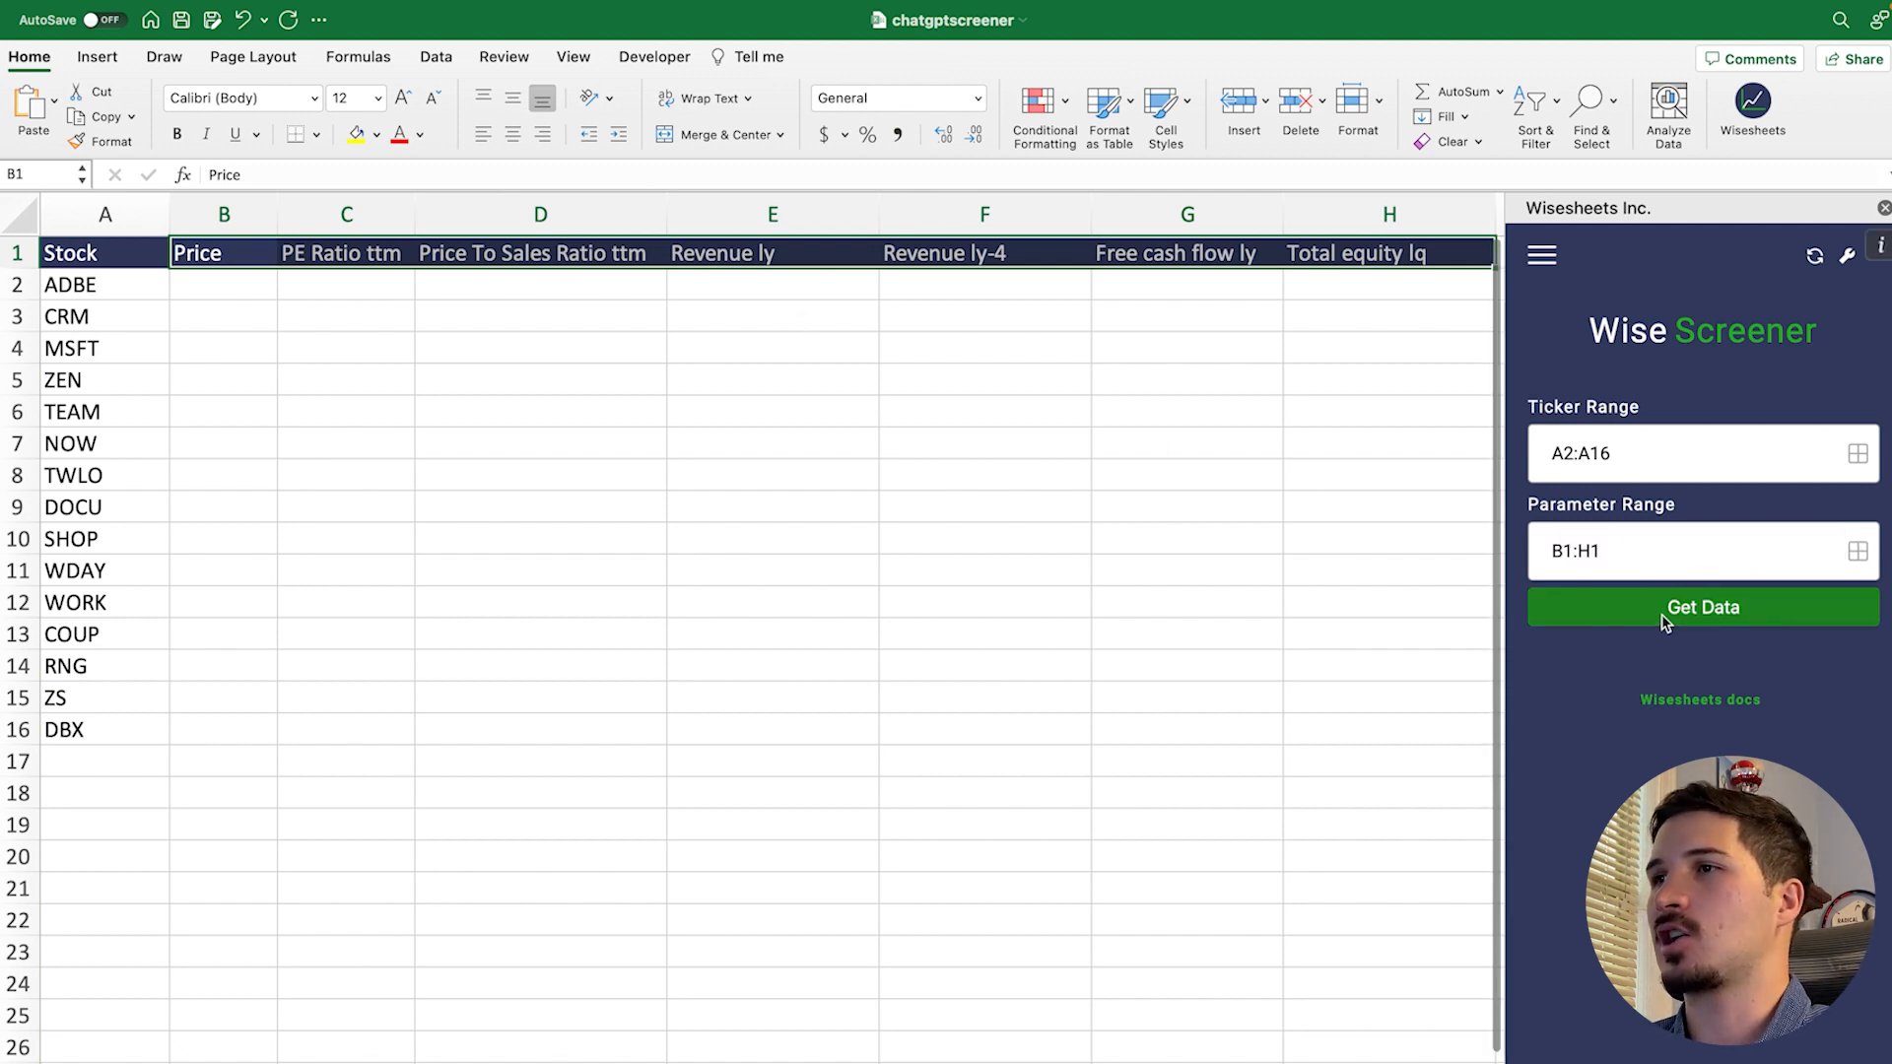
pyautogui.click(1702, 607)
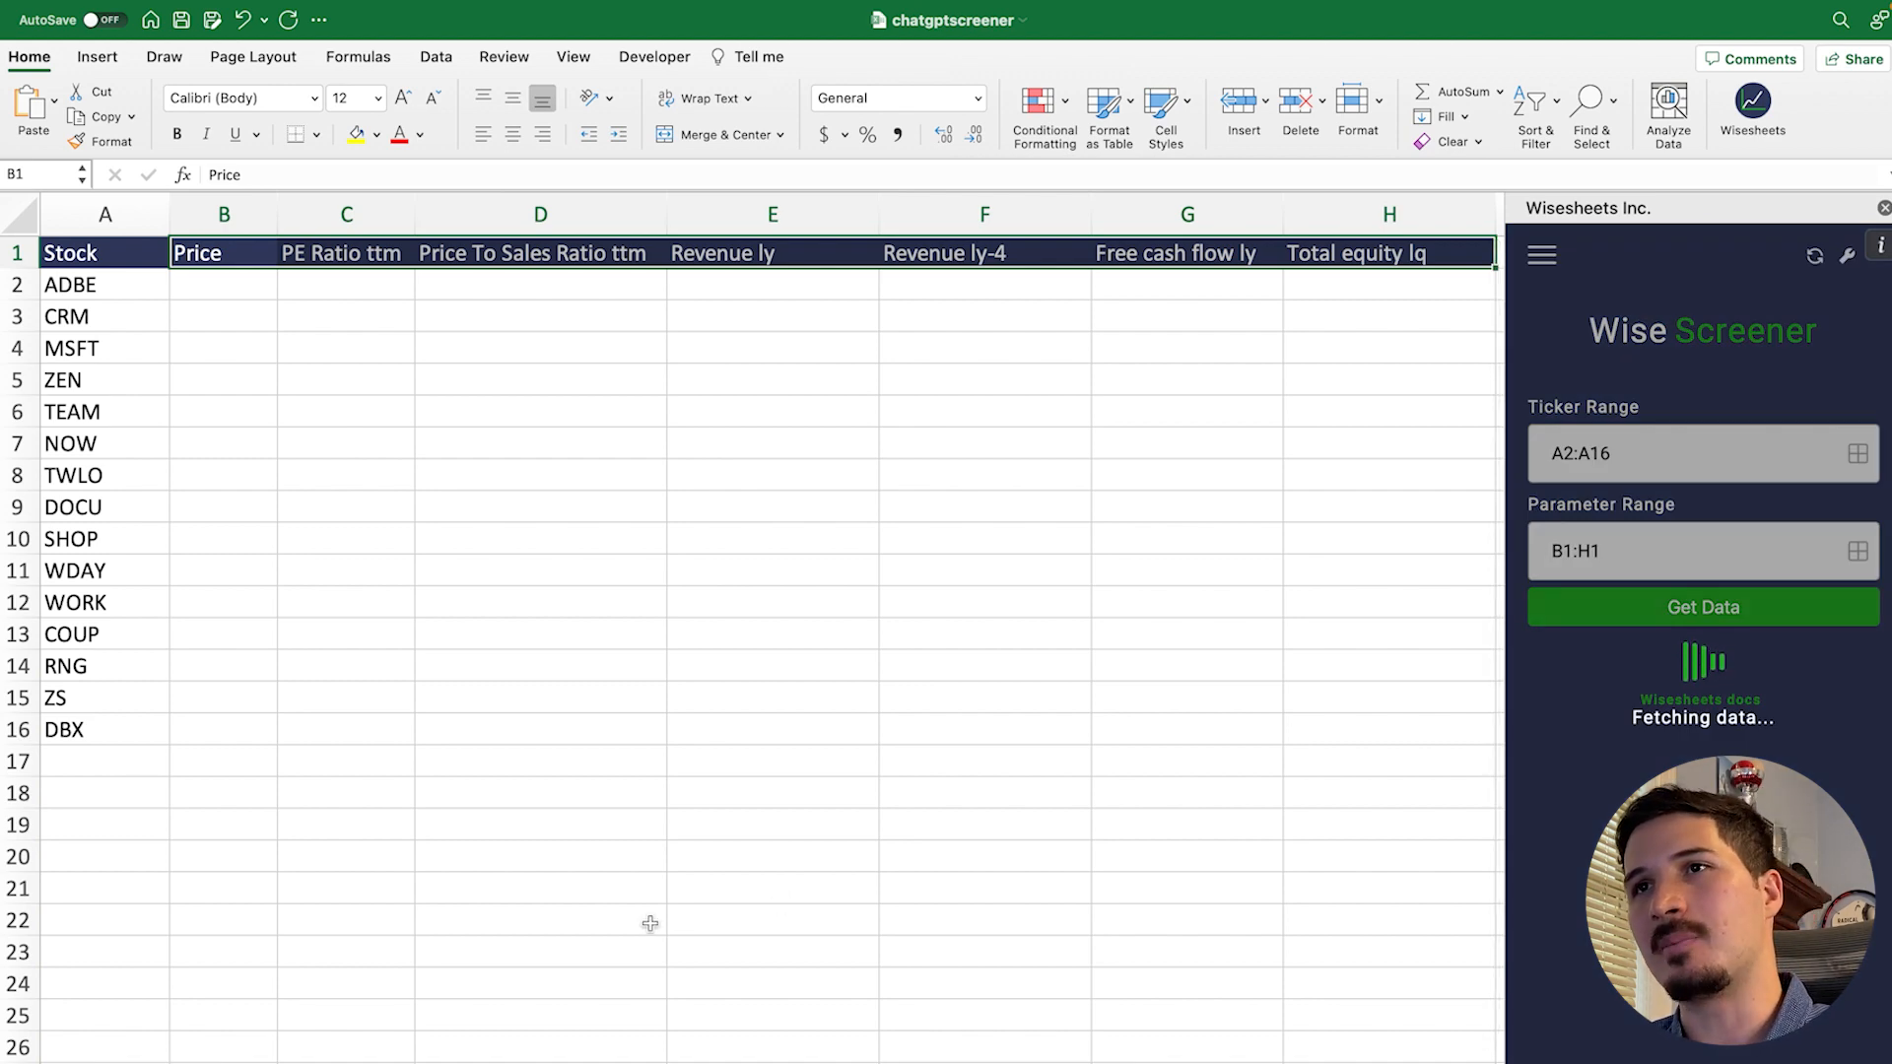
pyautogui.click(1702, 607)
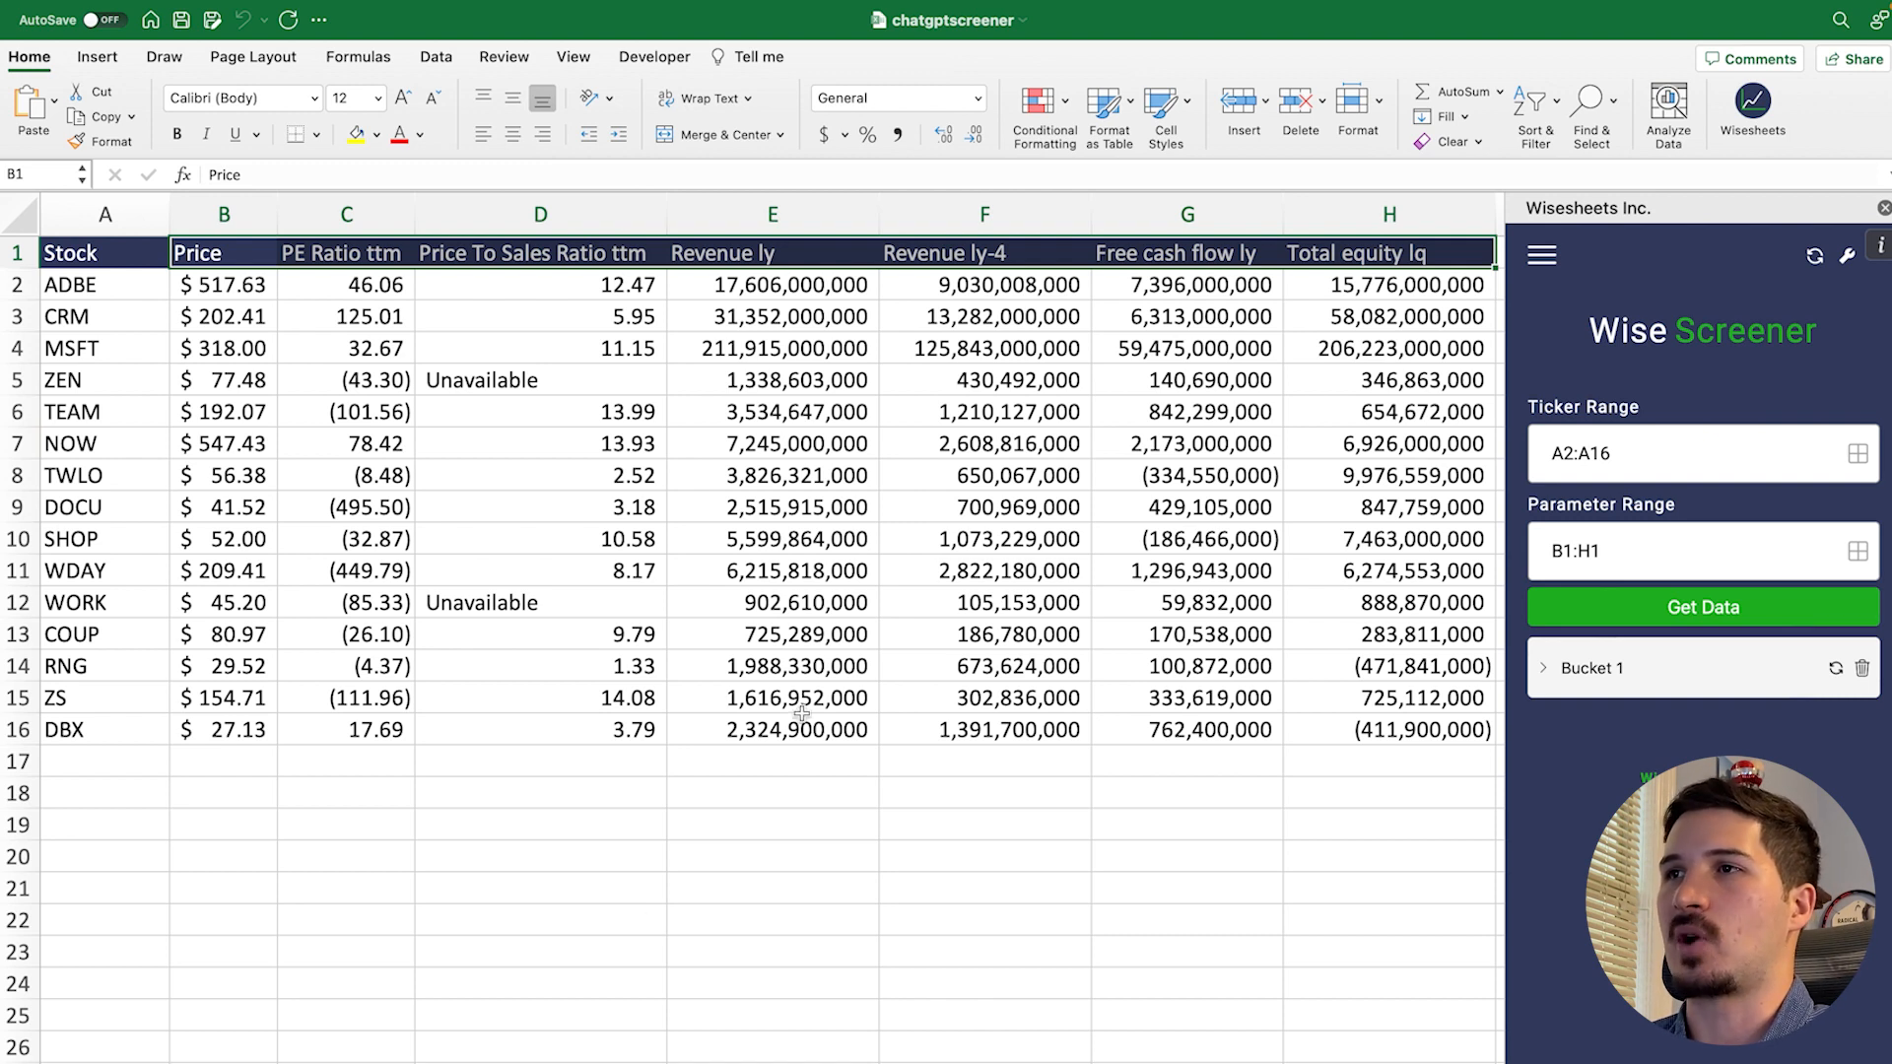
pyautogui.moveTo(70, 252); pyautogui.dragTo(1017, 443)
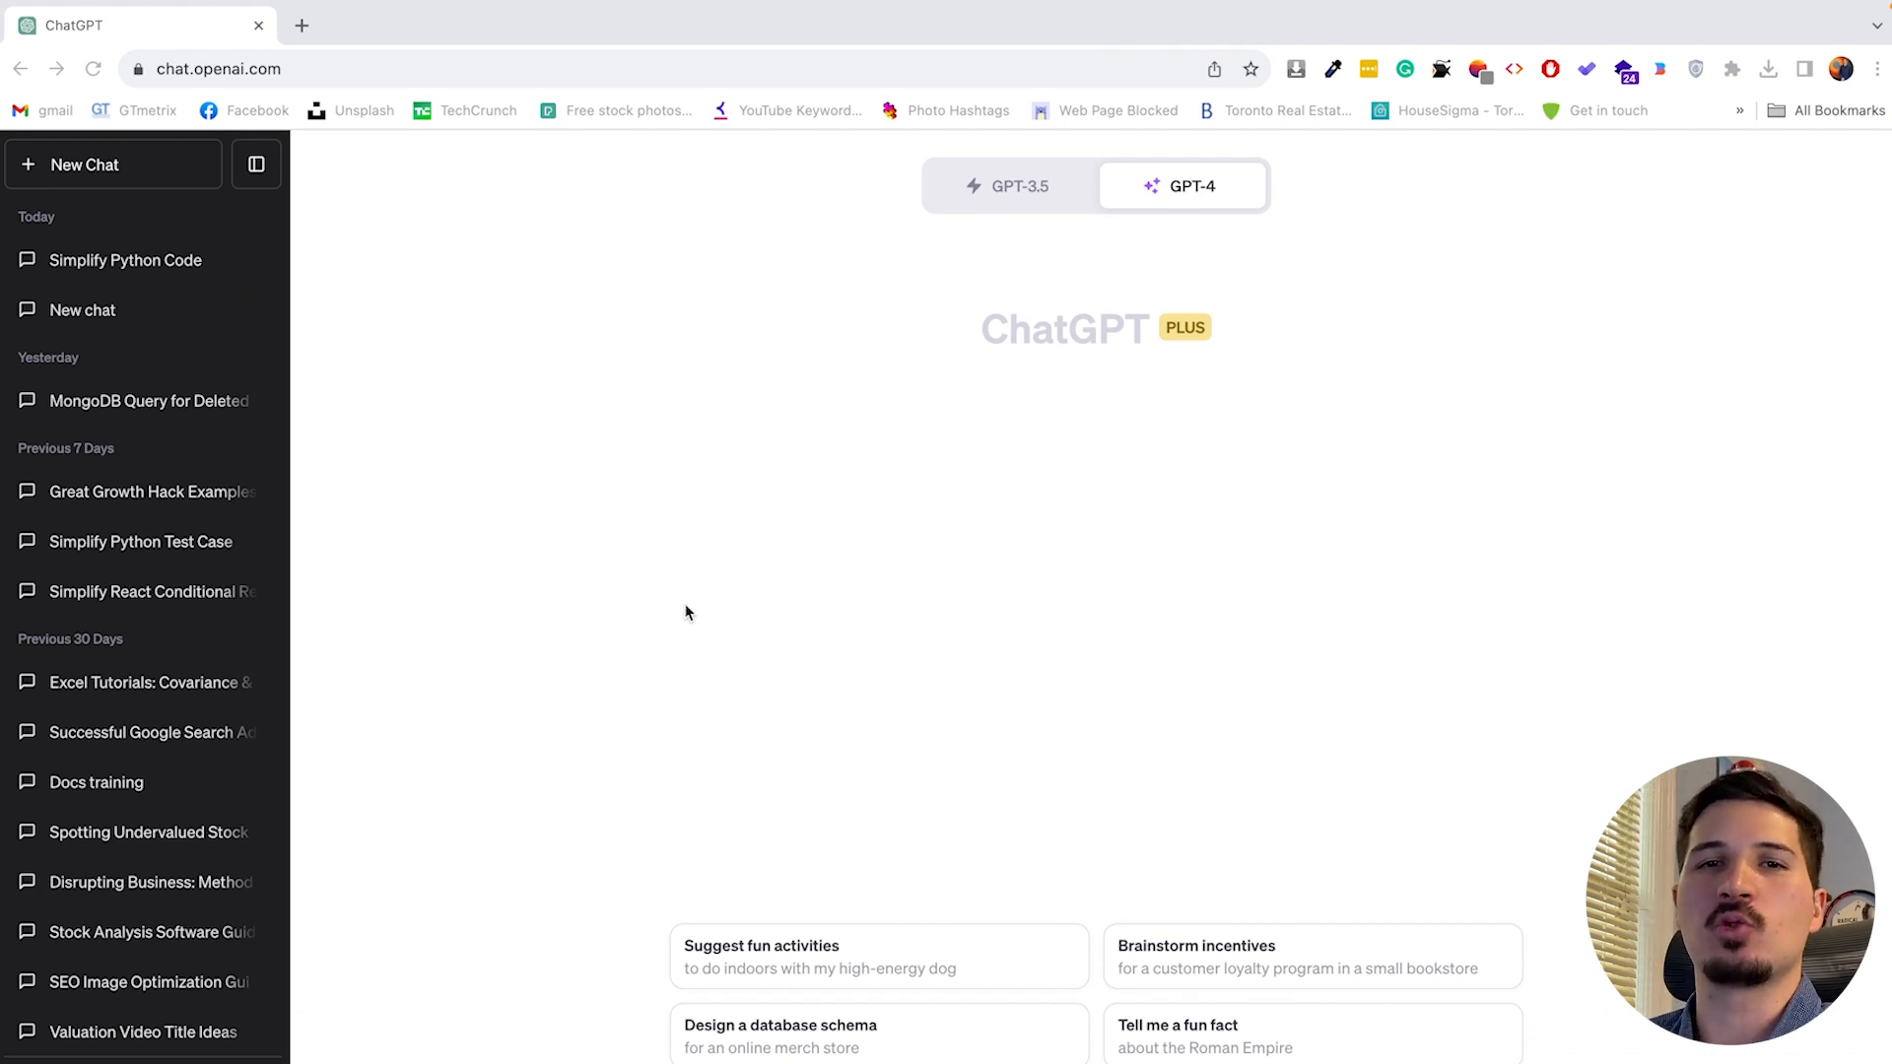
pyautogui.moveTo(685, 601)
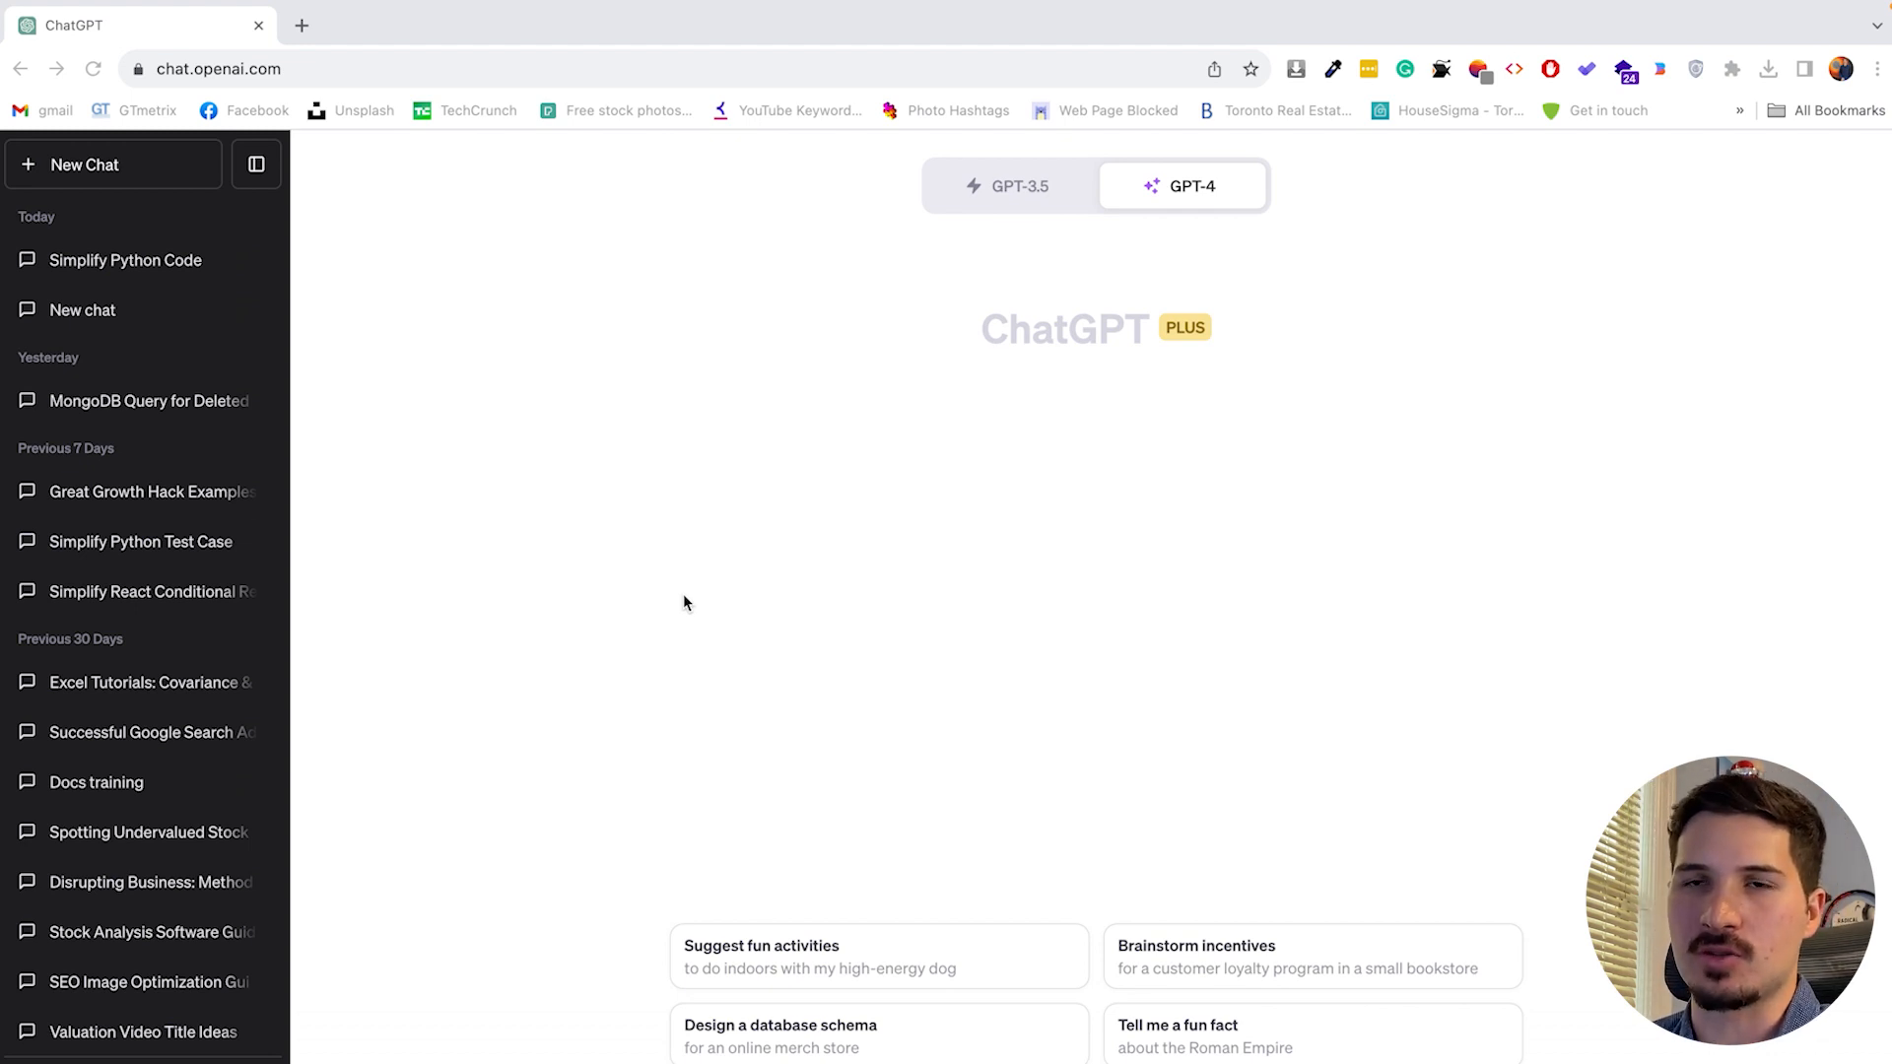
# - In a GPT-4 chat, type a prompt asking for the Yahoo Finance tickers of all SaaS companies
pyautogui.scroll(-3)
pyautogui.write('show me')
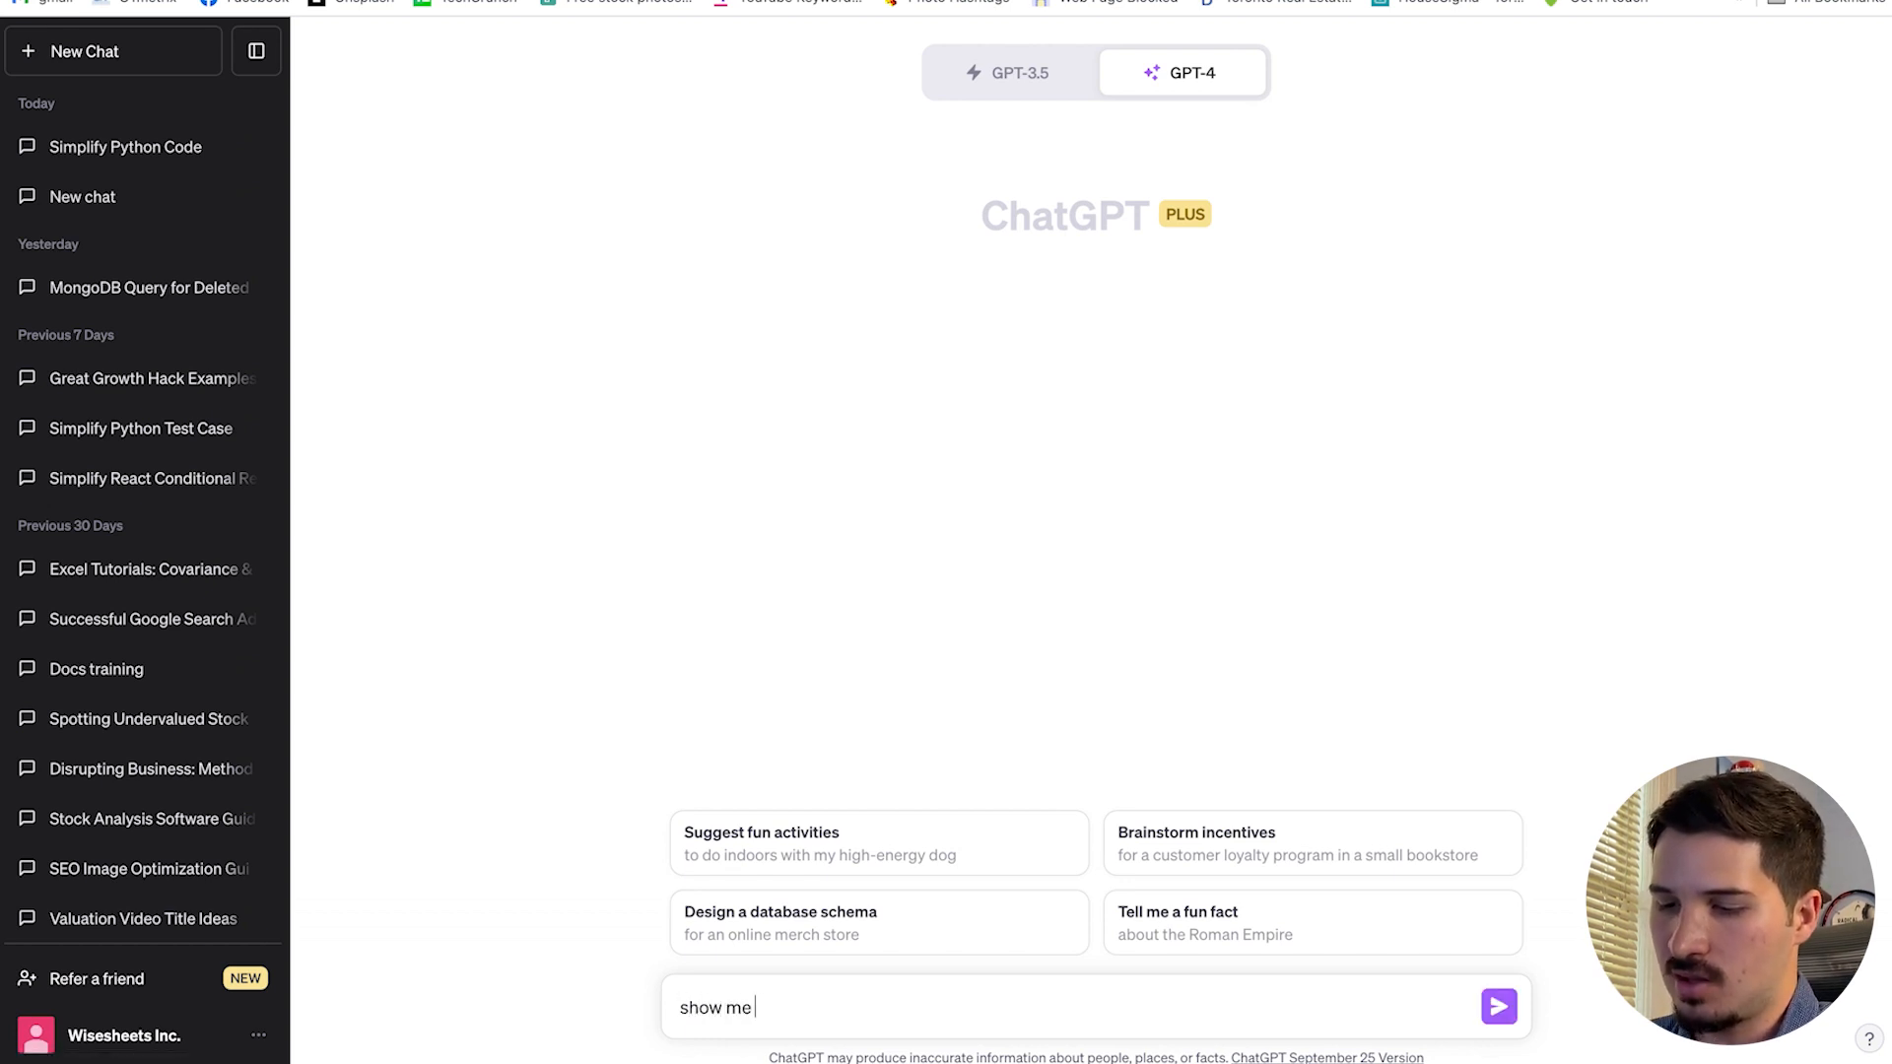
pyautogui.write('the yahoo finance ticker for')
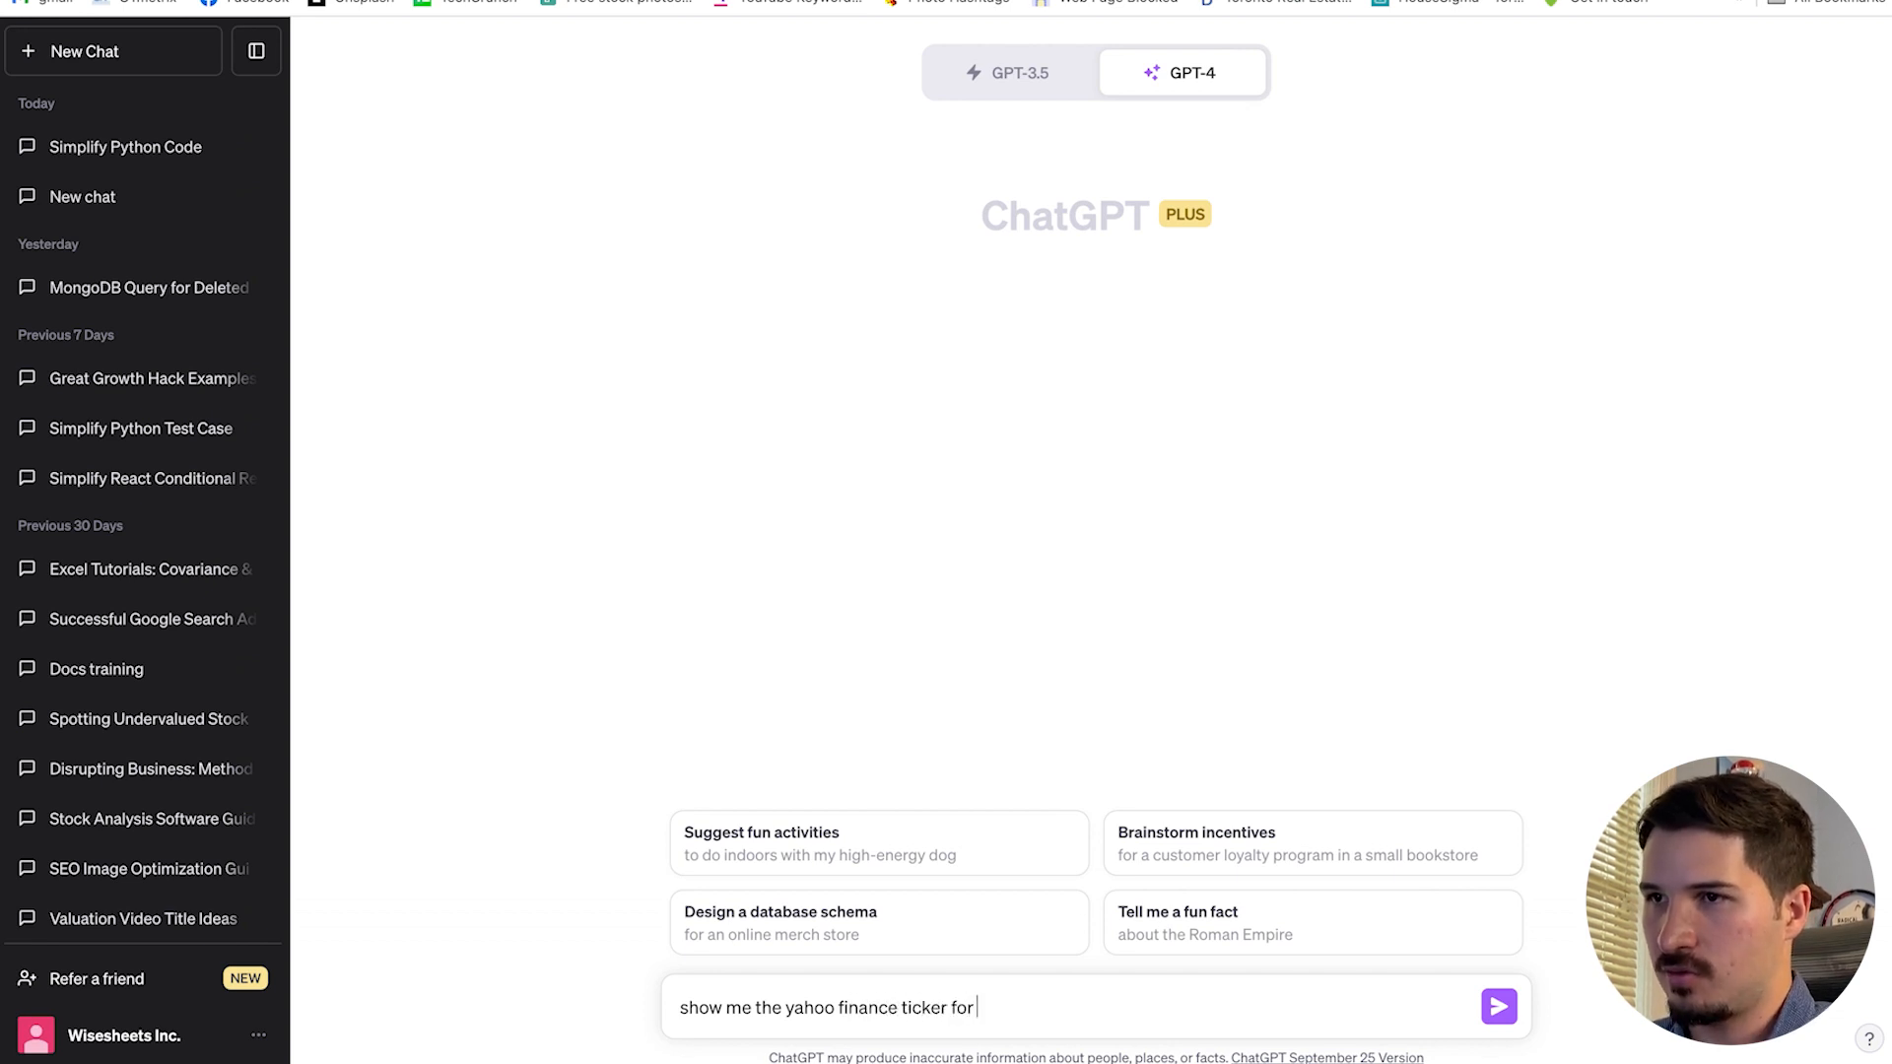
pyautogui.write('all saas')
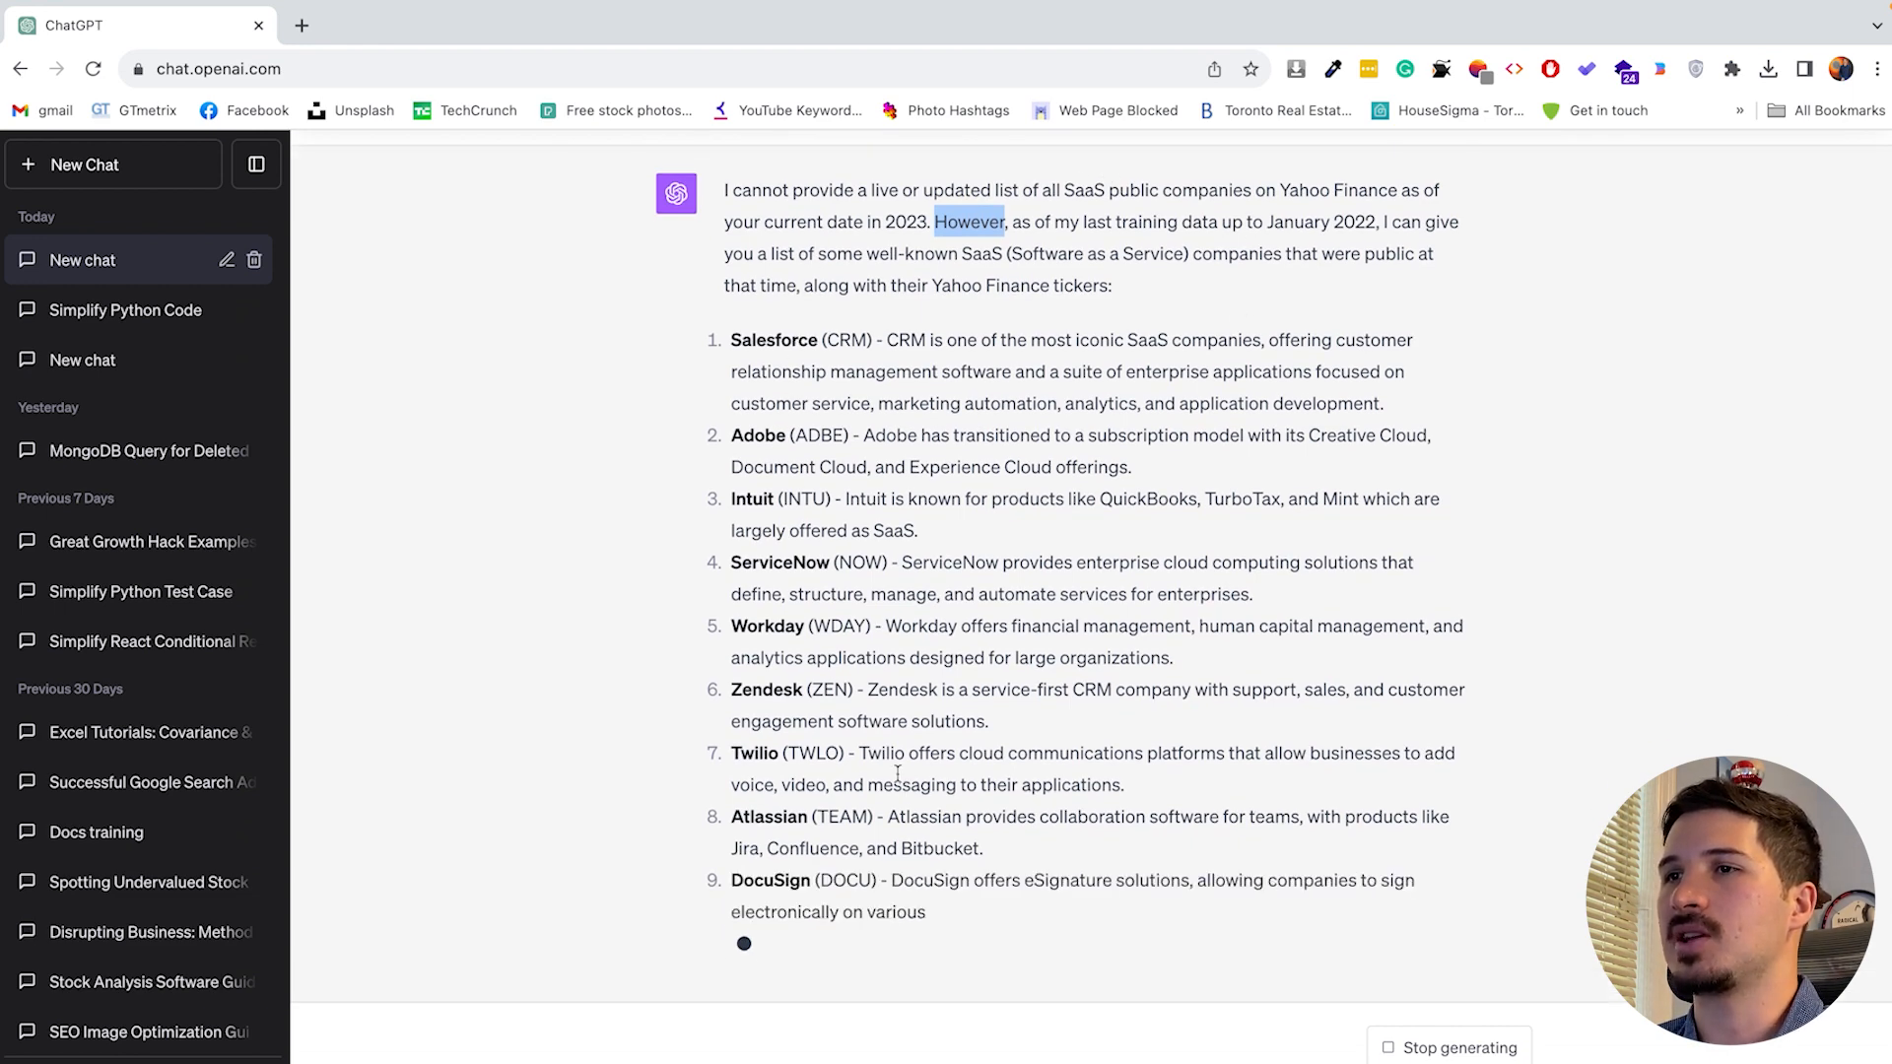
# - Scroll through ChatGPT's finished list of fourteen SaaS companies and their tickers
pyautogui.scroll(-3)
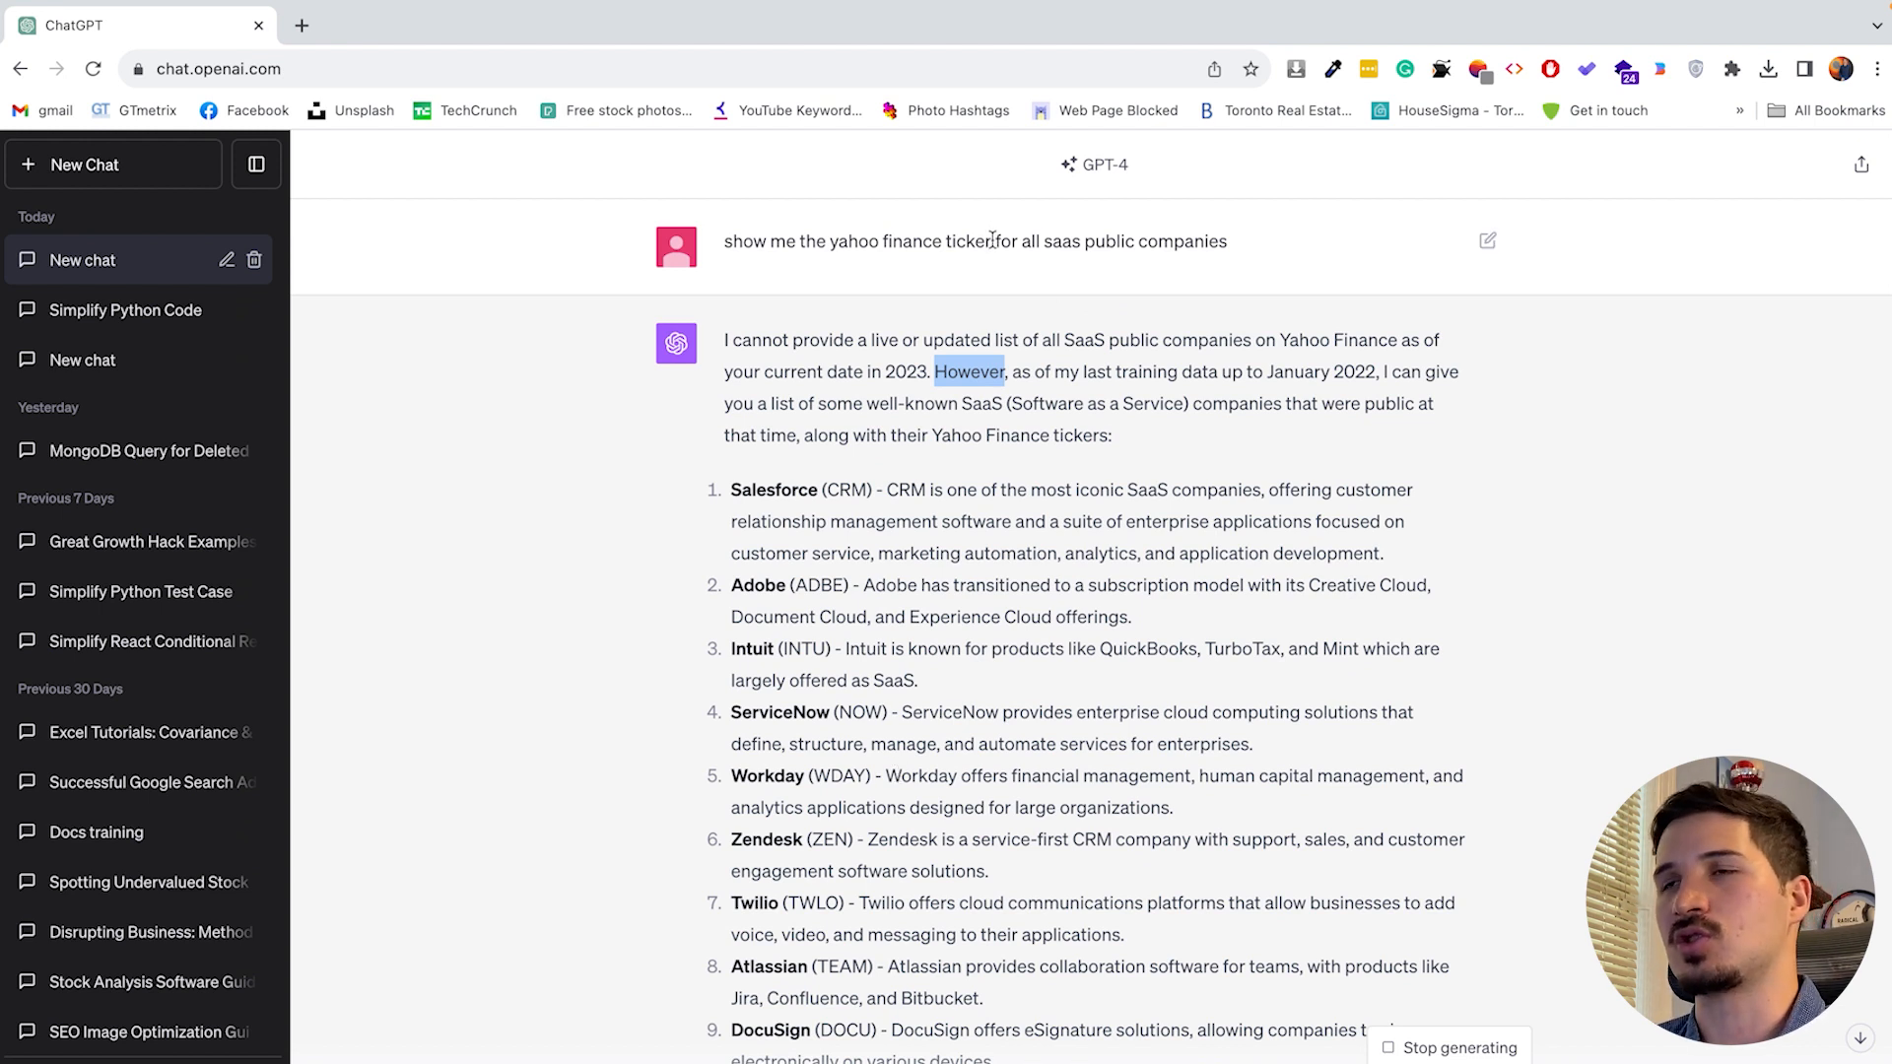
pyautogui.scroll(-3)
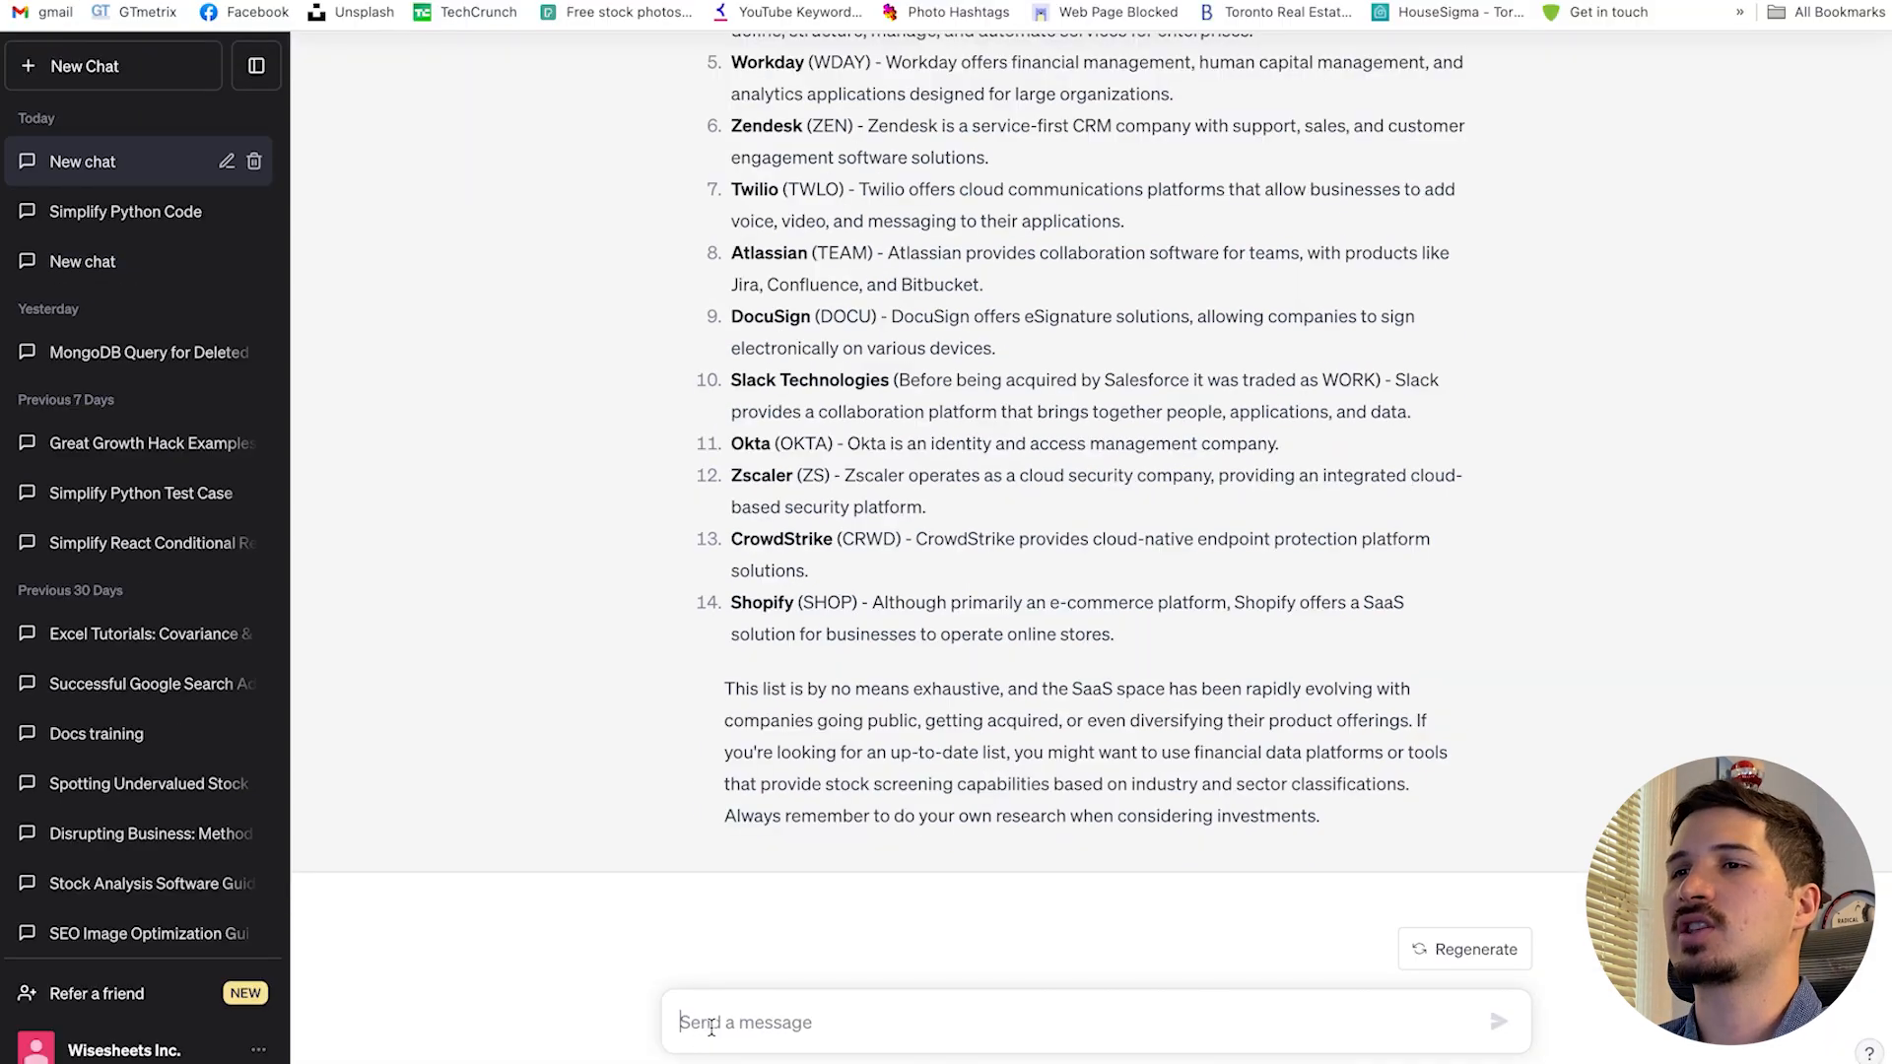
# - Ask ChatGPT to show only the tickers, then select the returned CRM–SHOP list
pyautogui.write('show')
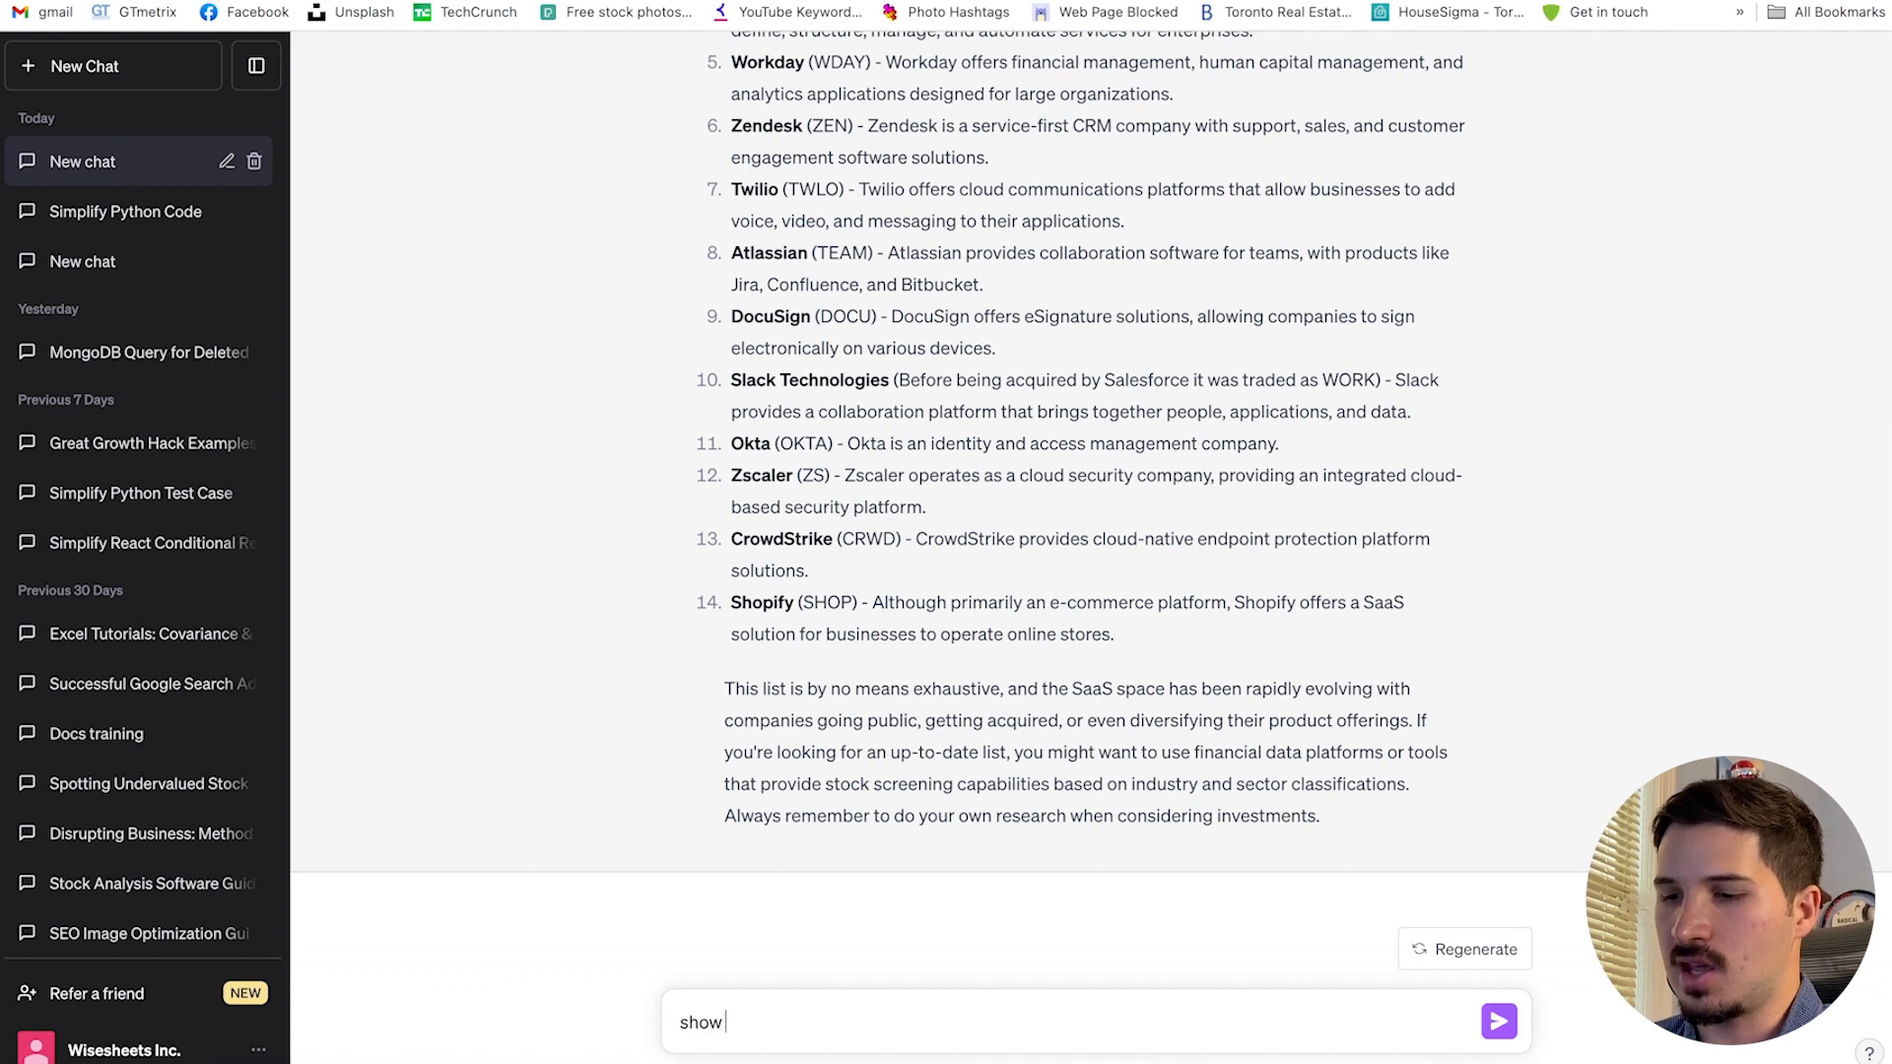
pyautogui.write('me the tickers only')
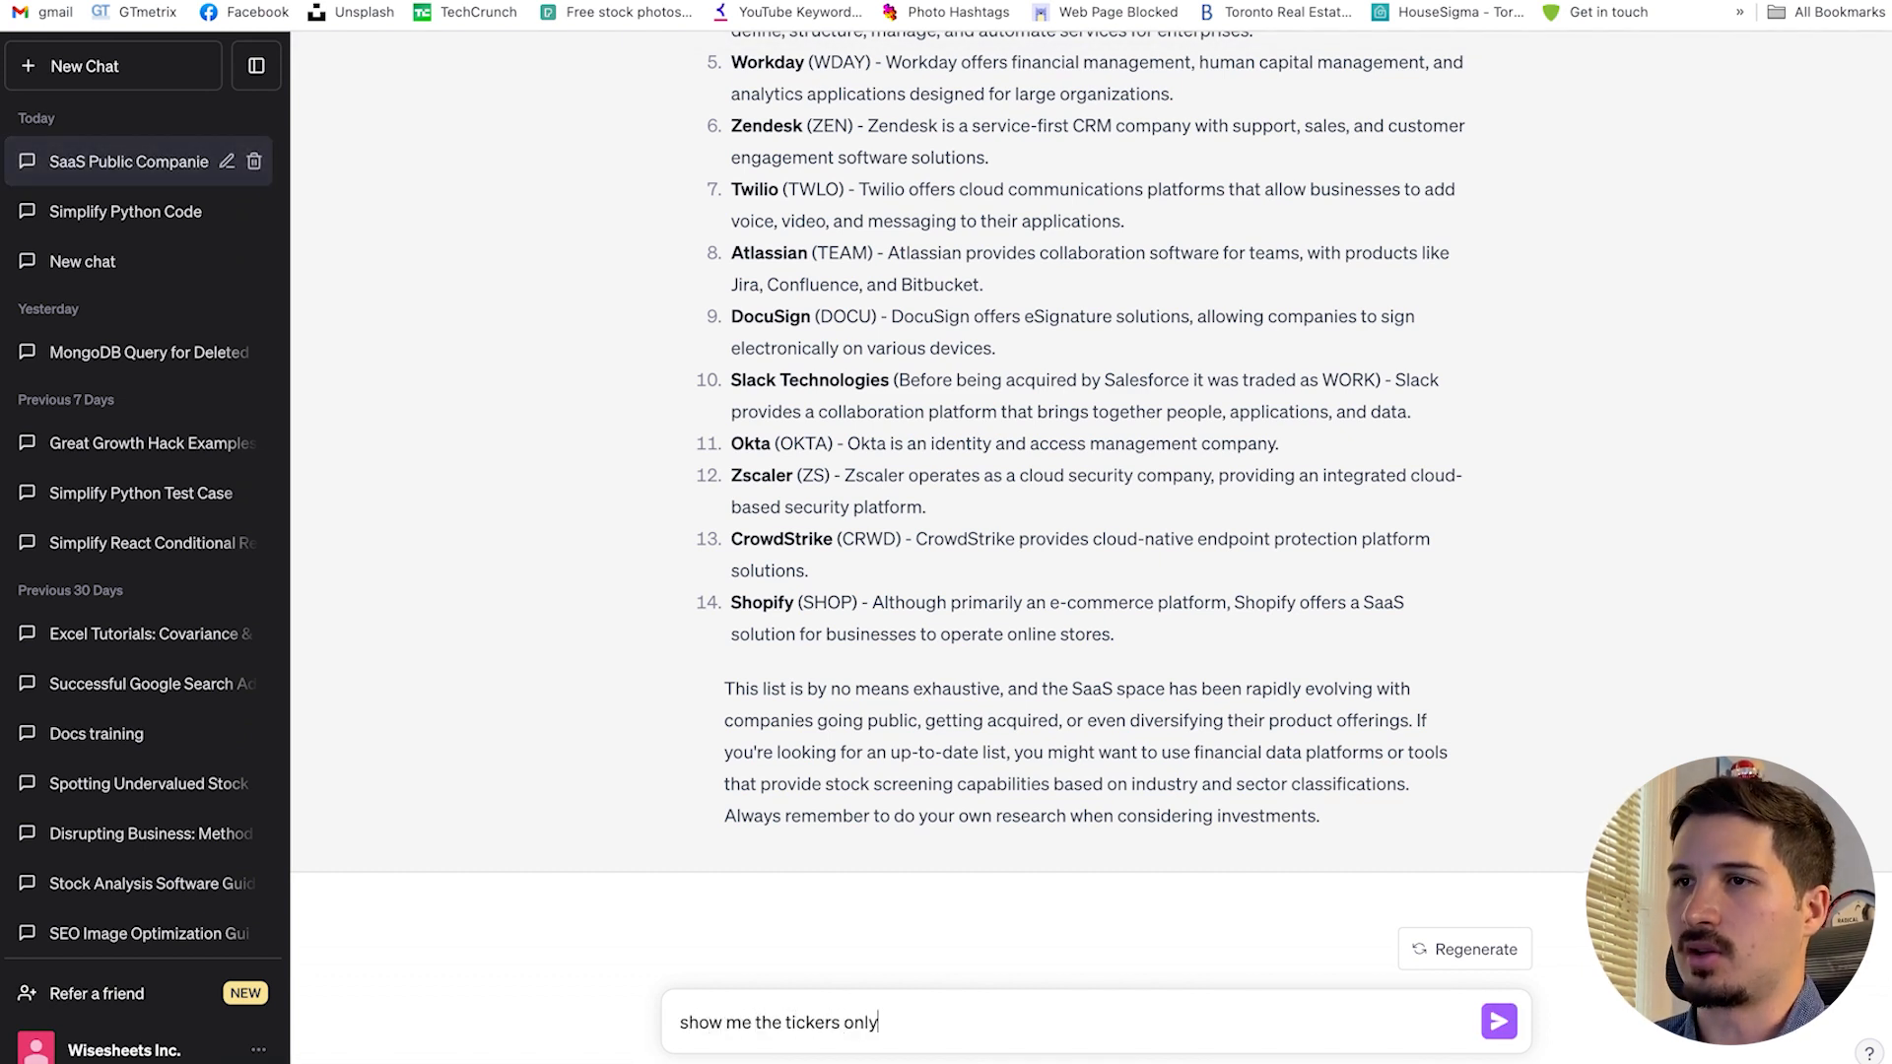
pyautogui.click(1499, 1022)
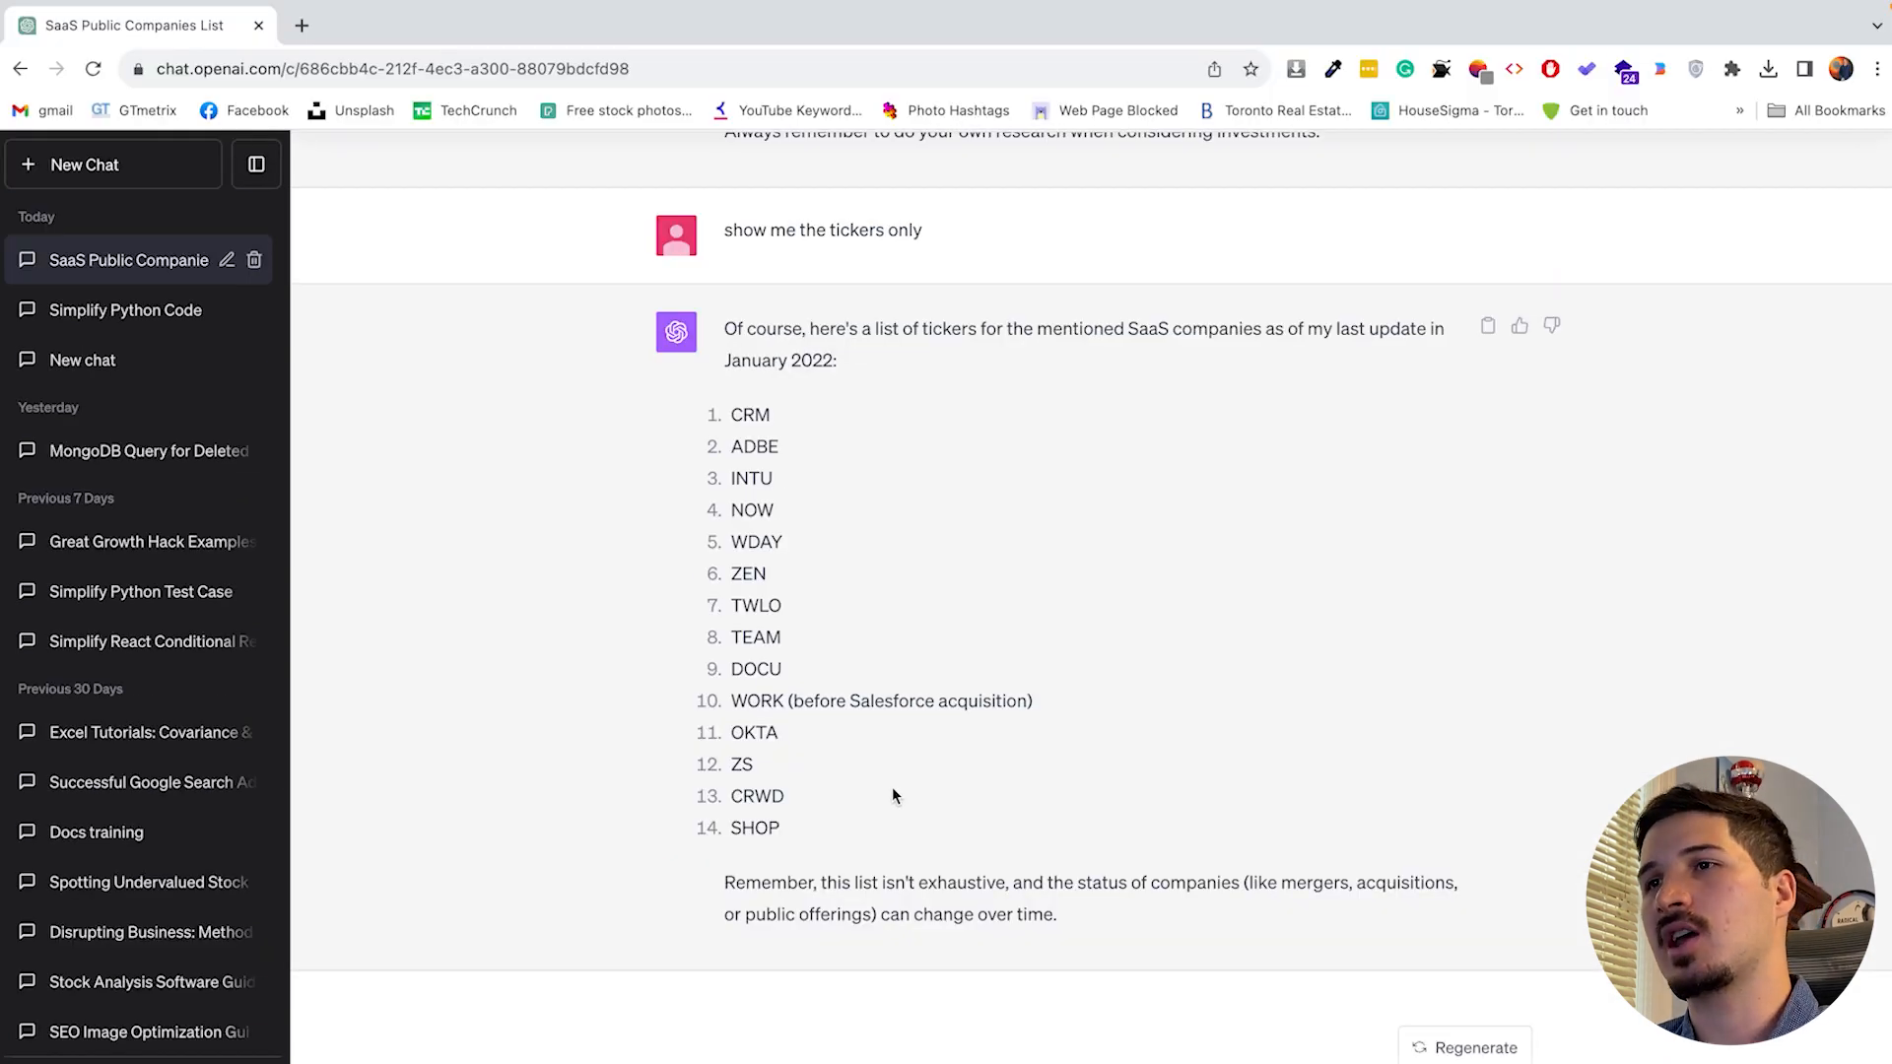
pyautogui.moveTo(796, 852)
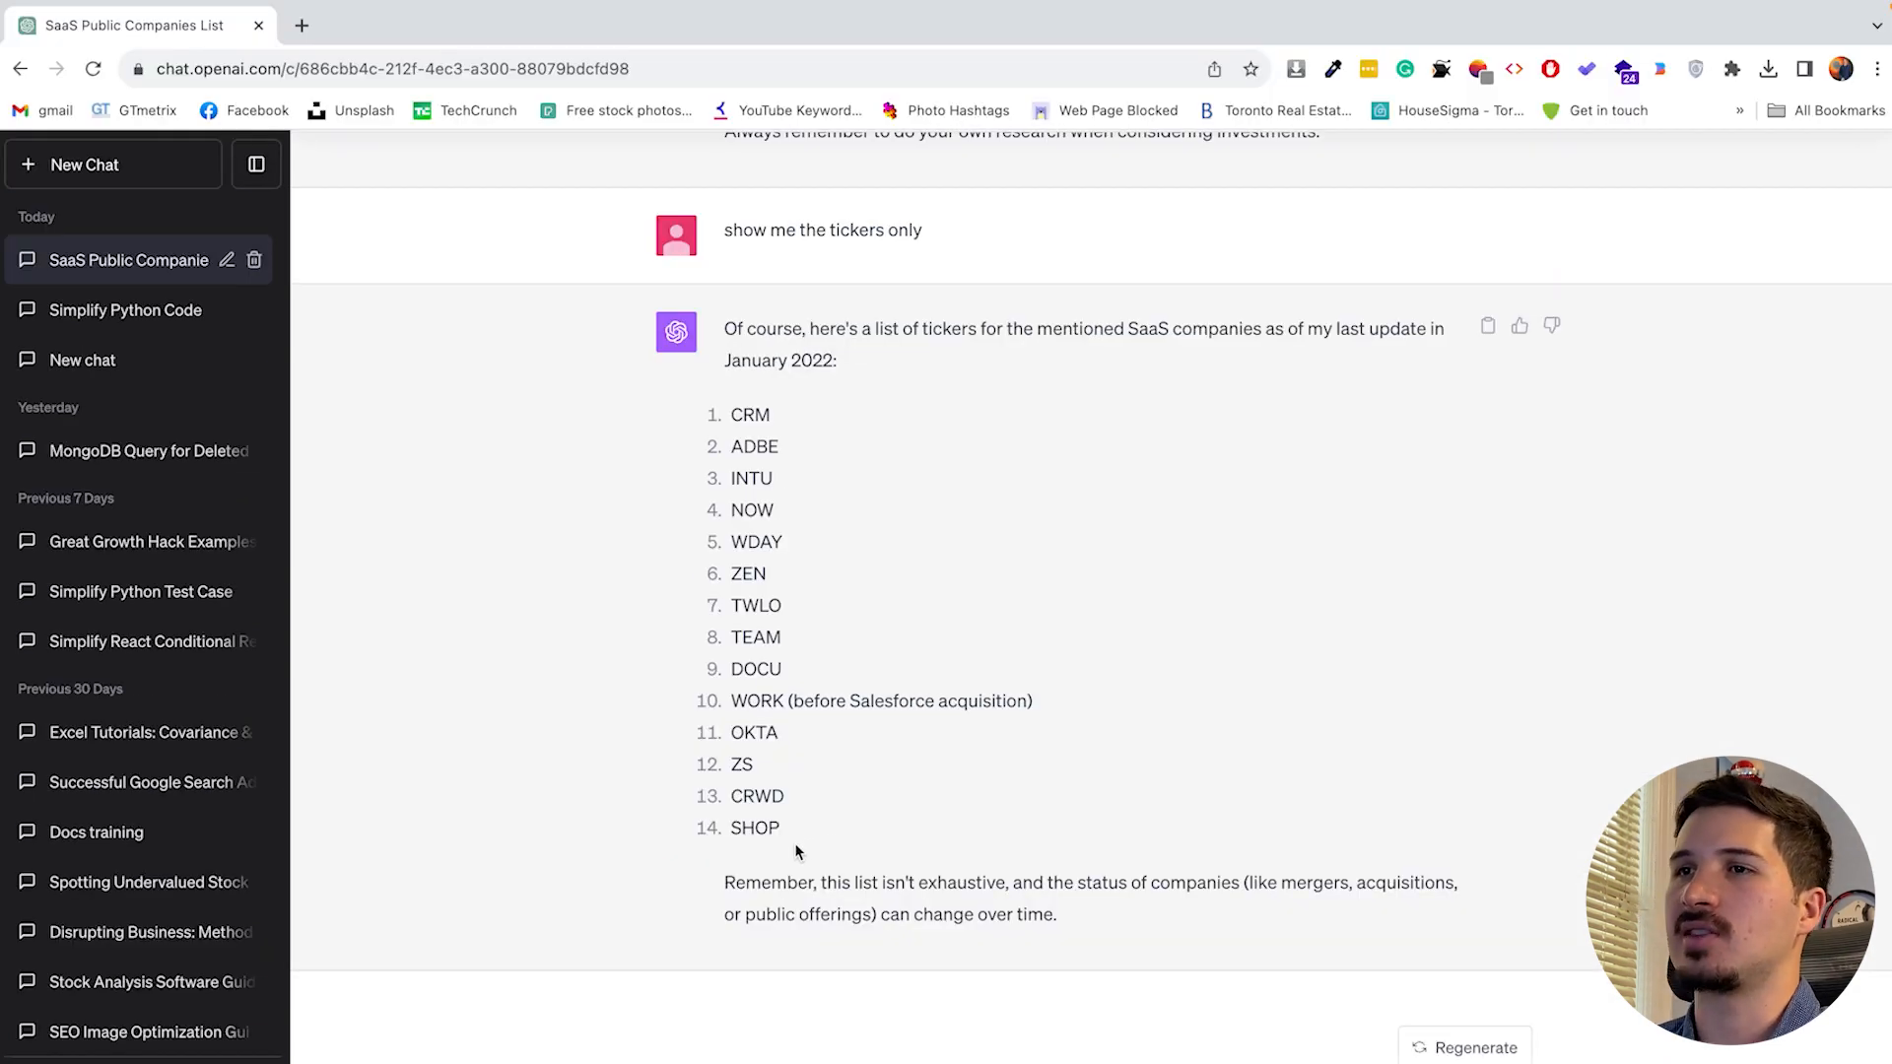
pyautogui.moveTo(724, 414); pyautogui.dragTo(796, 833)
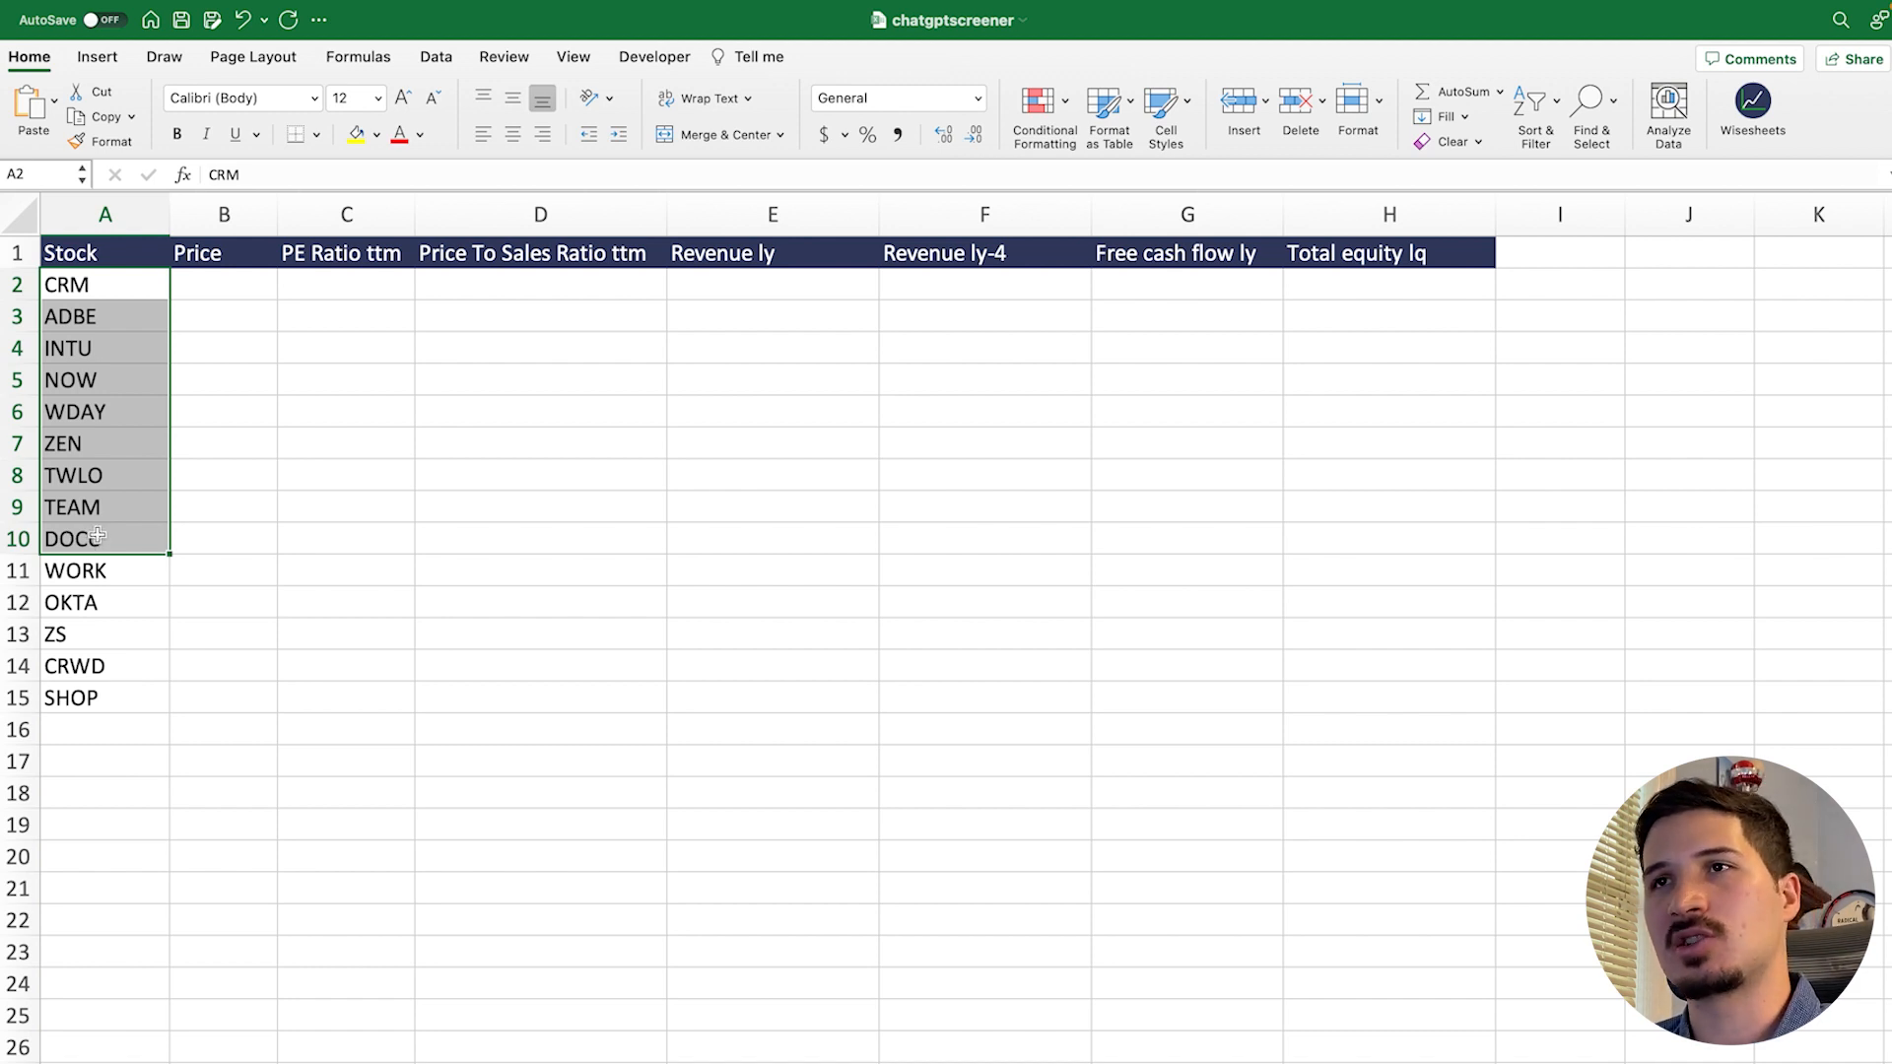
# - Paste the fourteen tickers into column A from A2 and clear the old B–H values
pyautogui.click(770, 730)
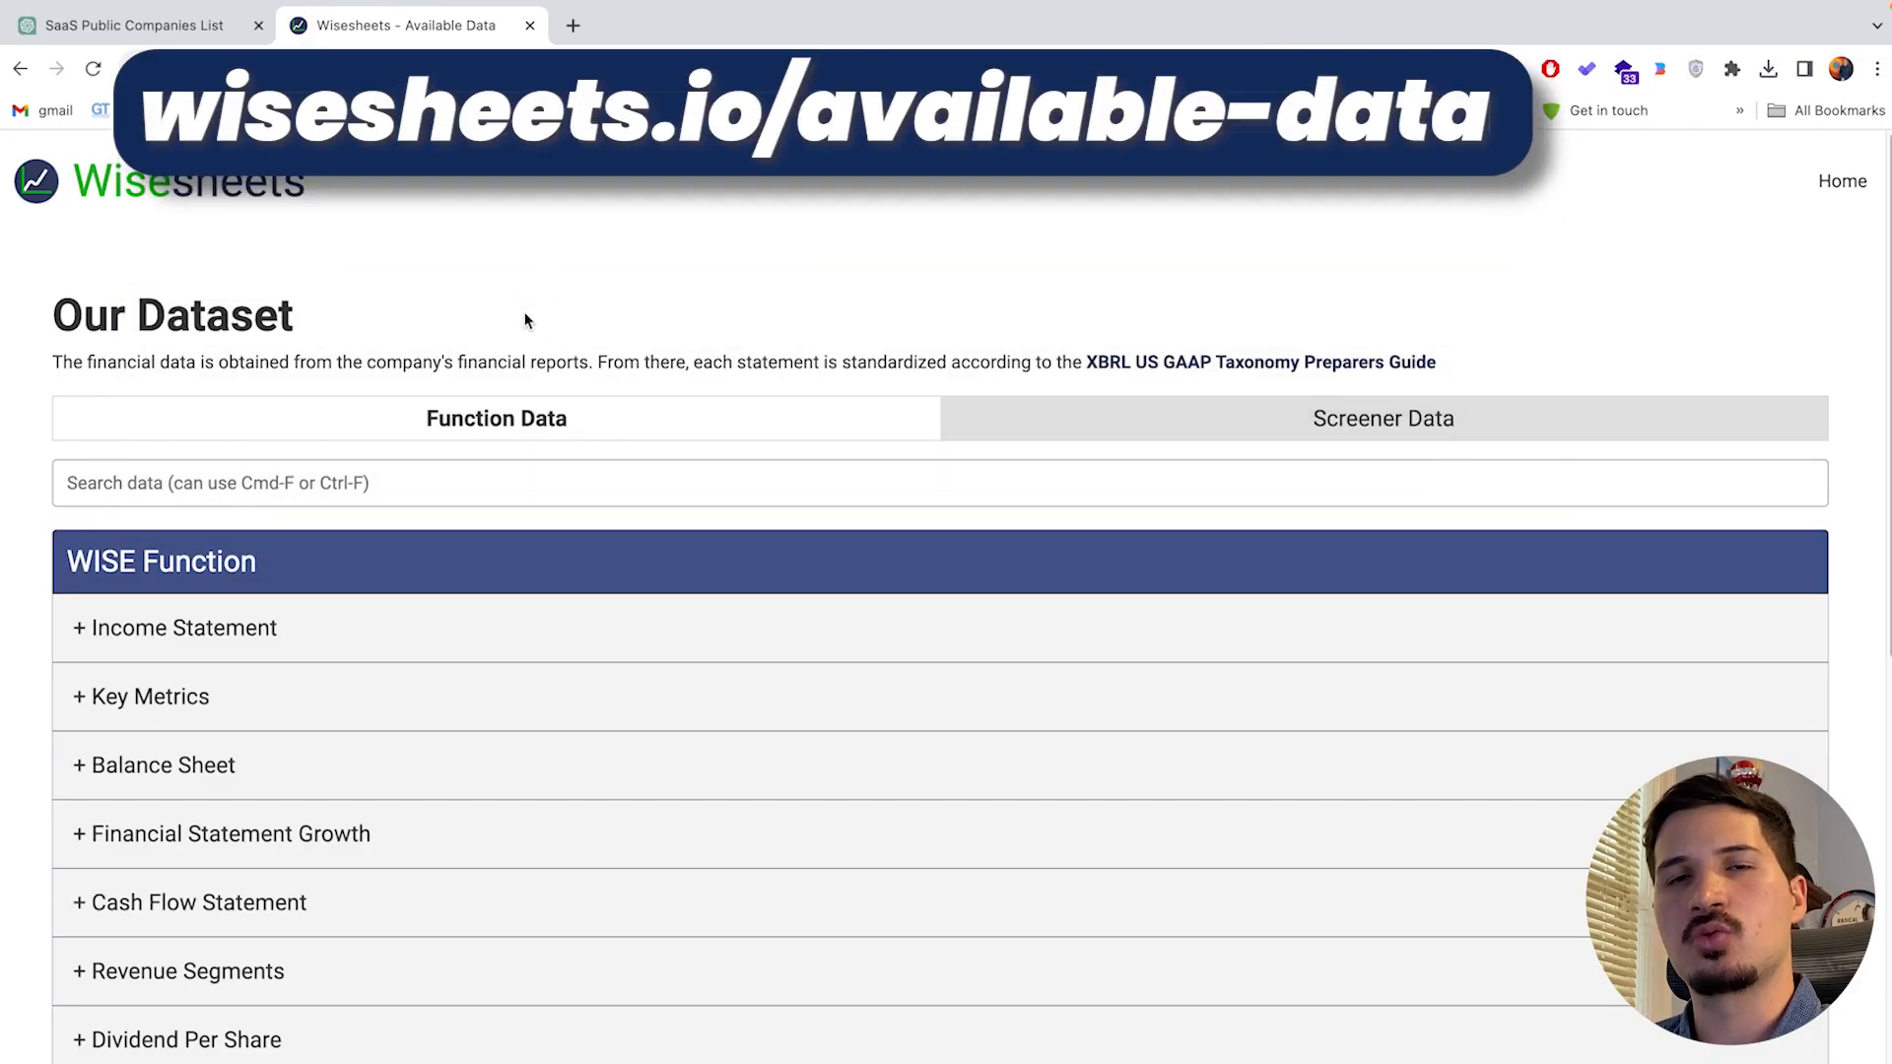
pyautogui.moveTo(845, 351)
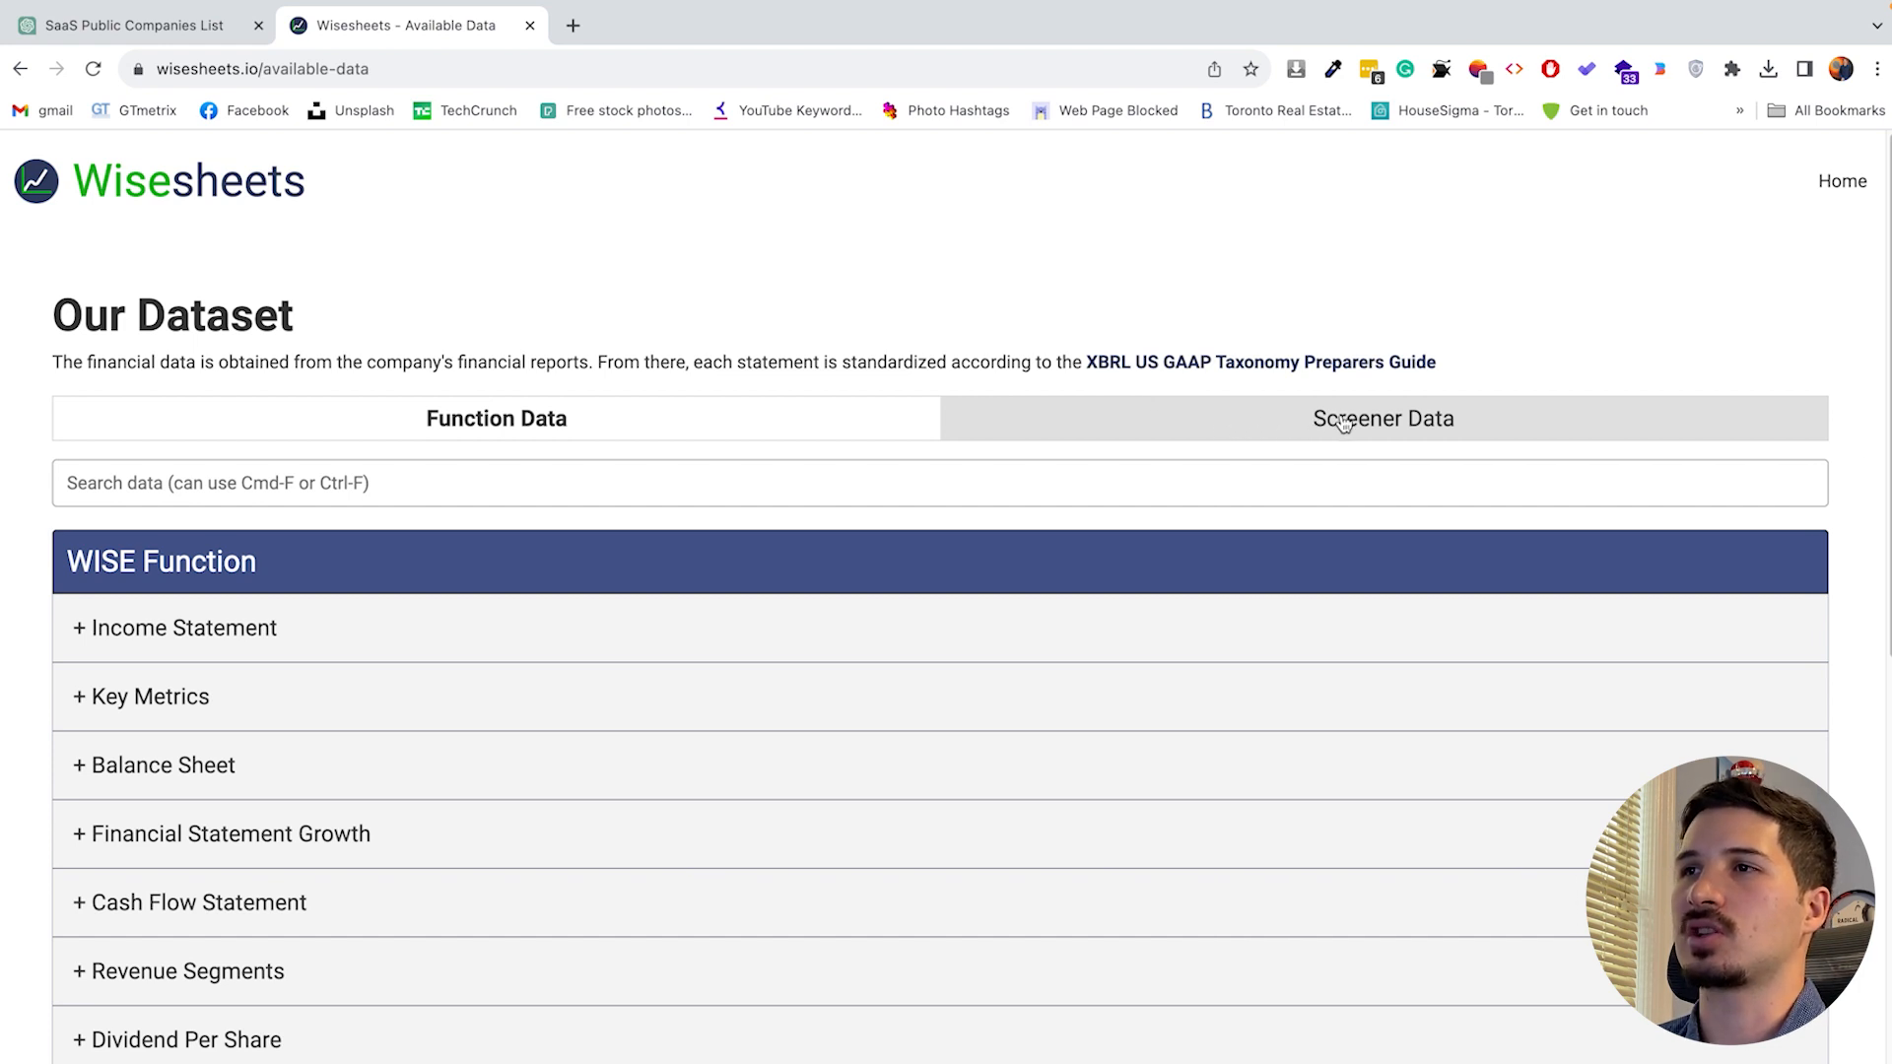
# - Browse Wisesheets Screener Data fields, expanding Income Statement and then Live Price Data
pyautogui.click(1382, 419)
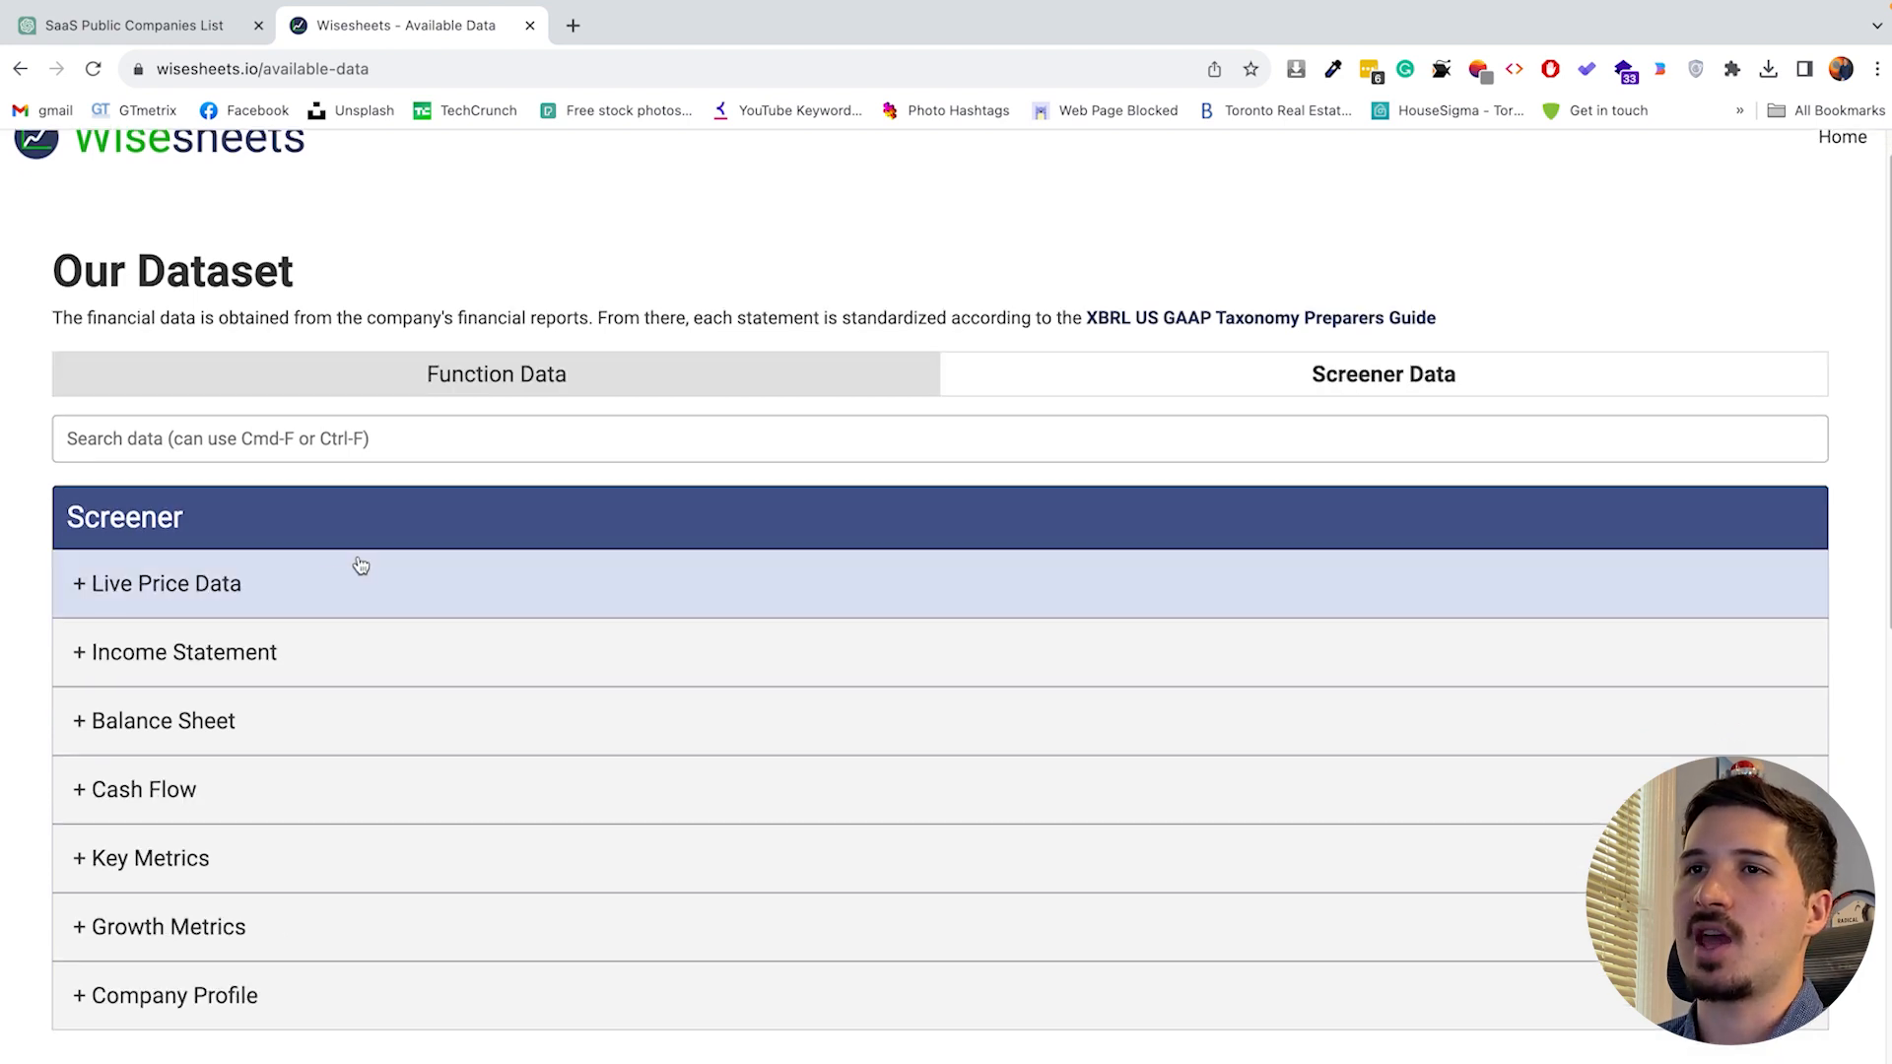
pyautogui.click(155, 583)
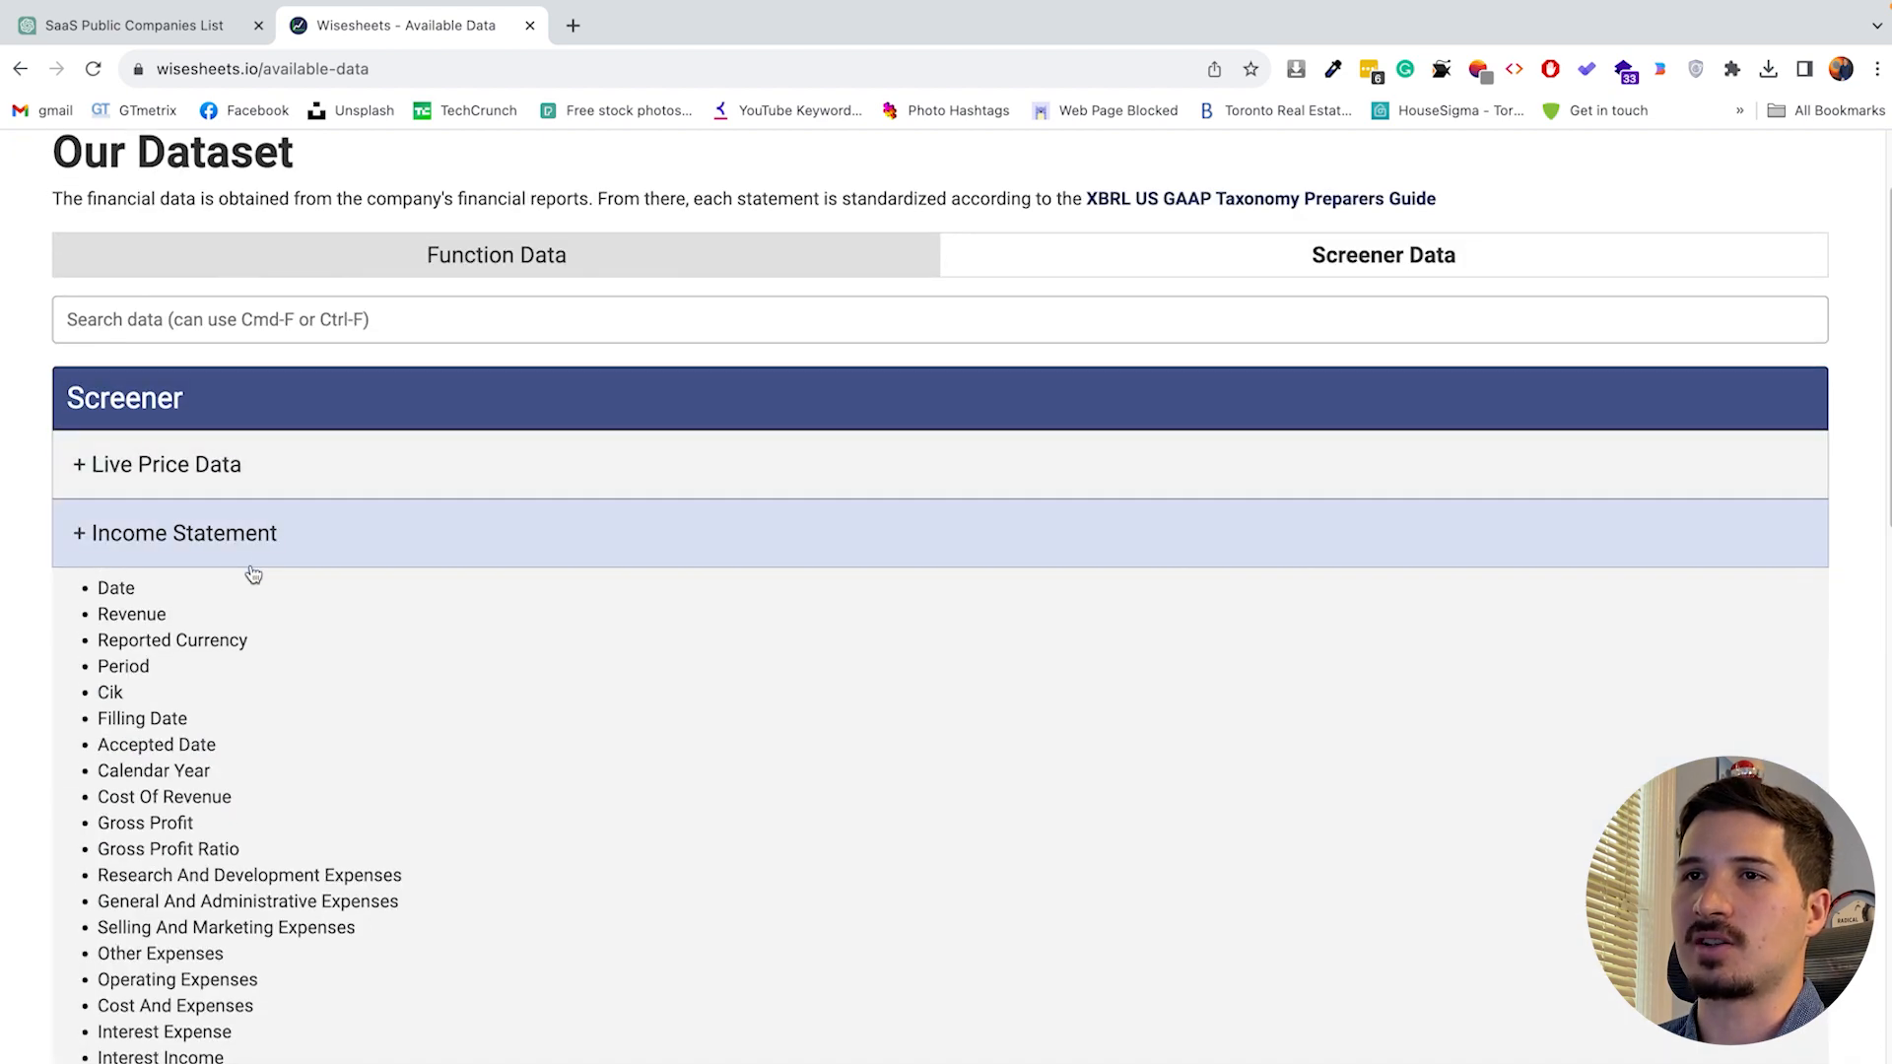
pyautogui.click(174, 533)
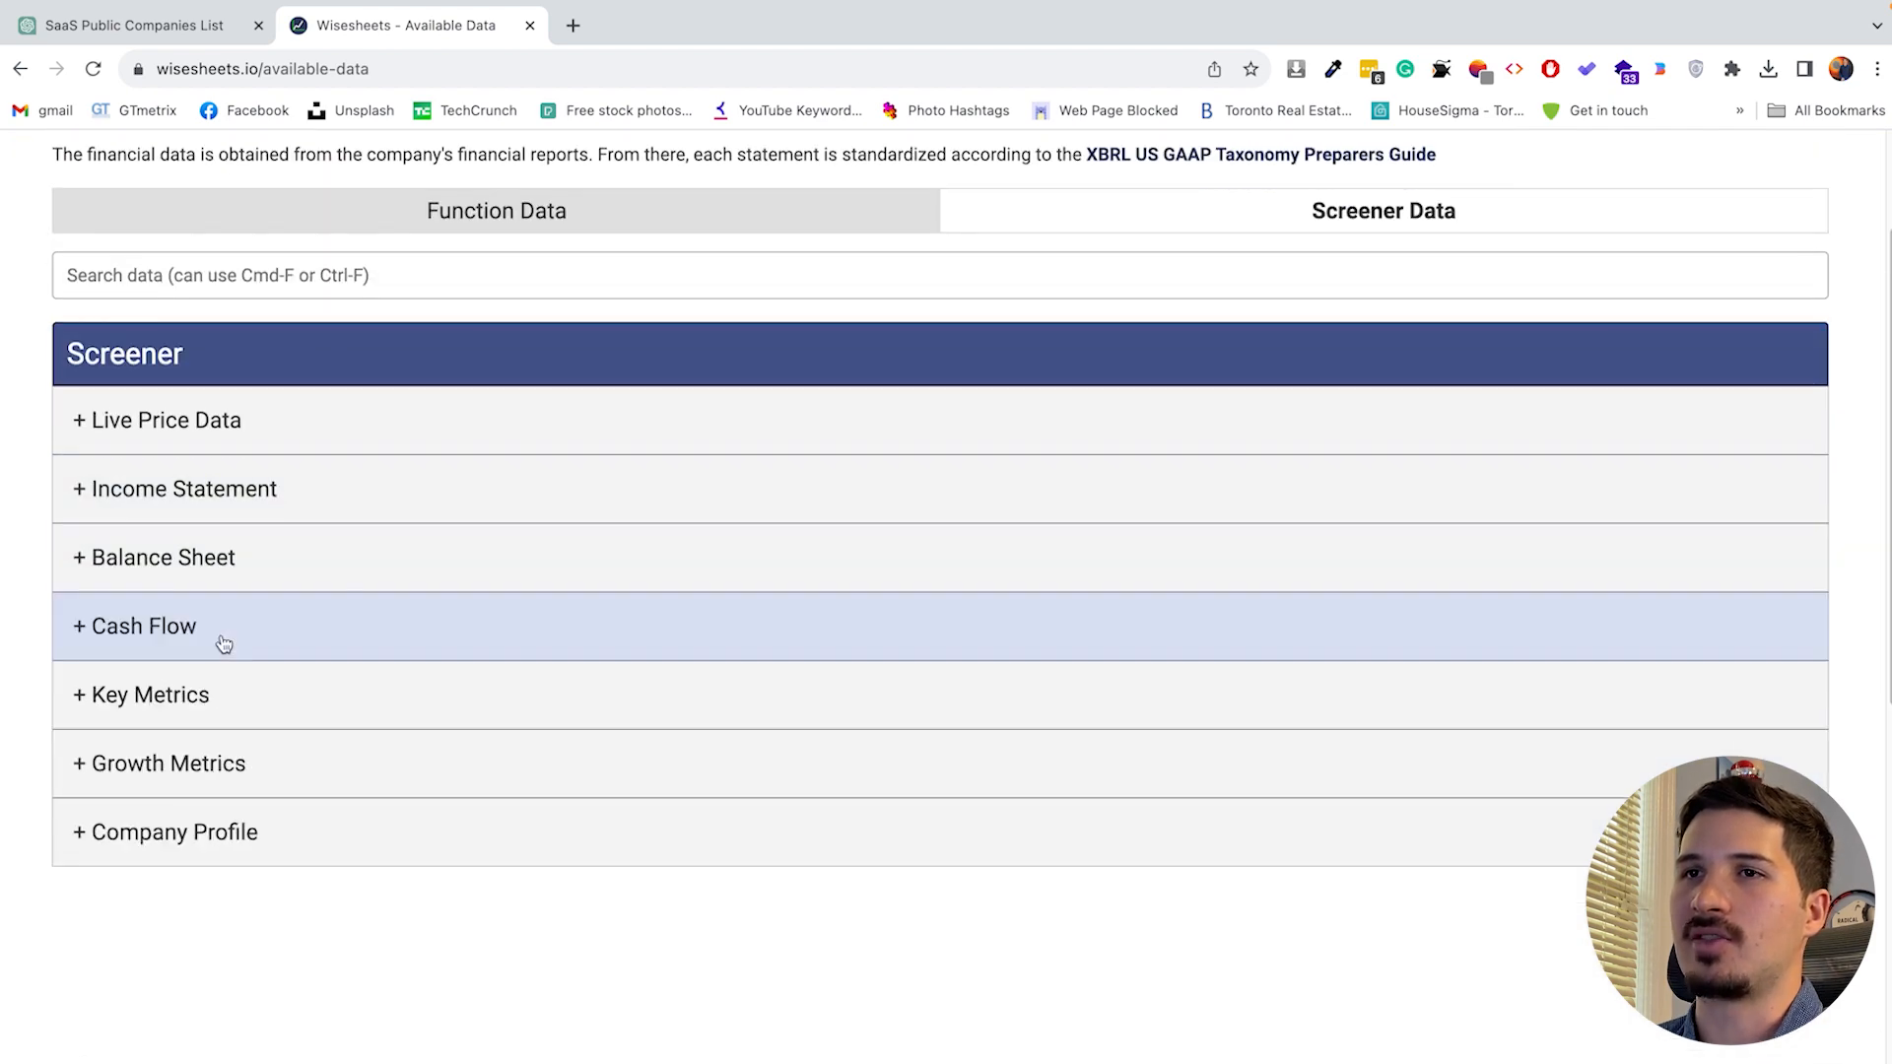
pyautogui.moveTo(211, 769)
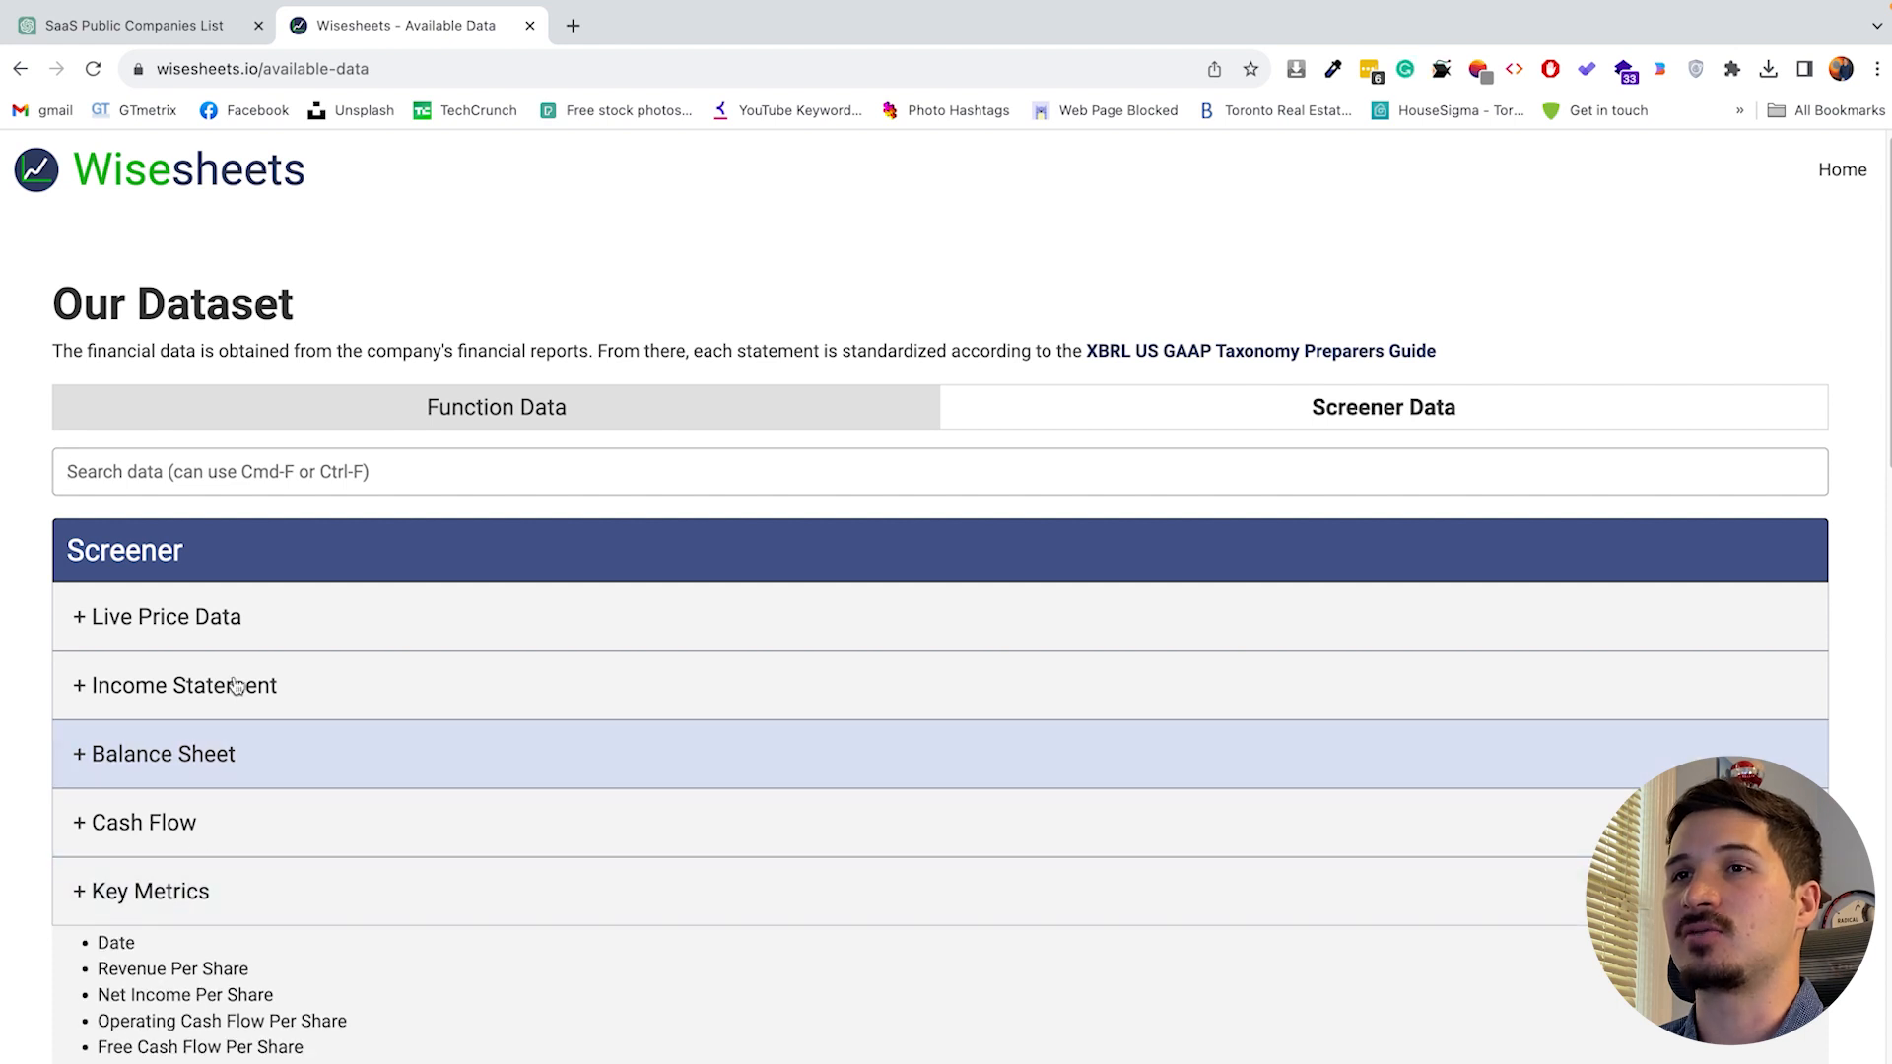
pyautogui.click(156, 617)
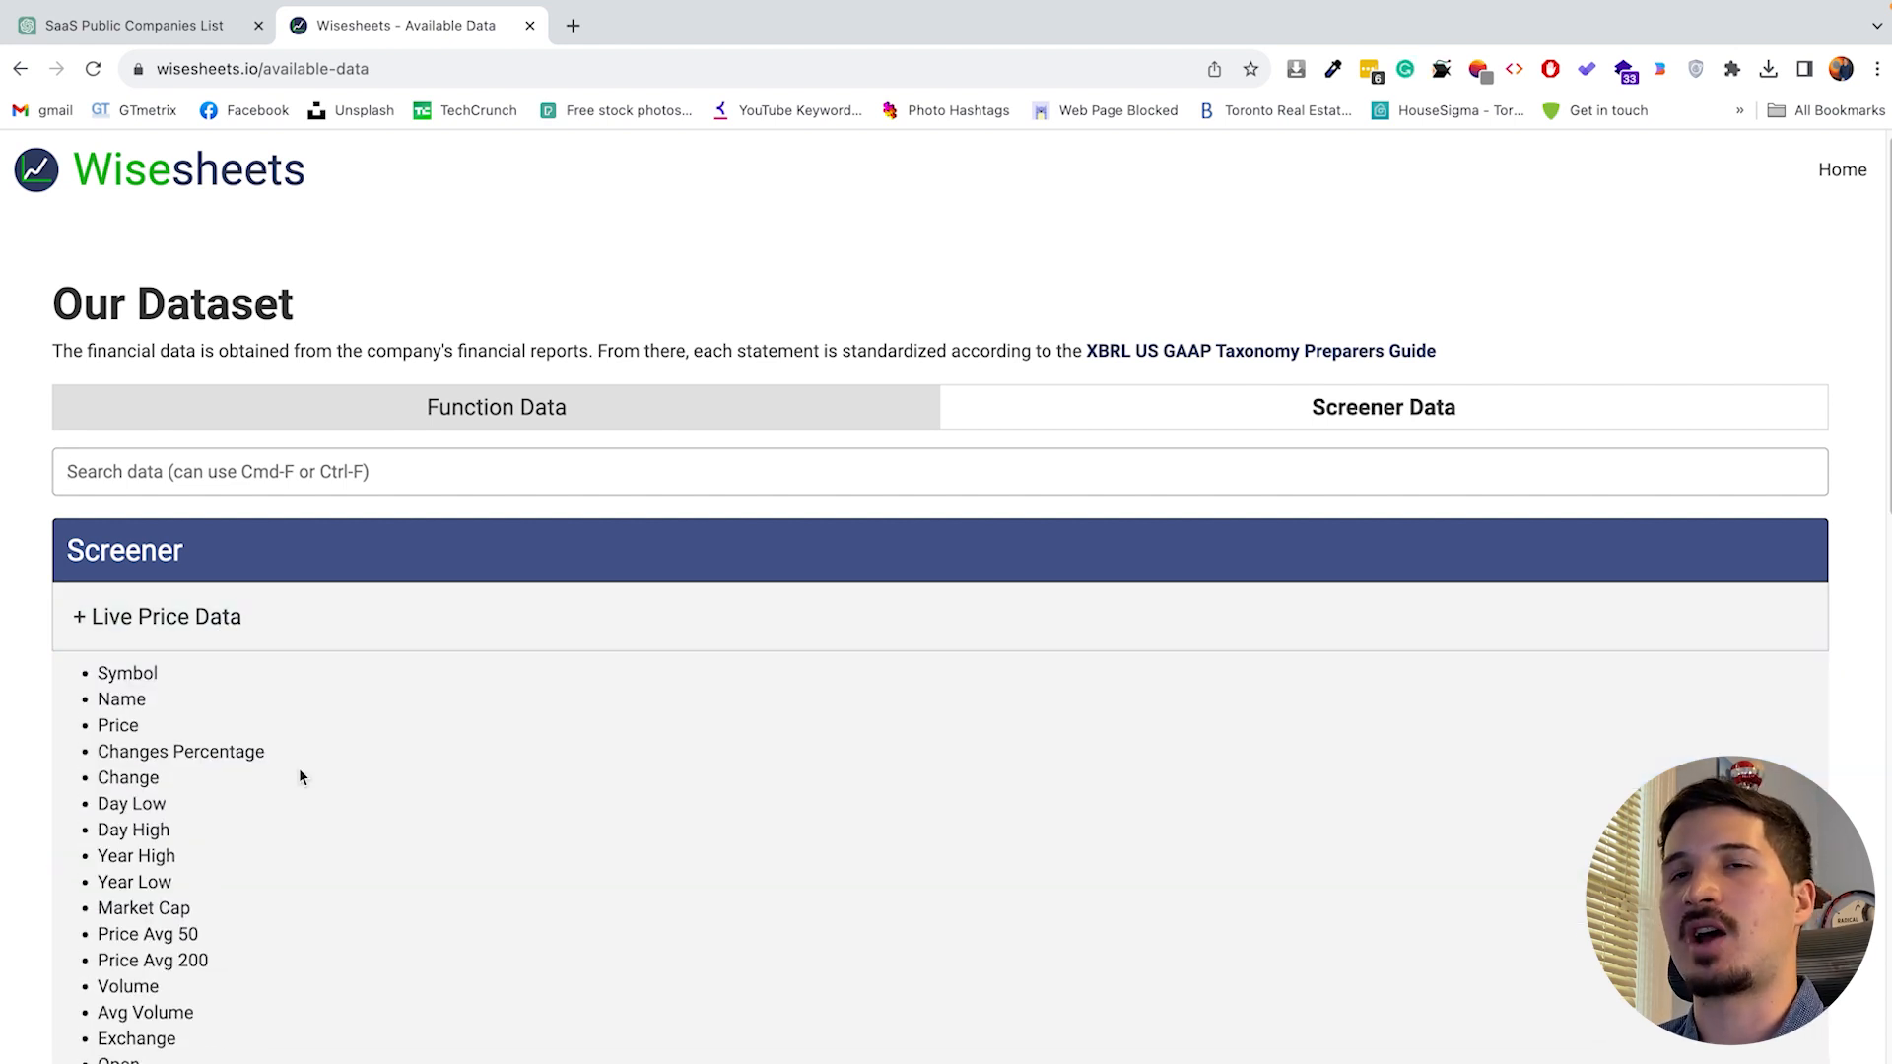
pyautogui.scroll(-3)
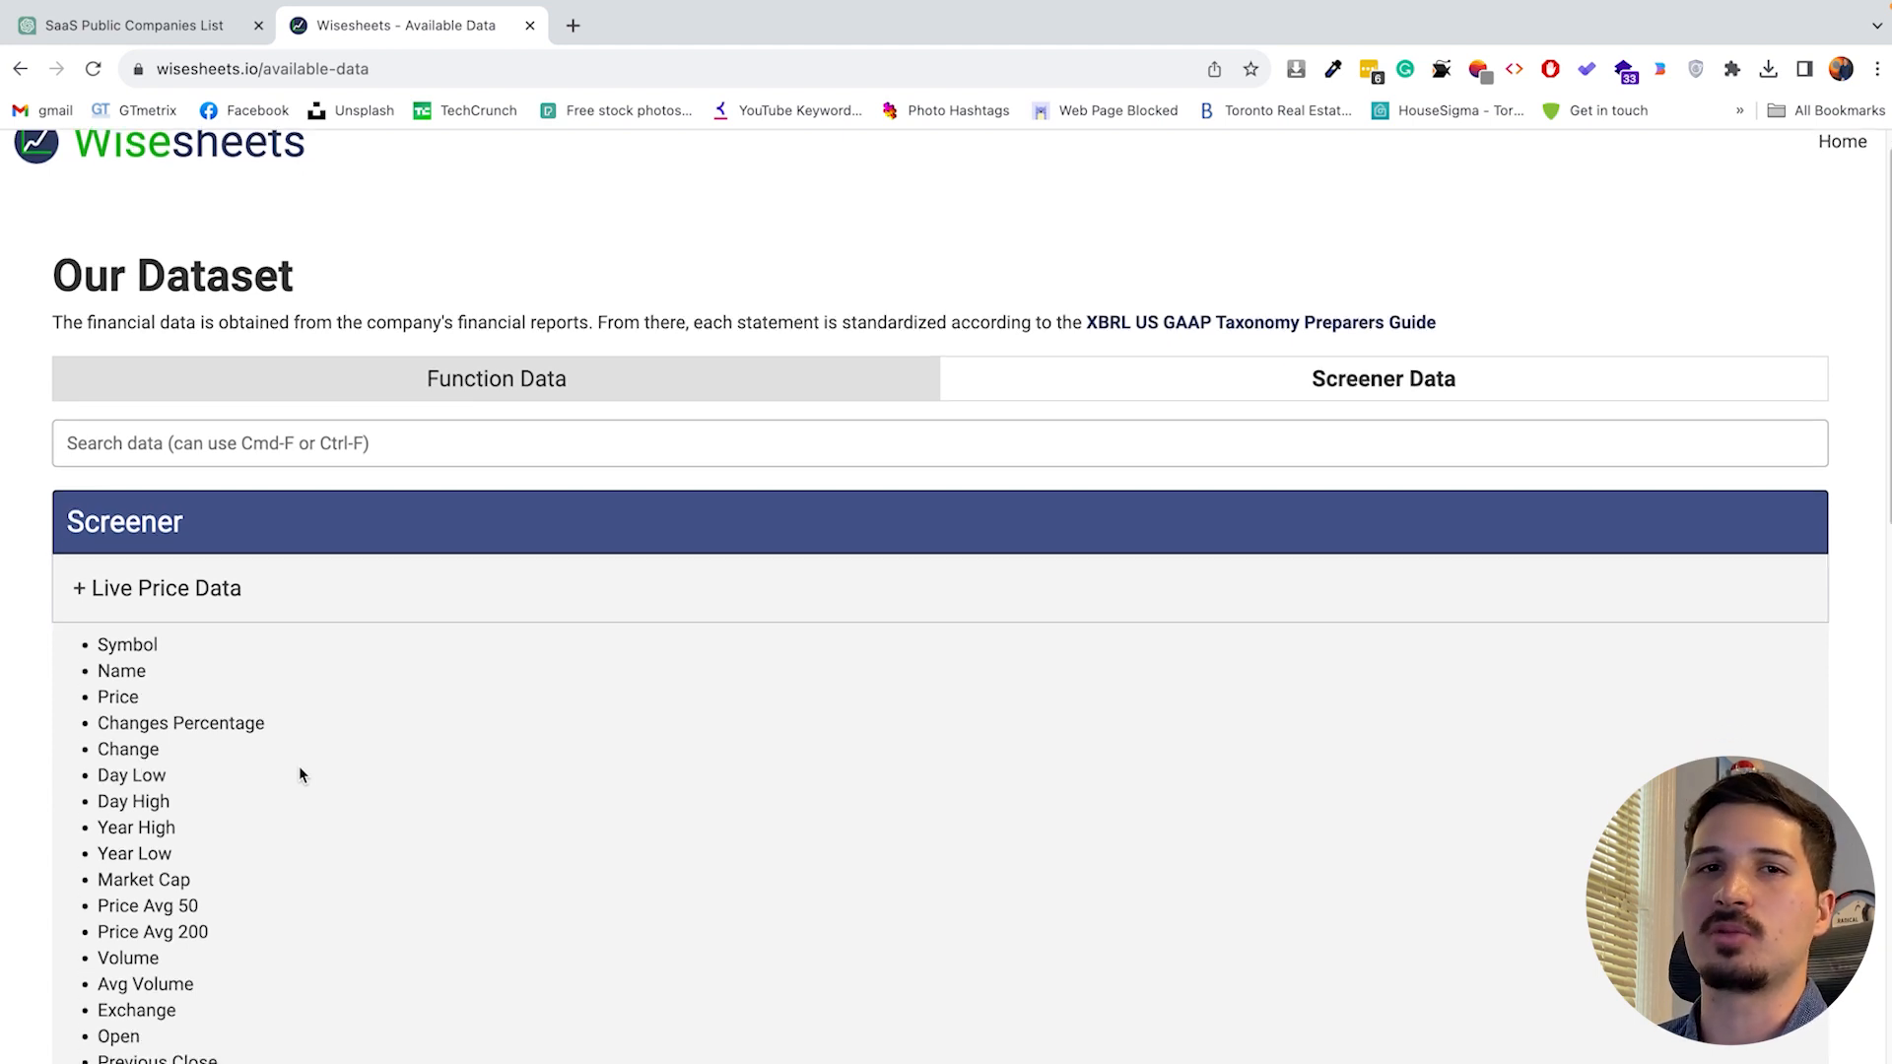
pyautogui.scroll(-3)
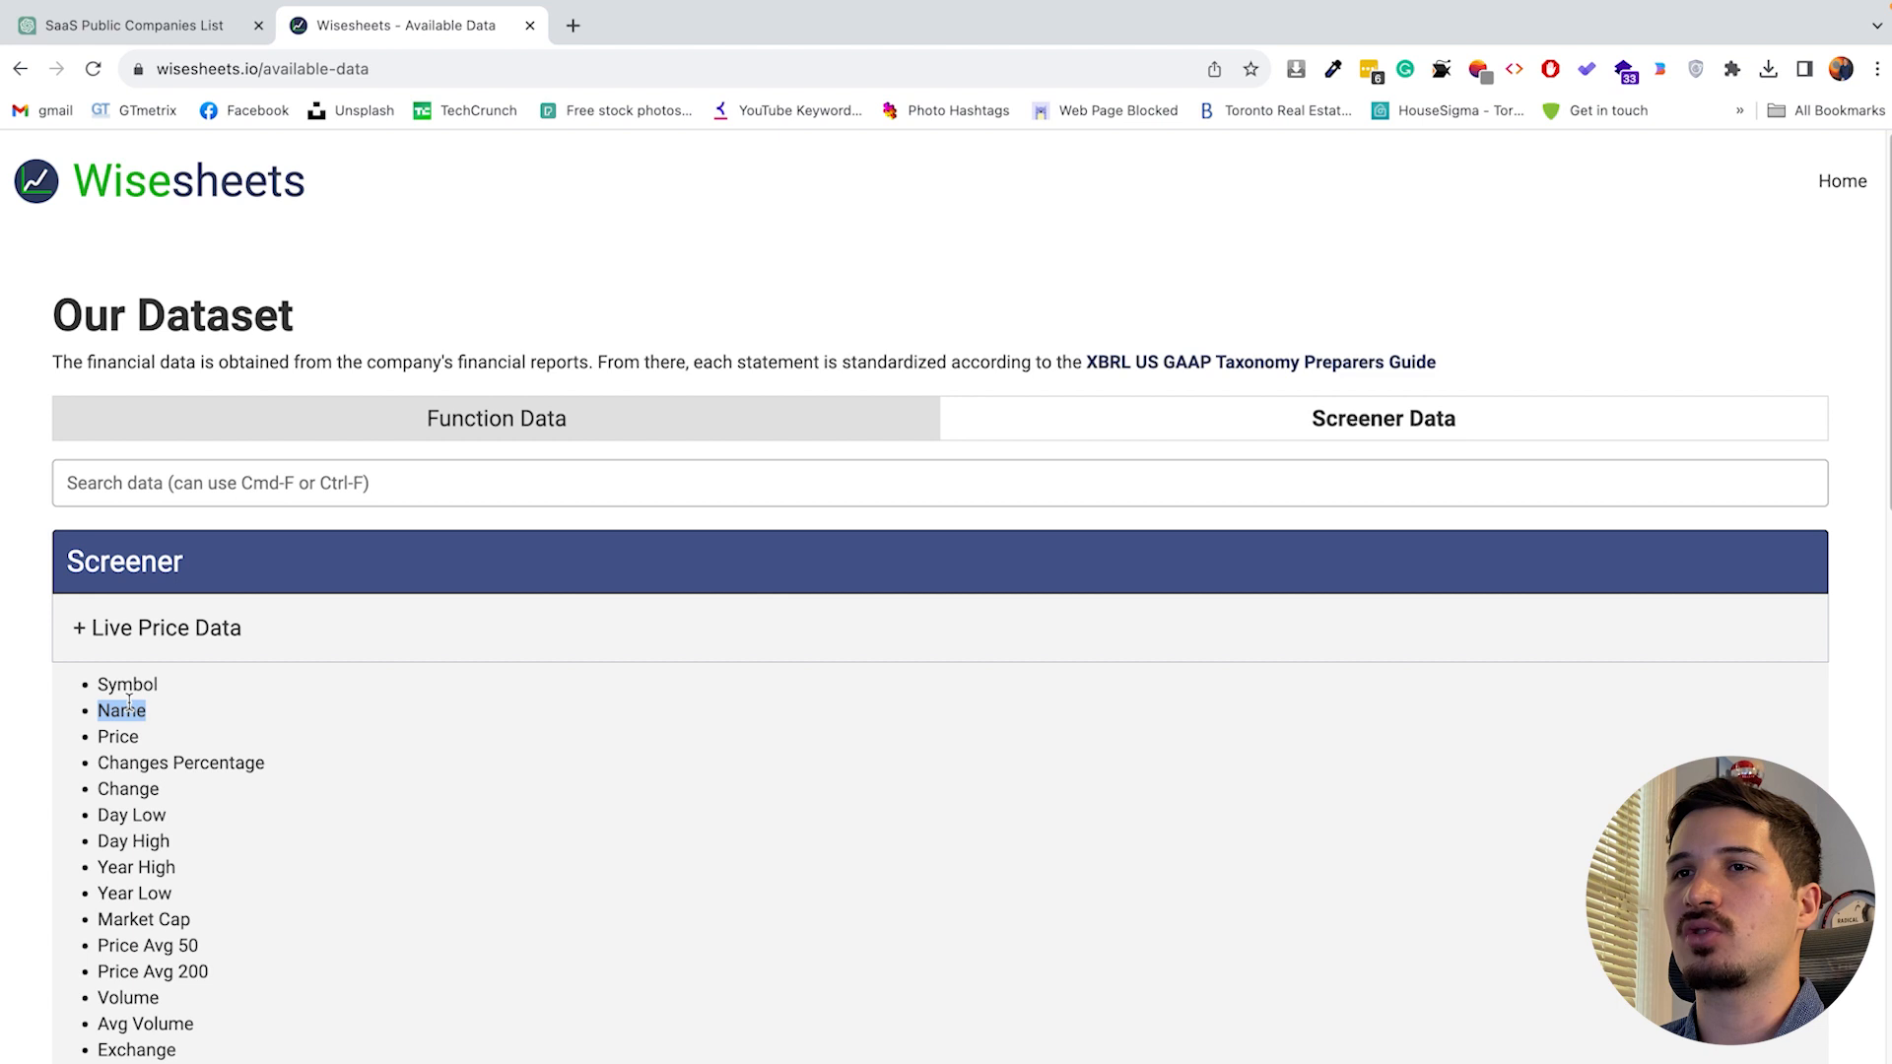
pyautogui.scroll(-3)
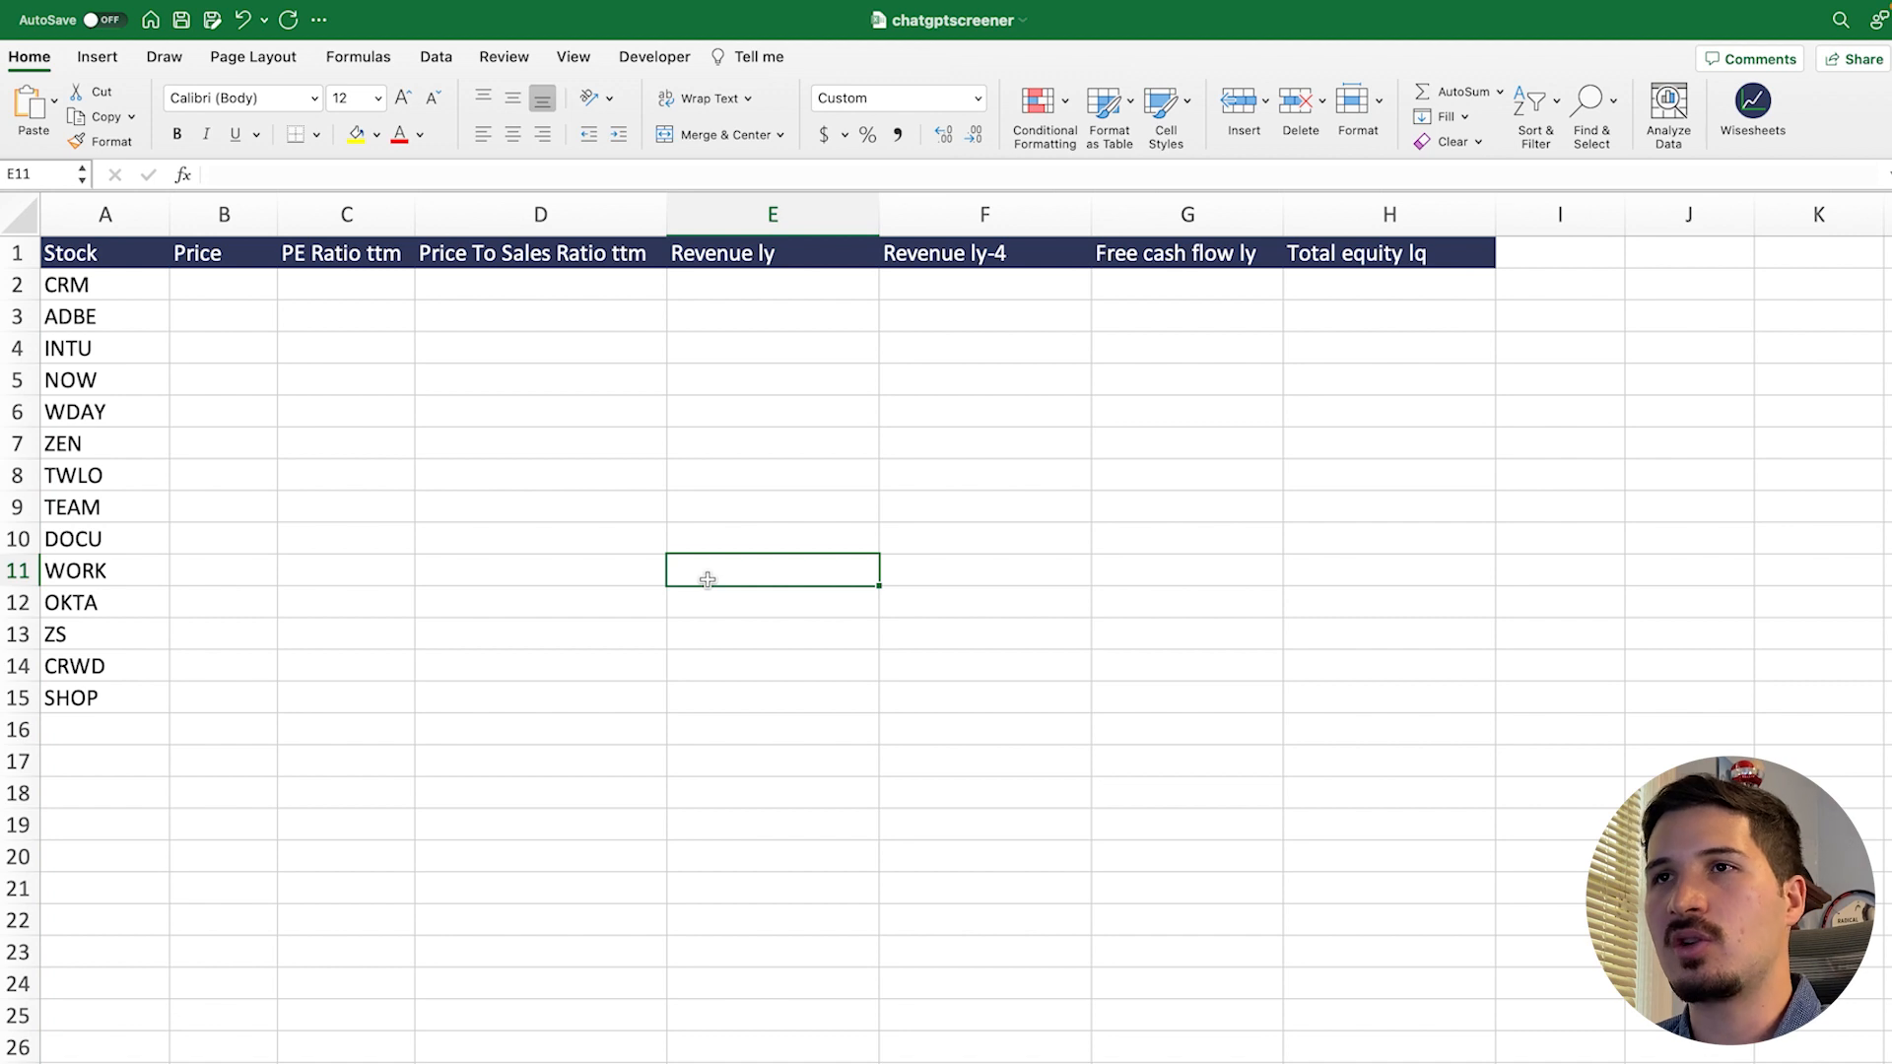
pyautogui.click(346, 253)
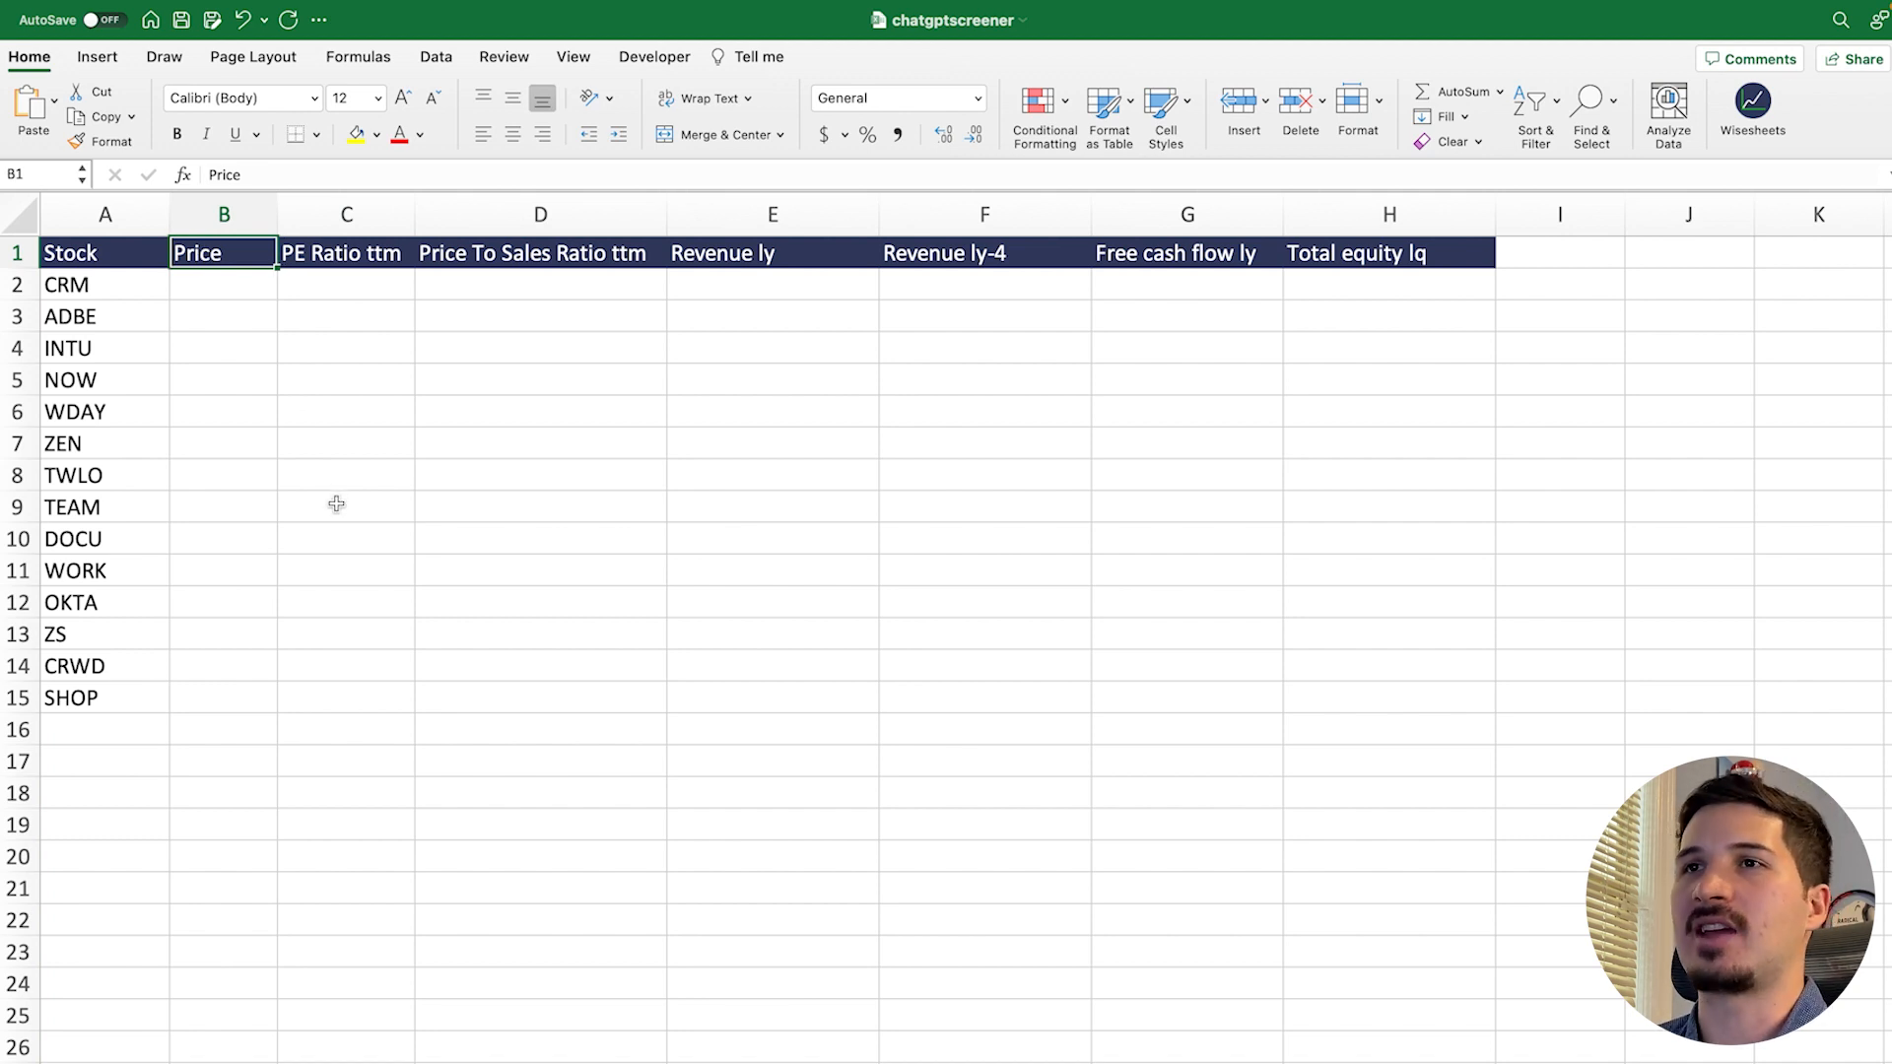
pyautogui.click(346, 252)
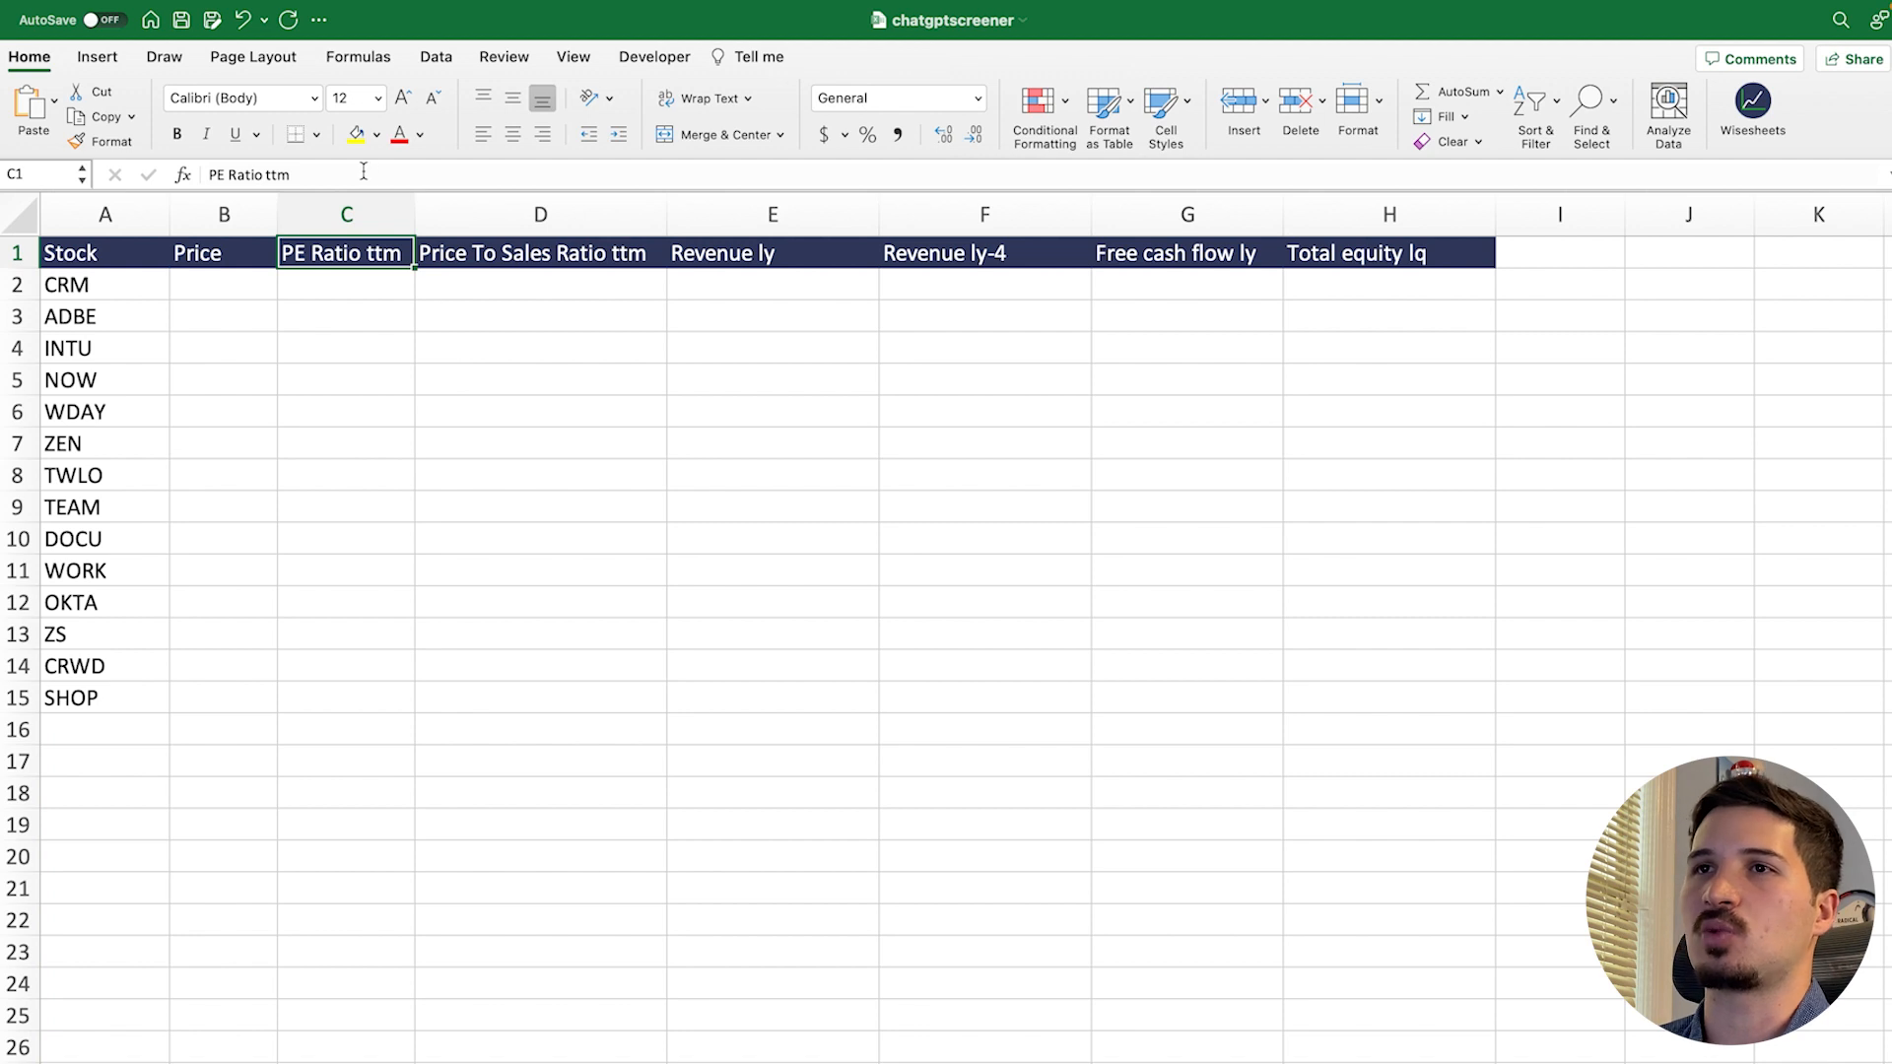
pyautogui.click(346, 285)
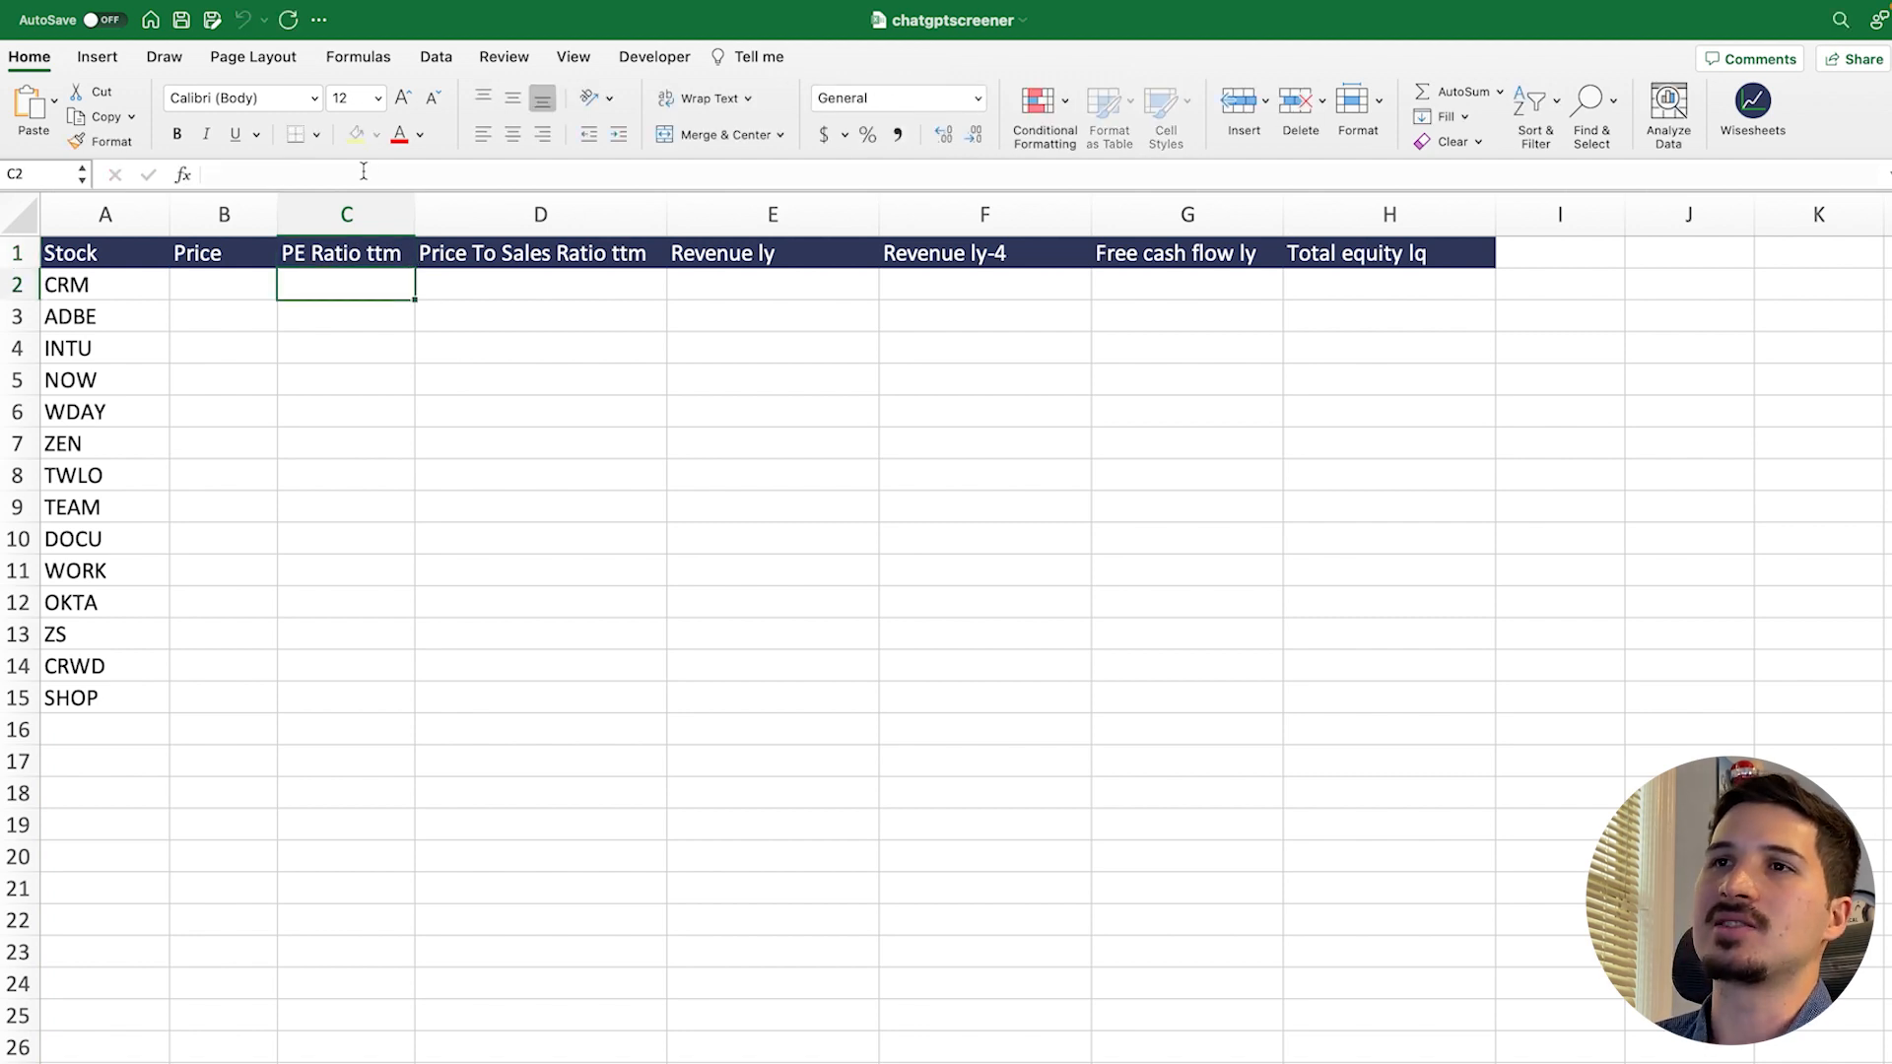
pyautogui.click(346, 252)
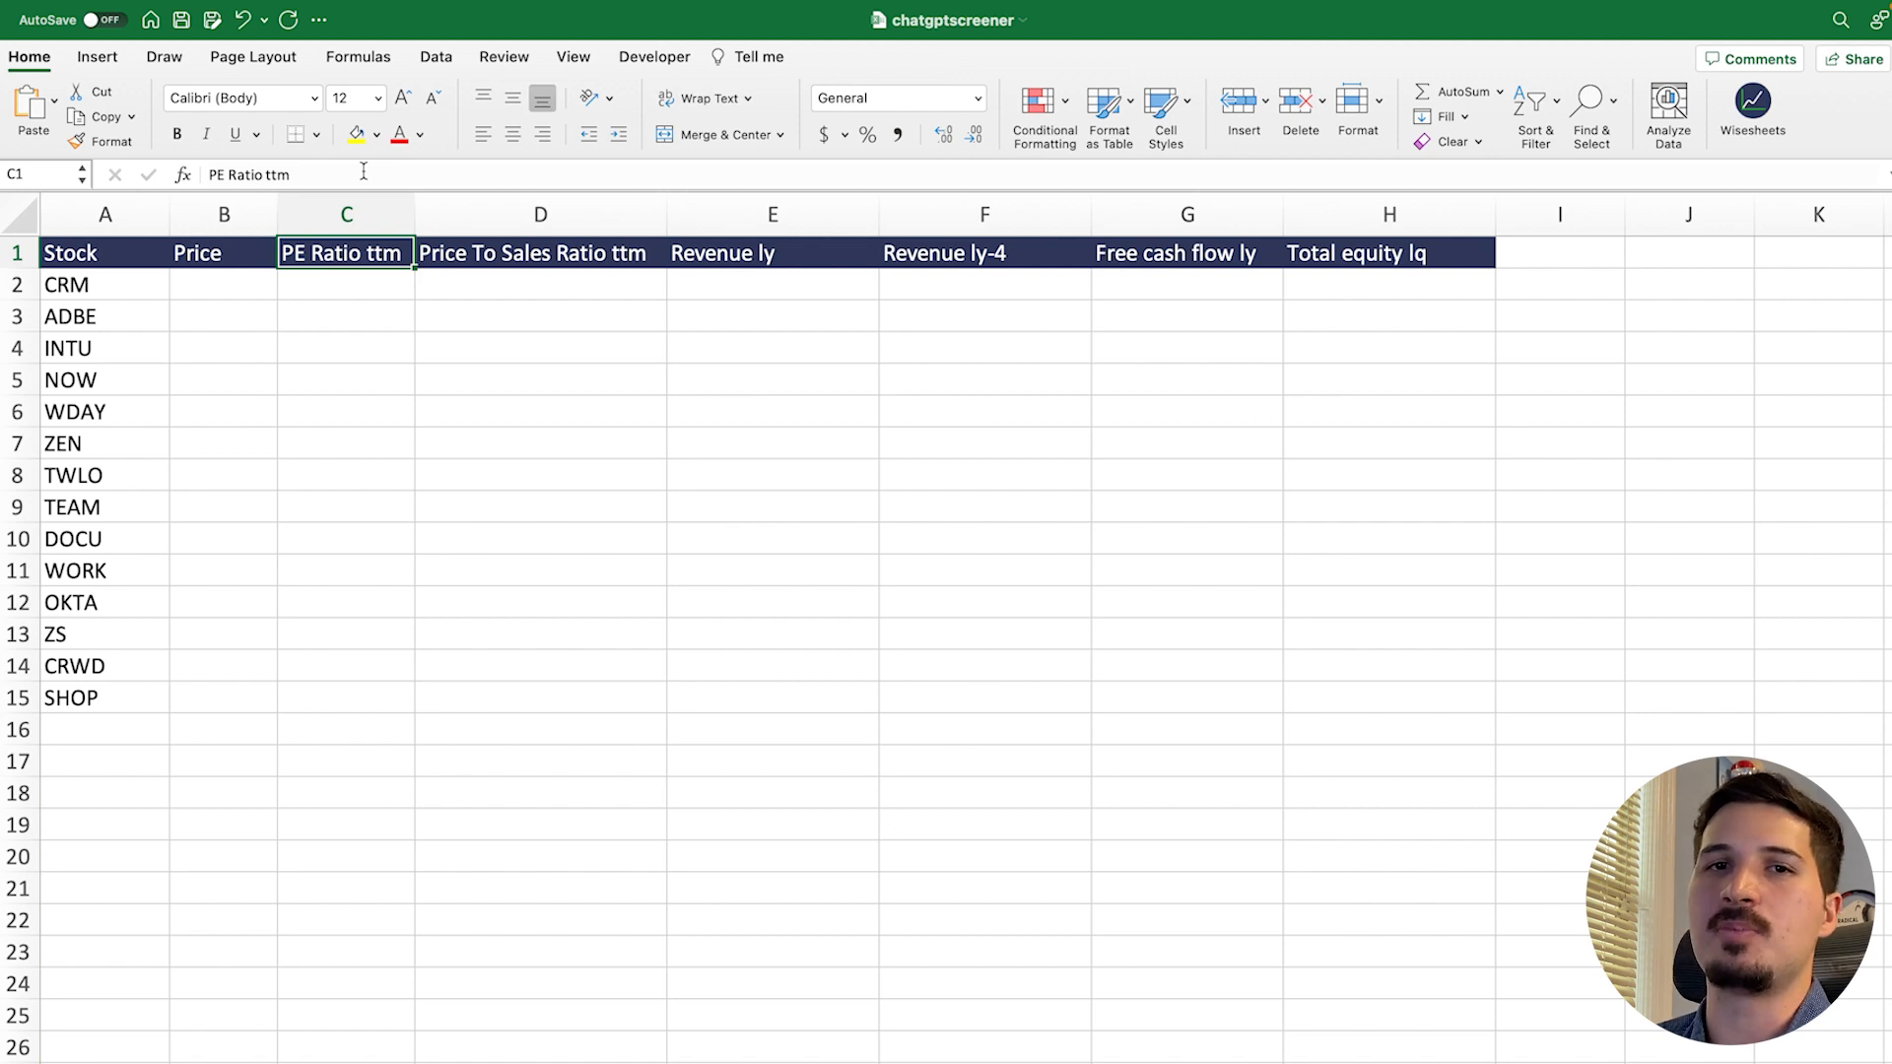
pyautogui.click(541, 252)
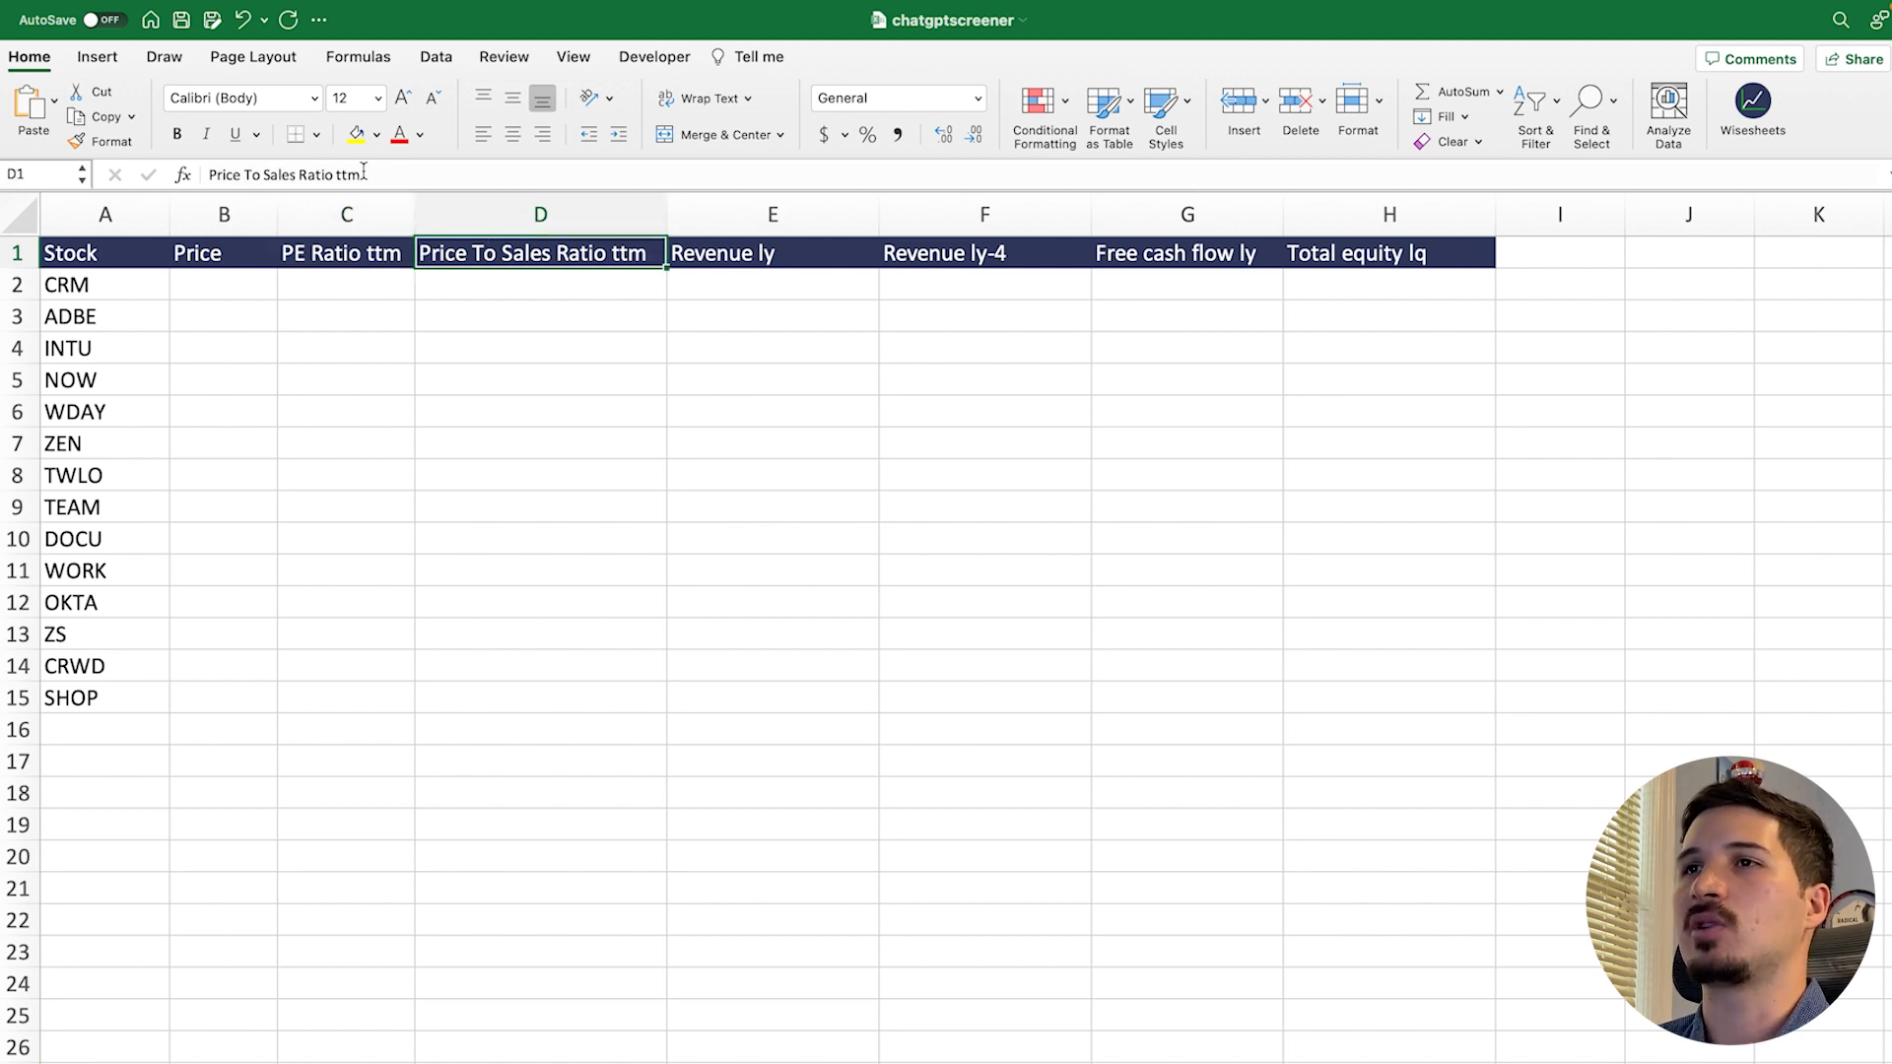
pyautogui.click(773, 252)
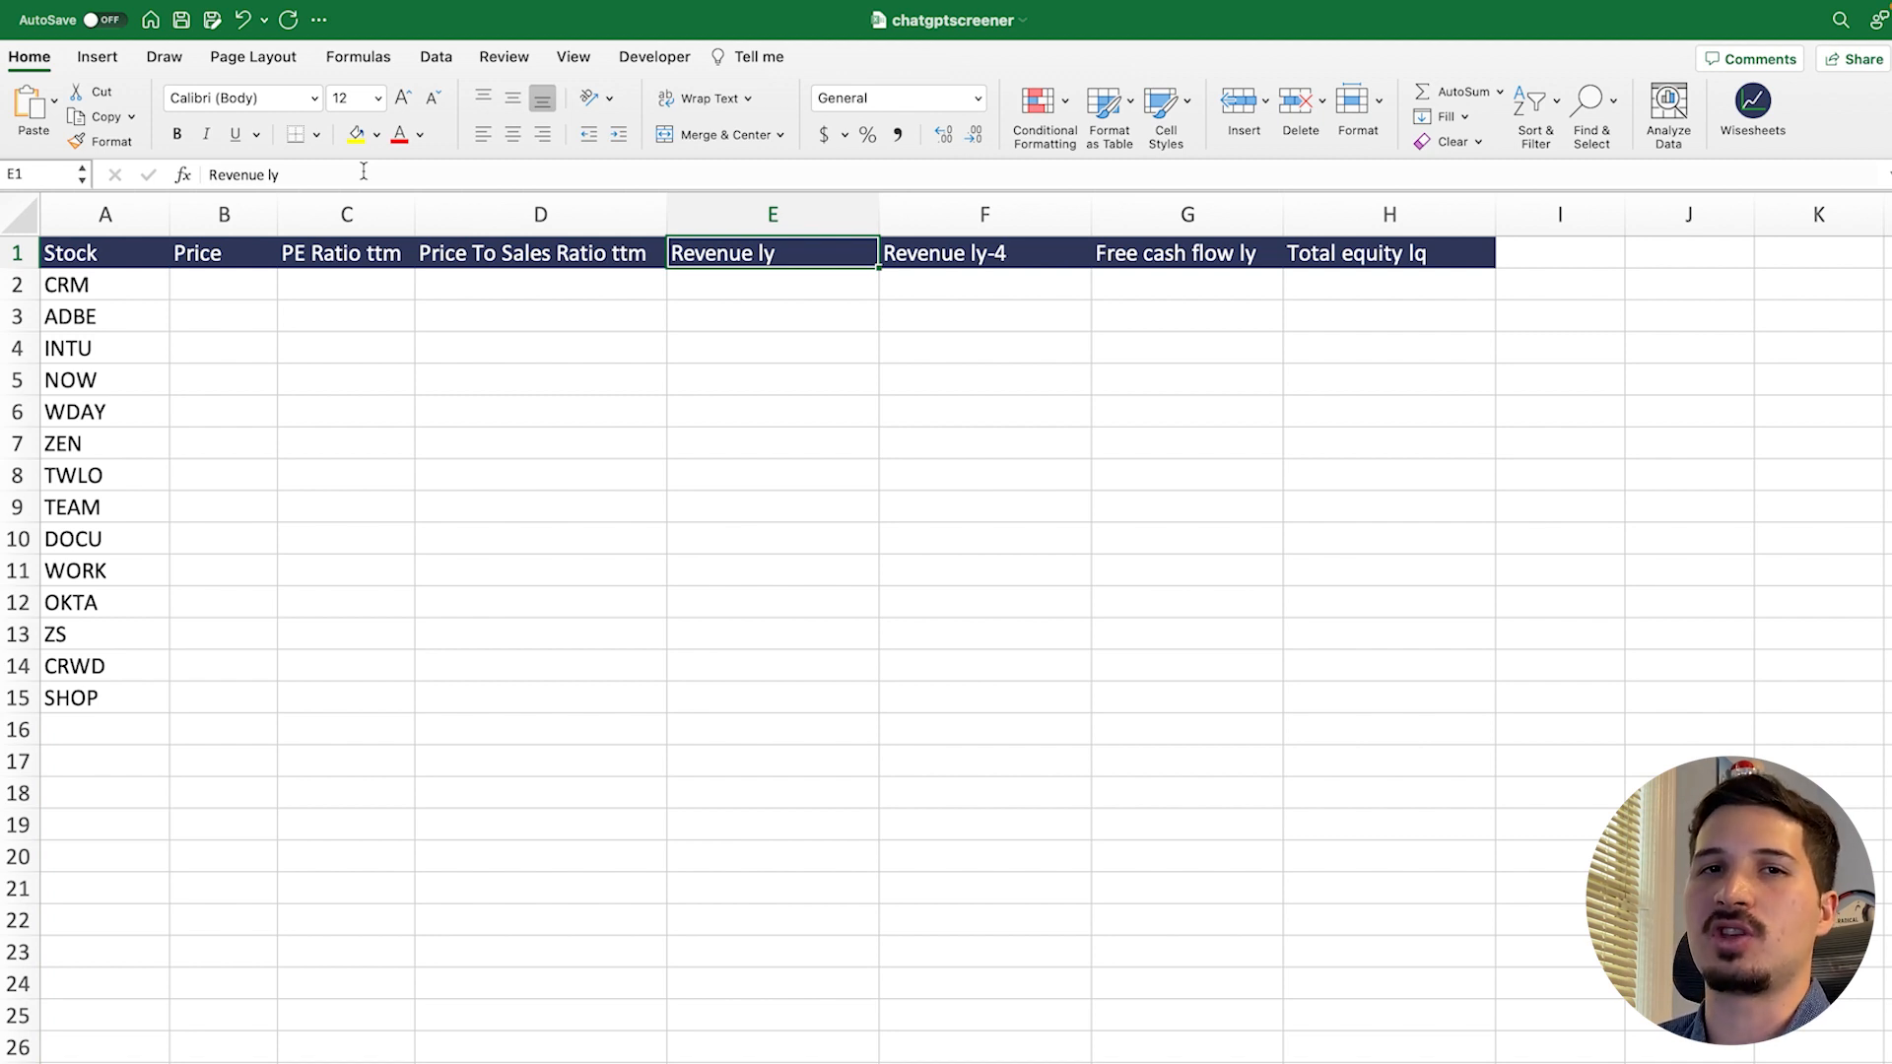
pyautogui.click(984, 252)
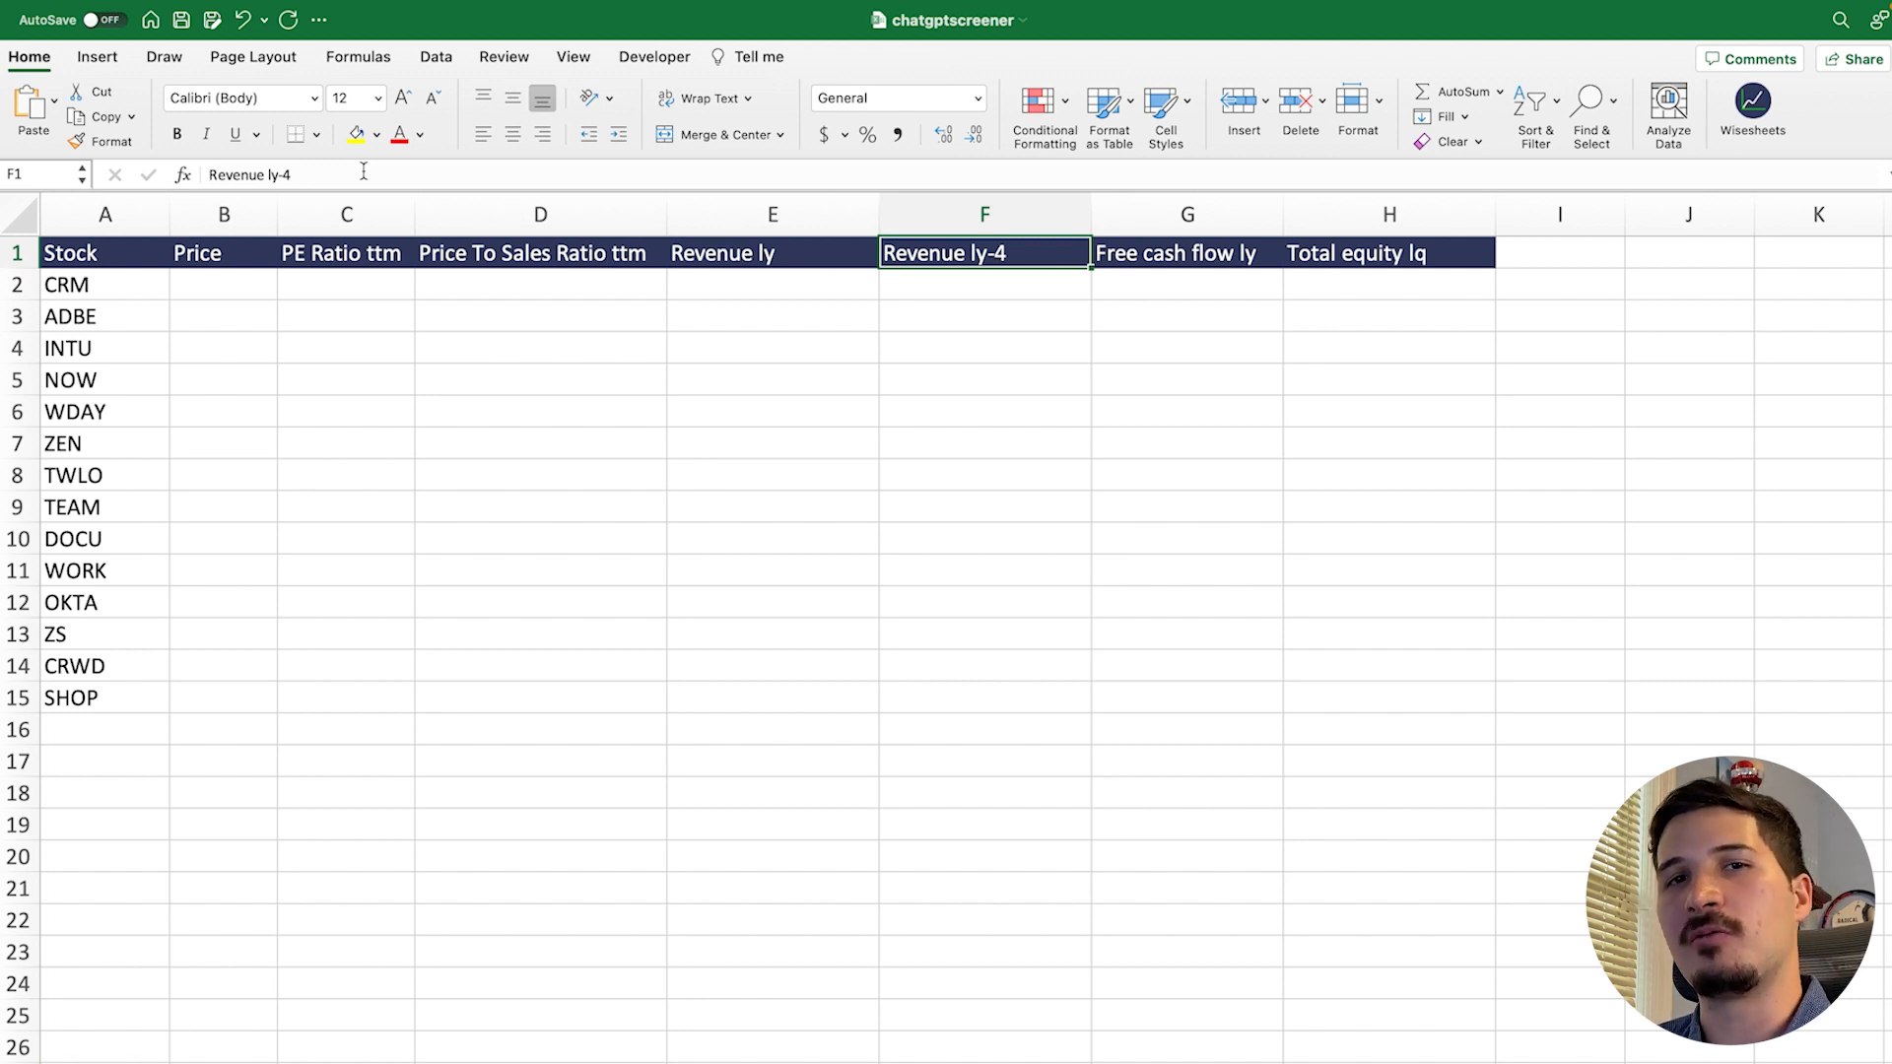
pyautogui.click(773, 252)
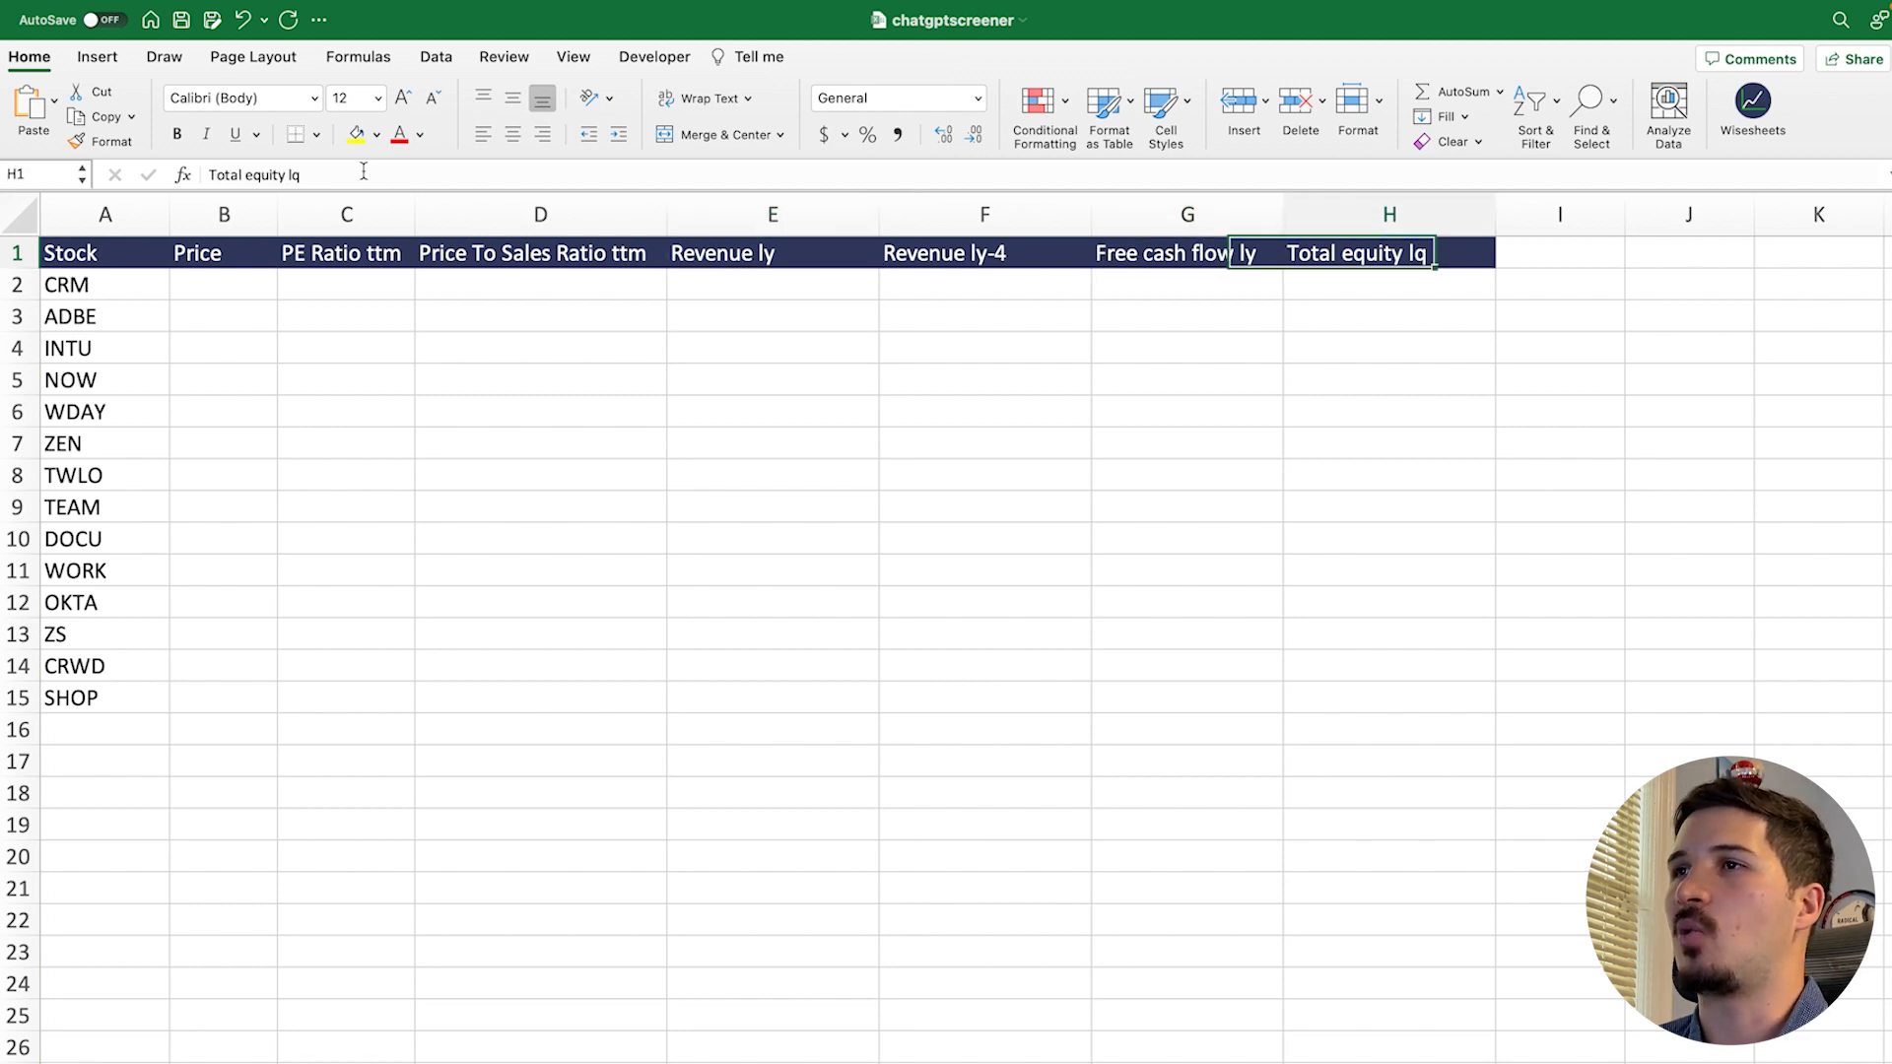
pyautogui.click(1389, 252)
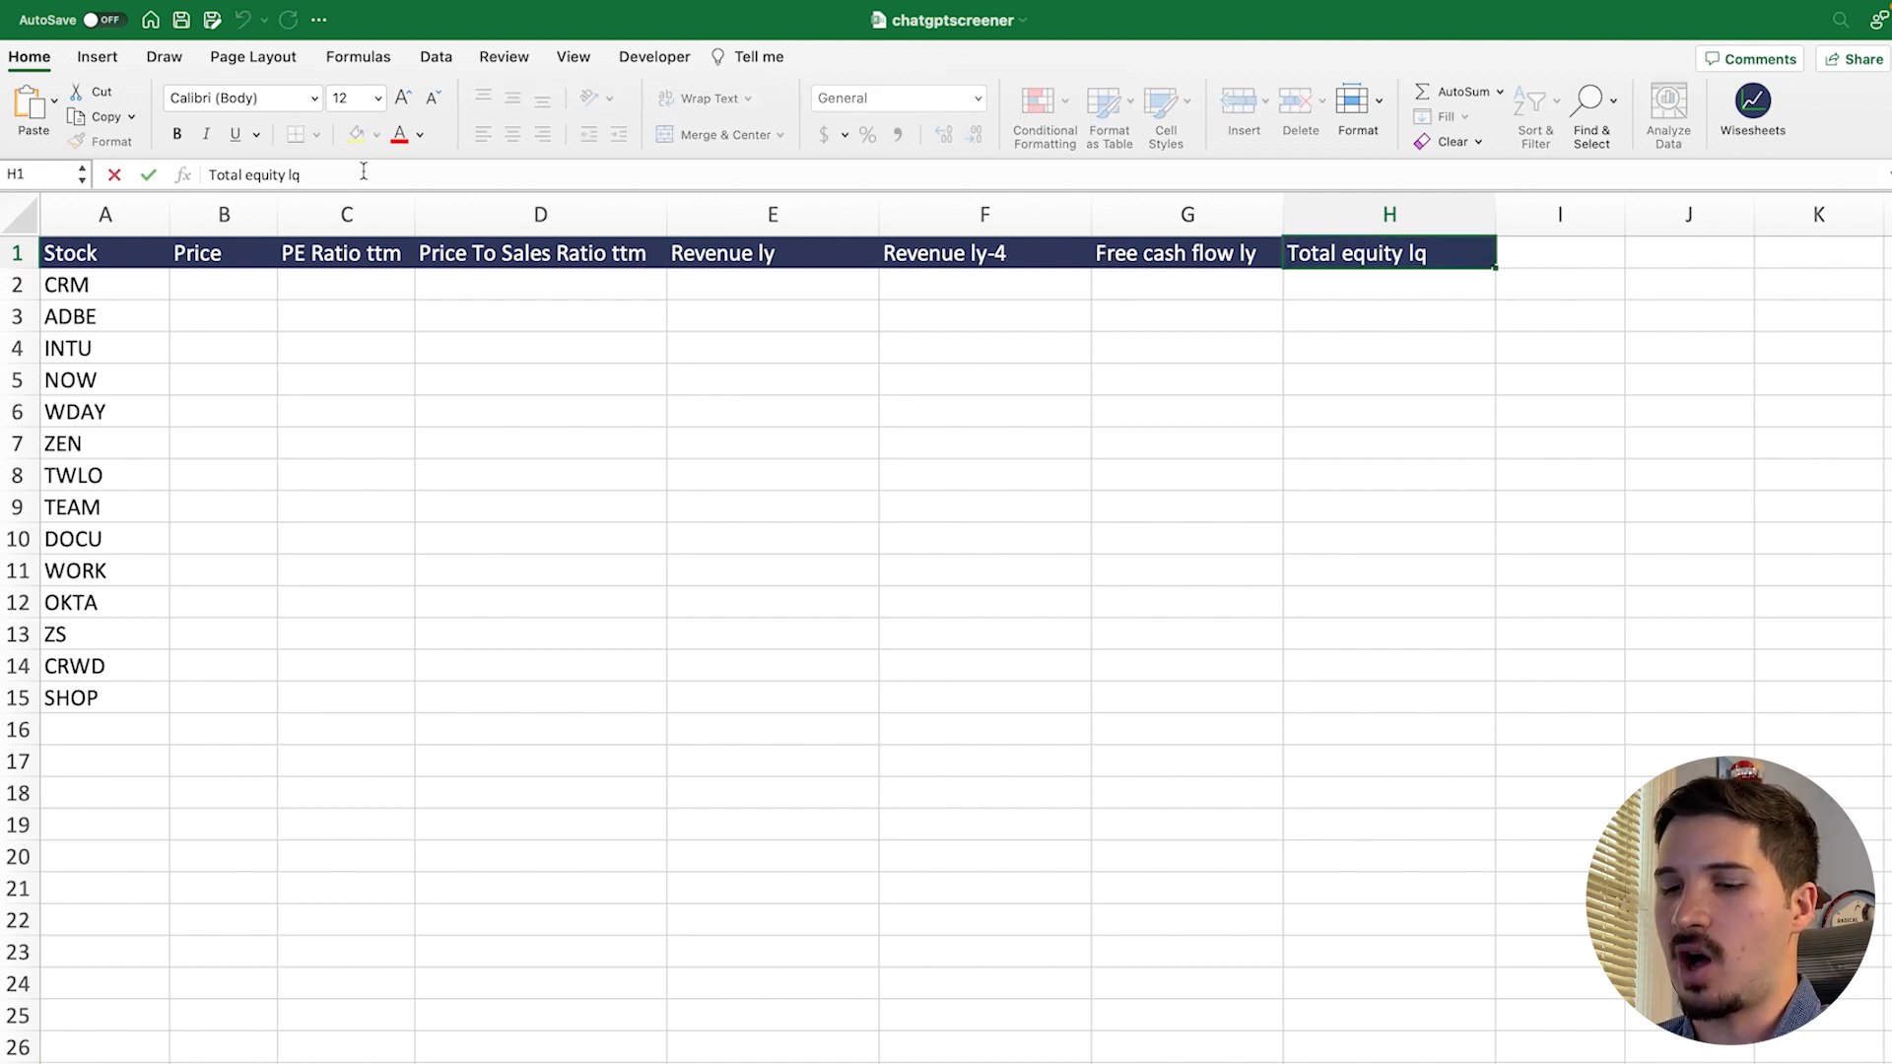
# - Change the H1 header to 'Total equity lq-2'
pyautogui.write('-2')
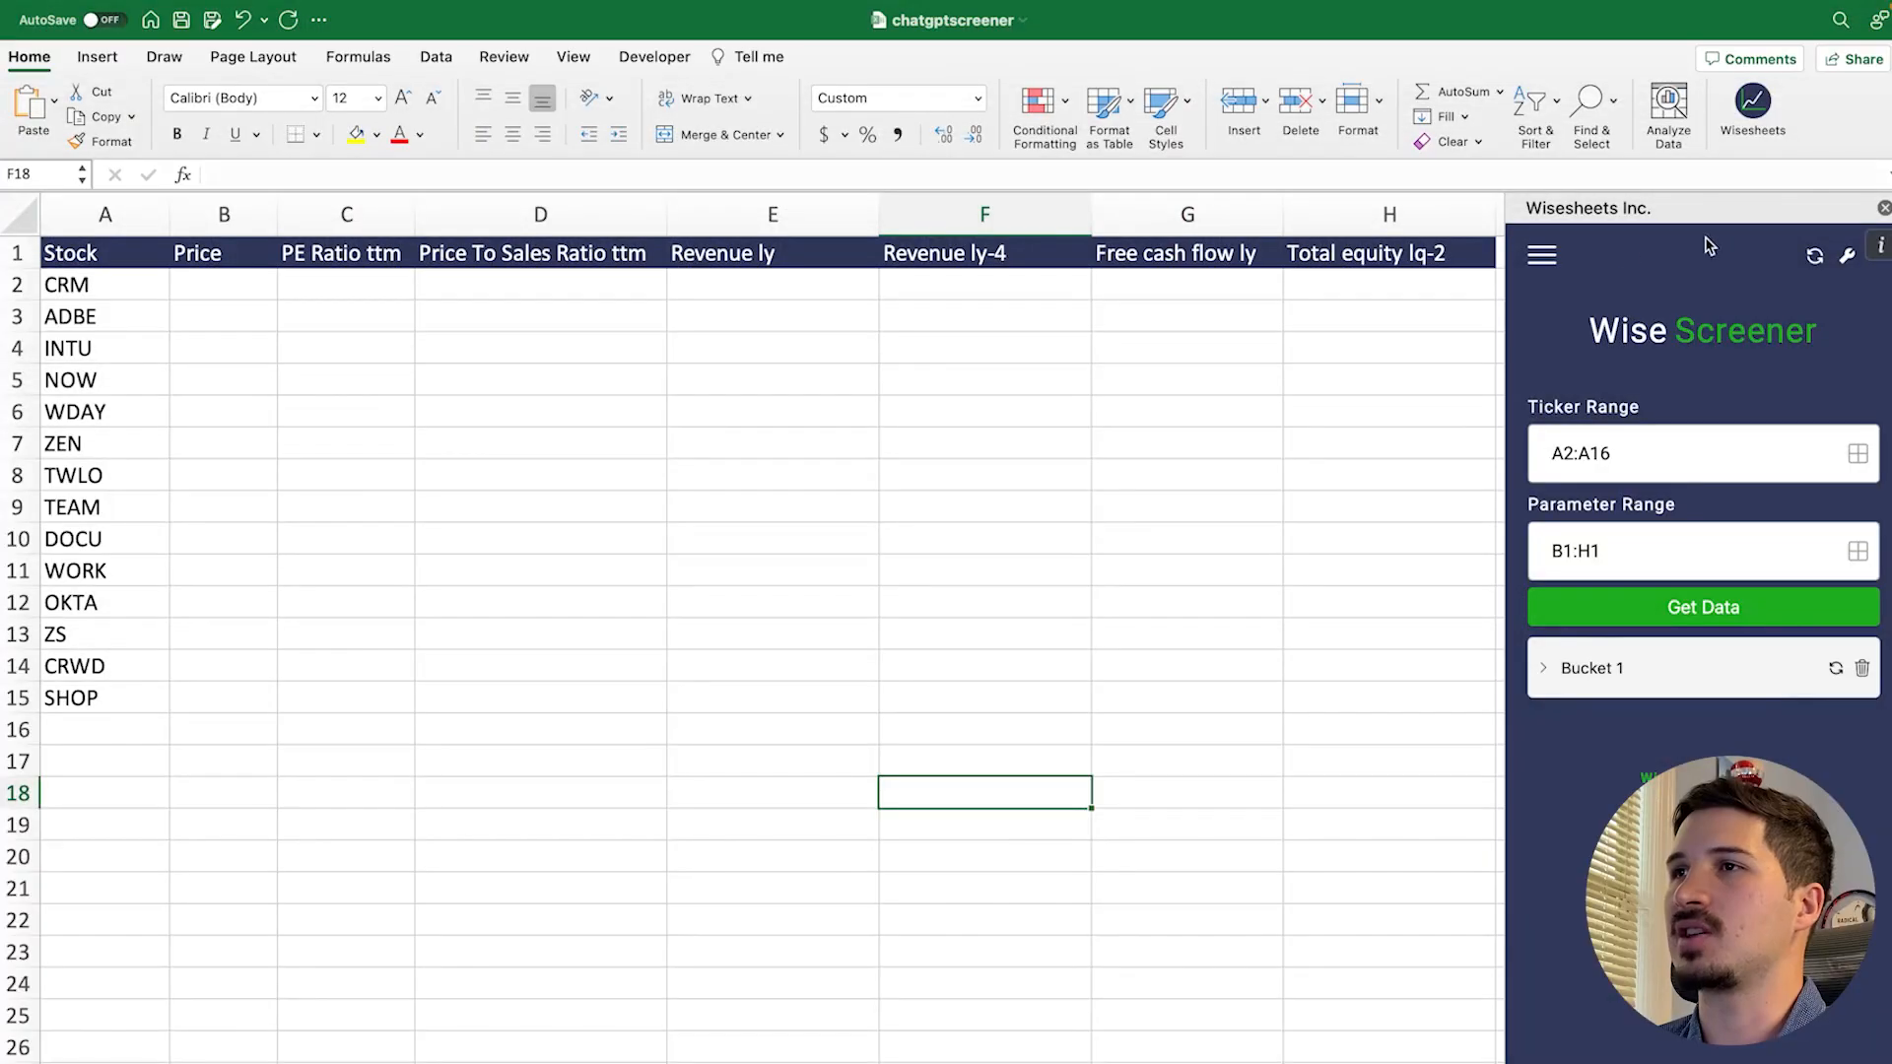
# - Return to the Screener tool and get data for tickers A2:A15 with parameters B1:H1
pyautogui.click(1542, 253)
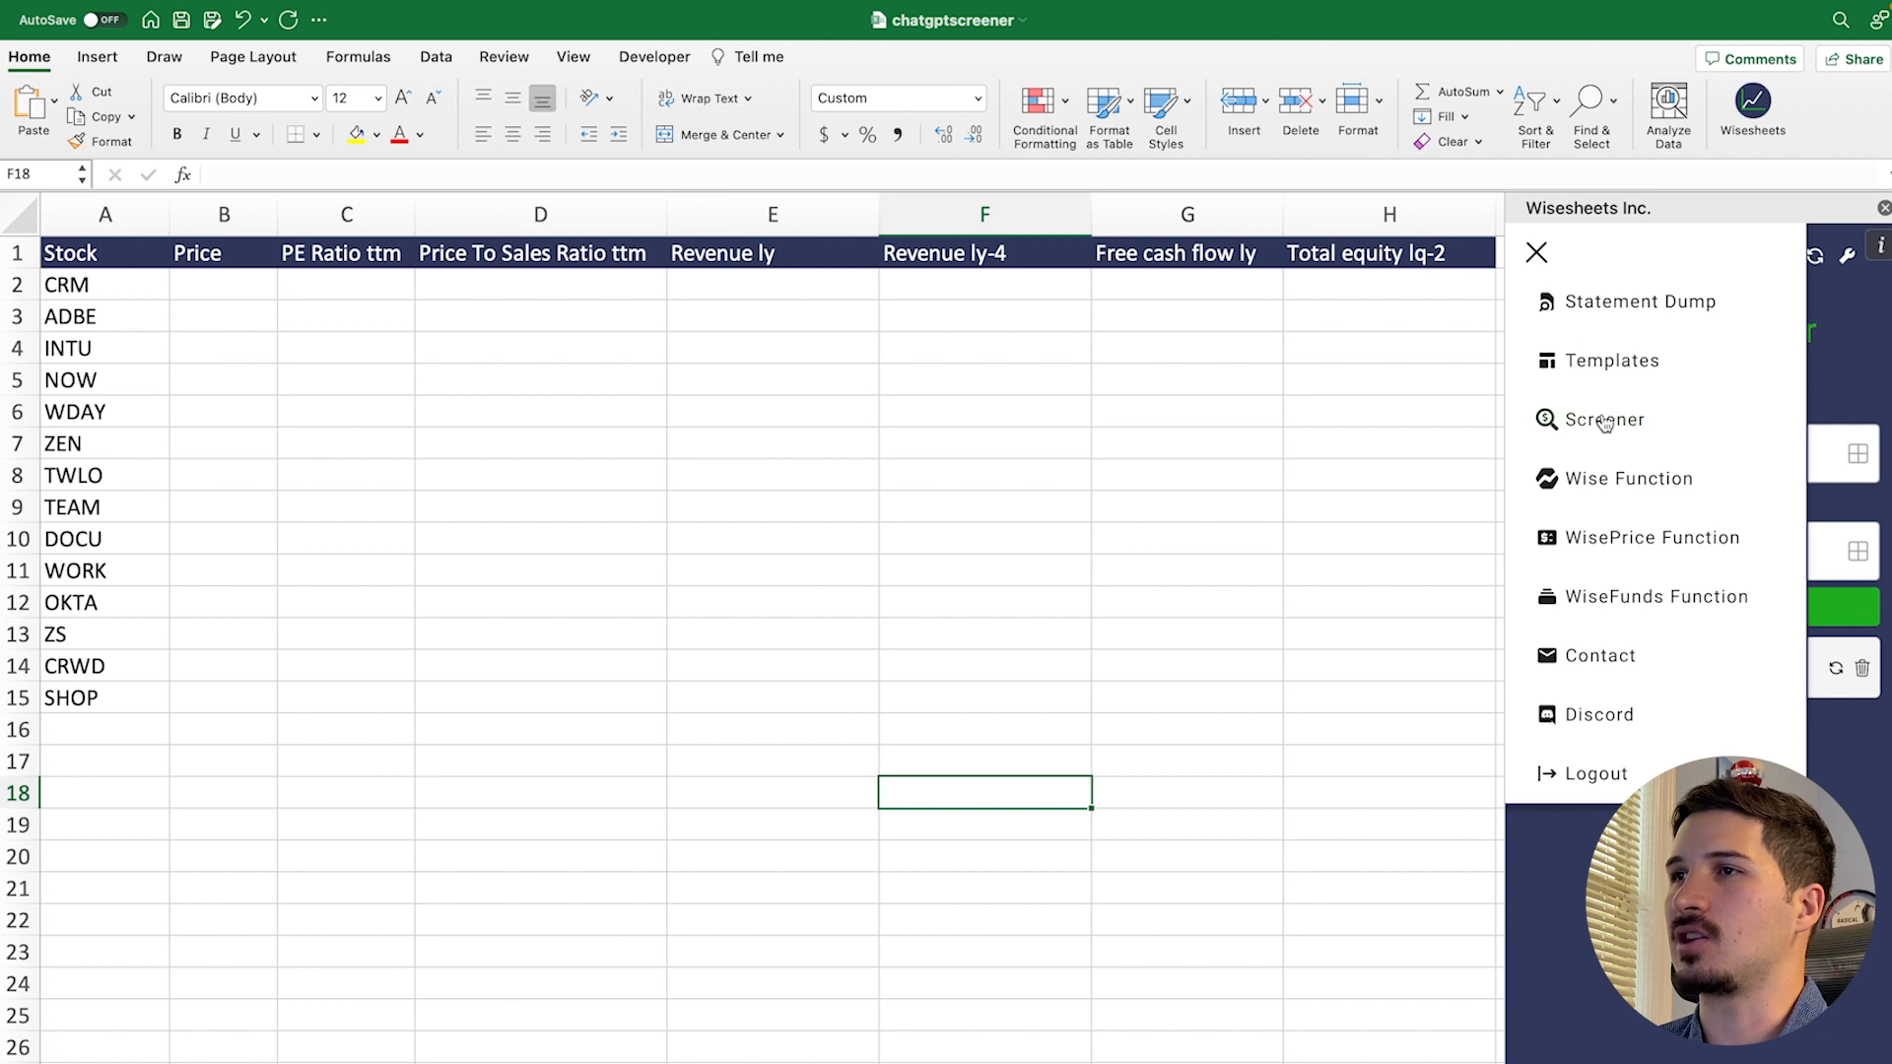
pyautogui.click(1607, 418)
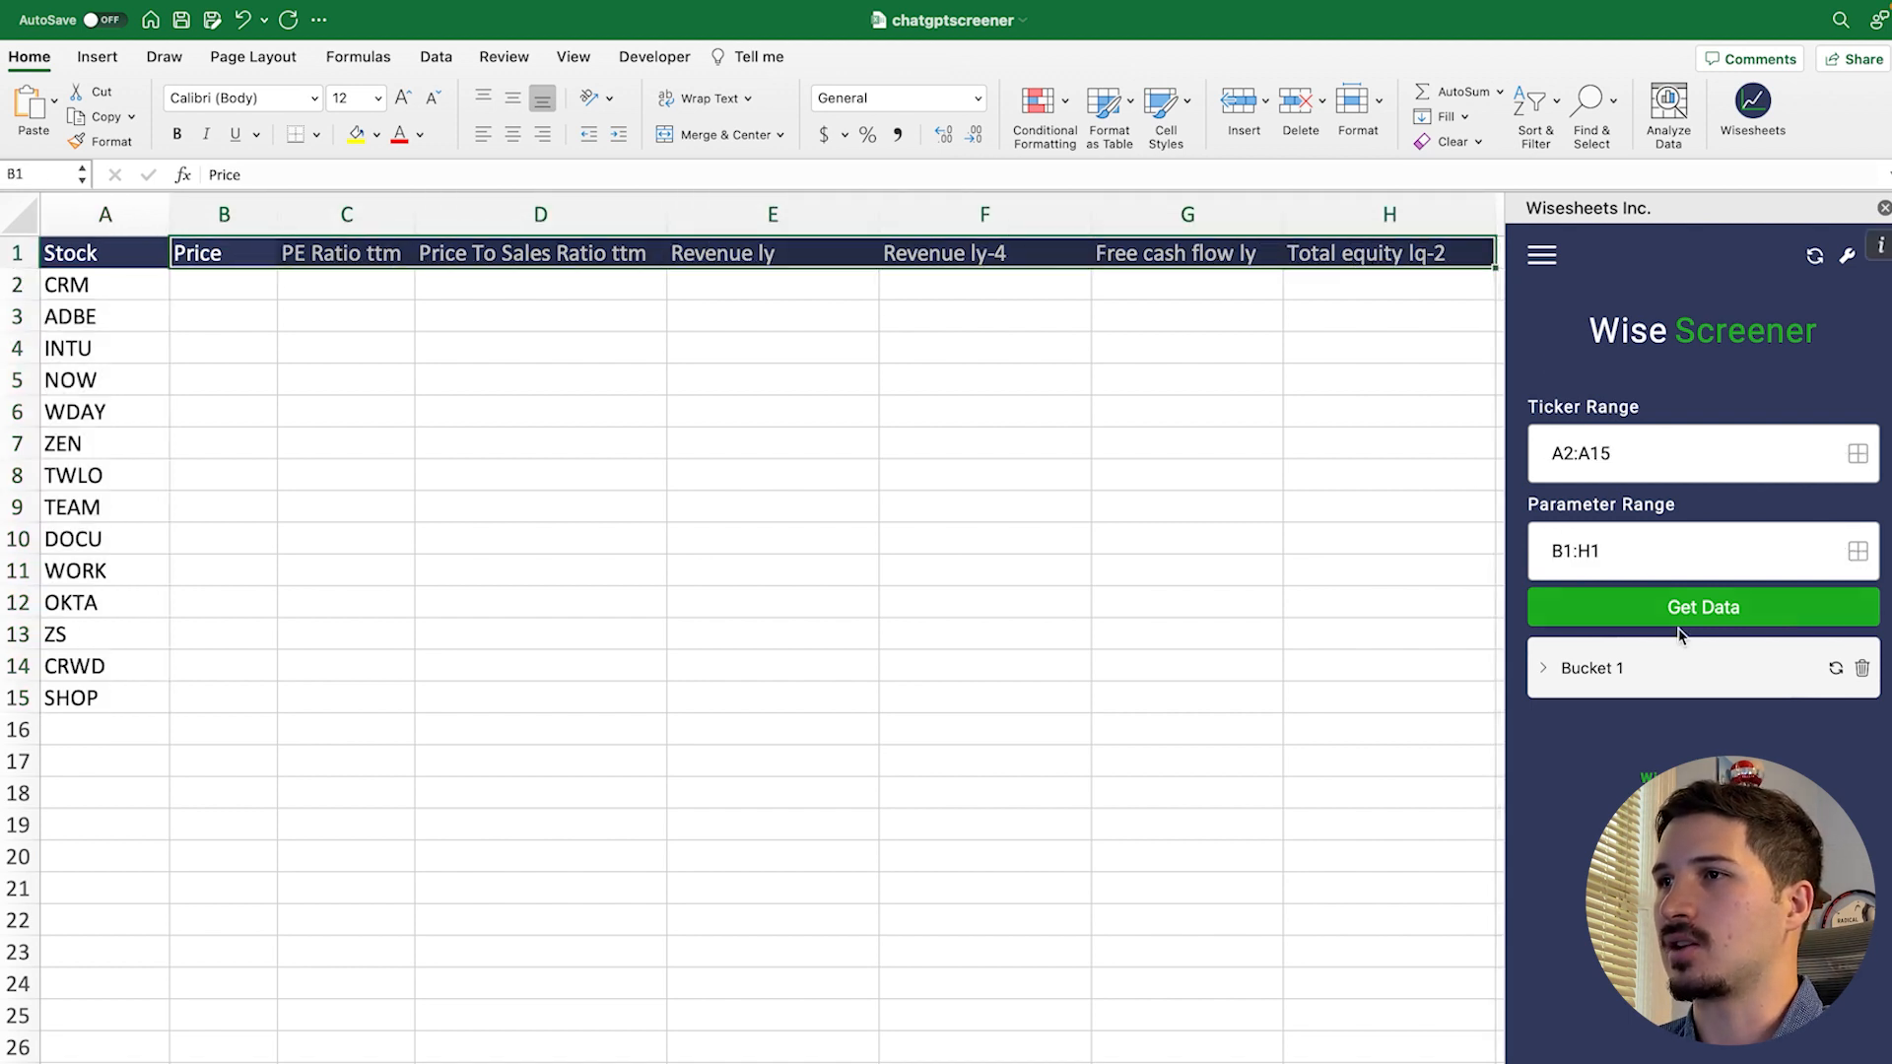
pyautogui.click(1699, 607)
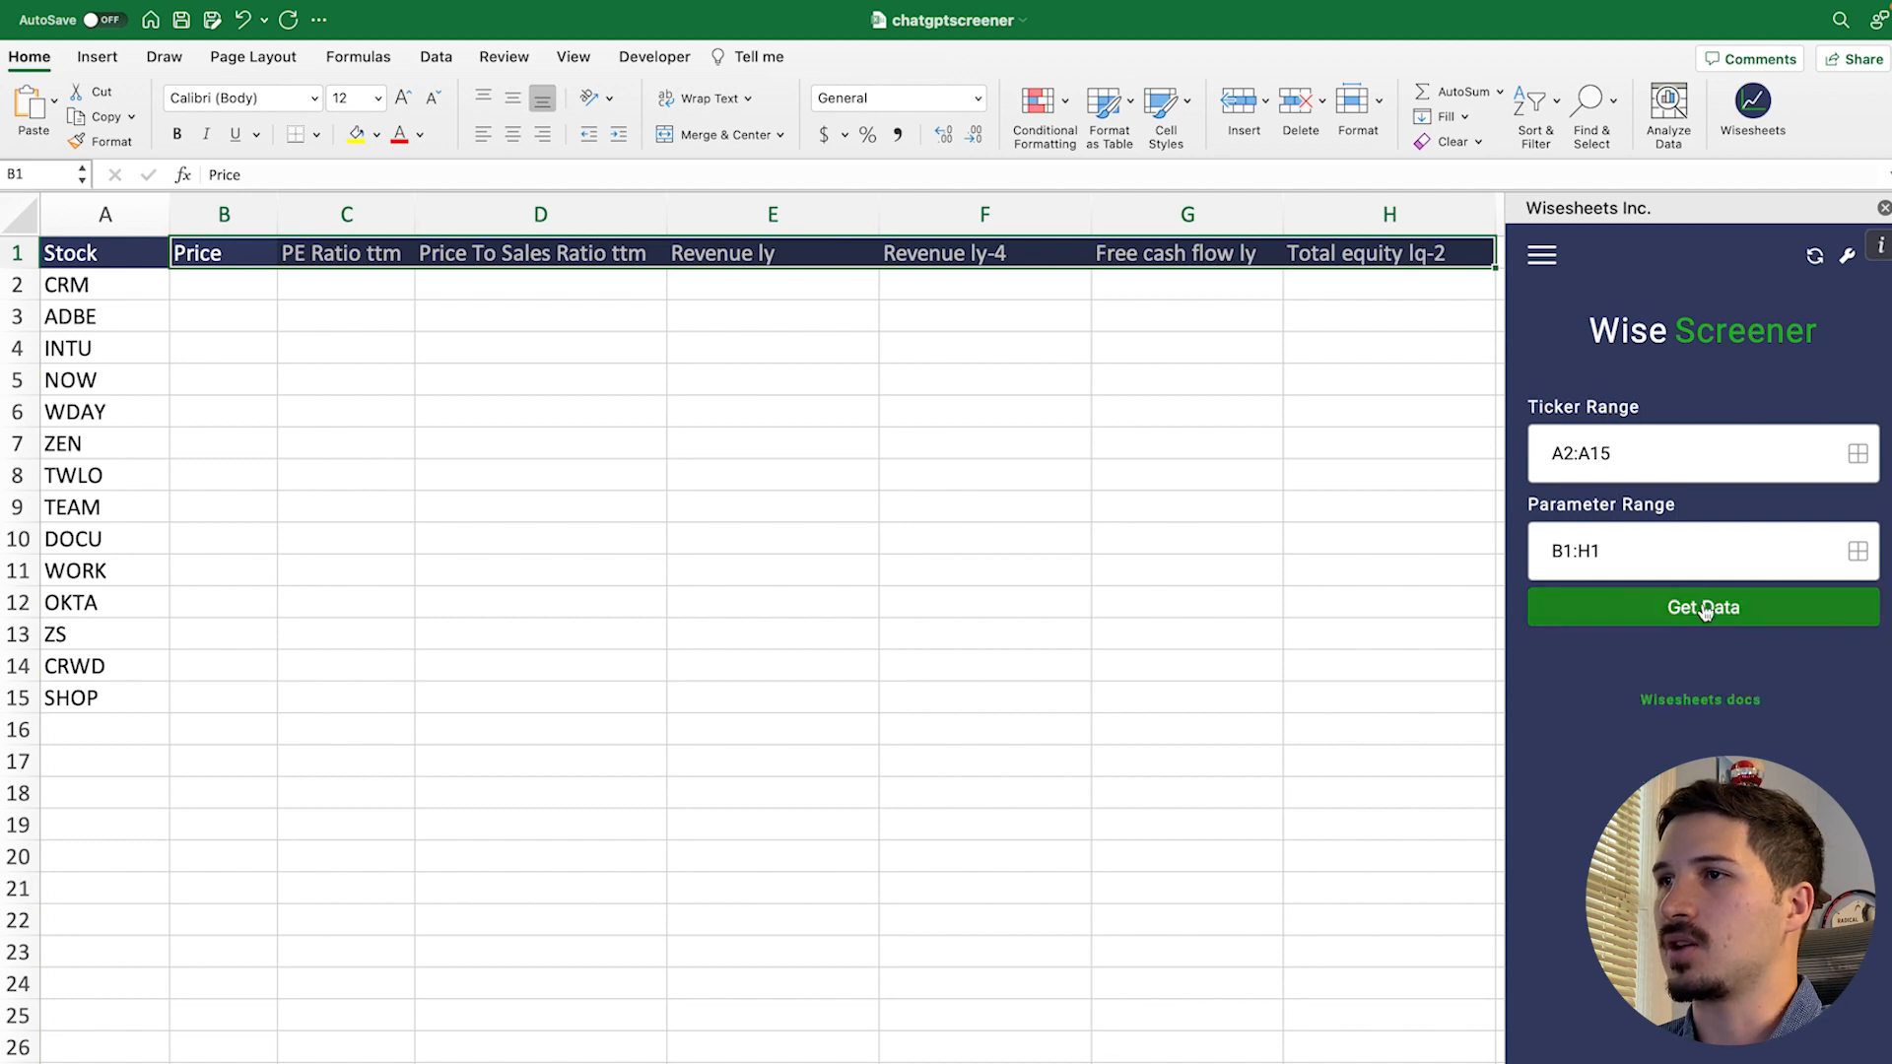
pyautogui.click(1700, 607)
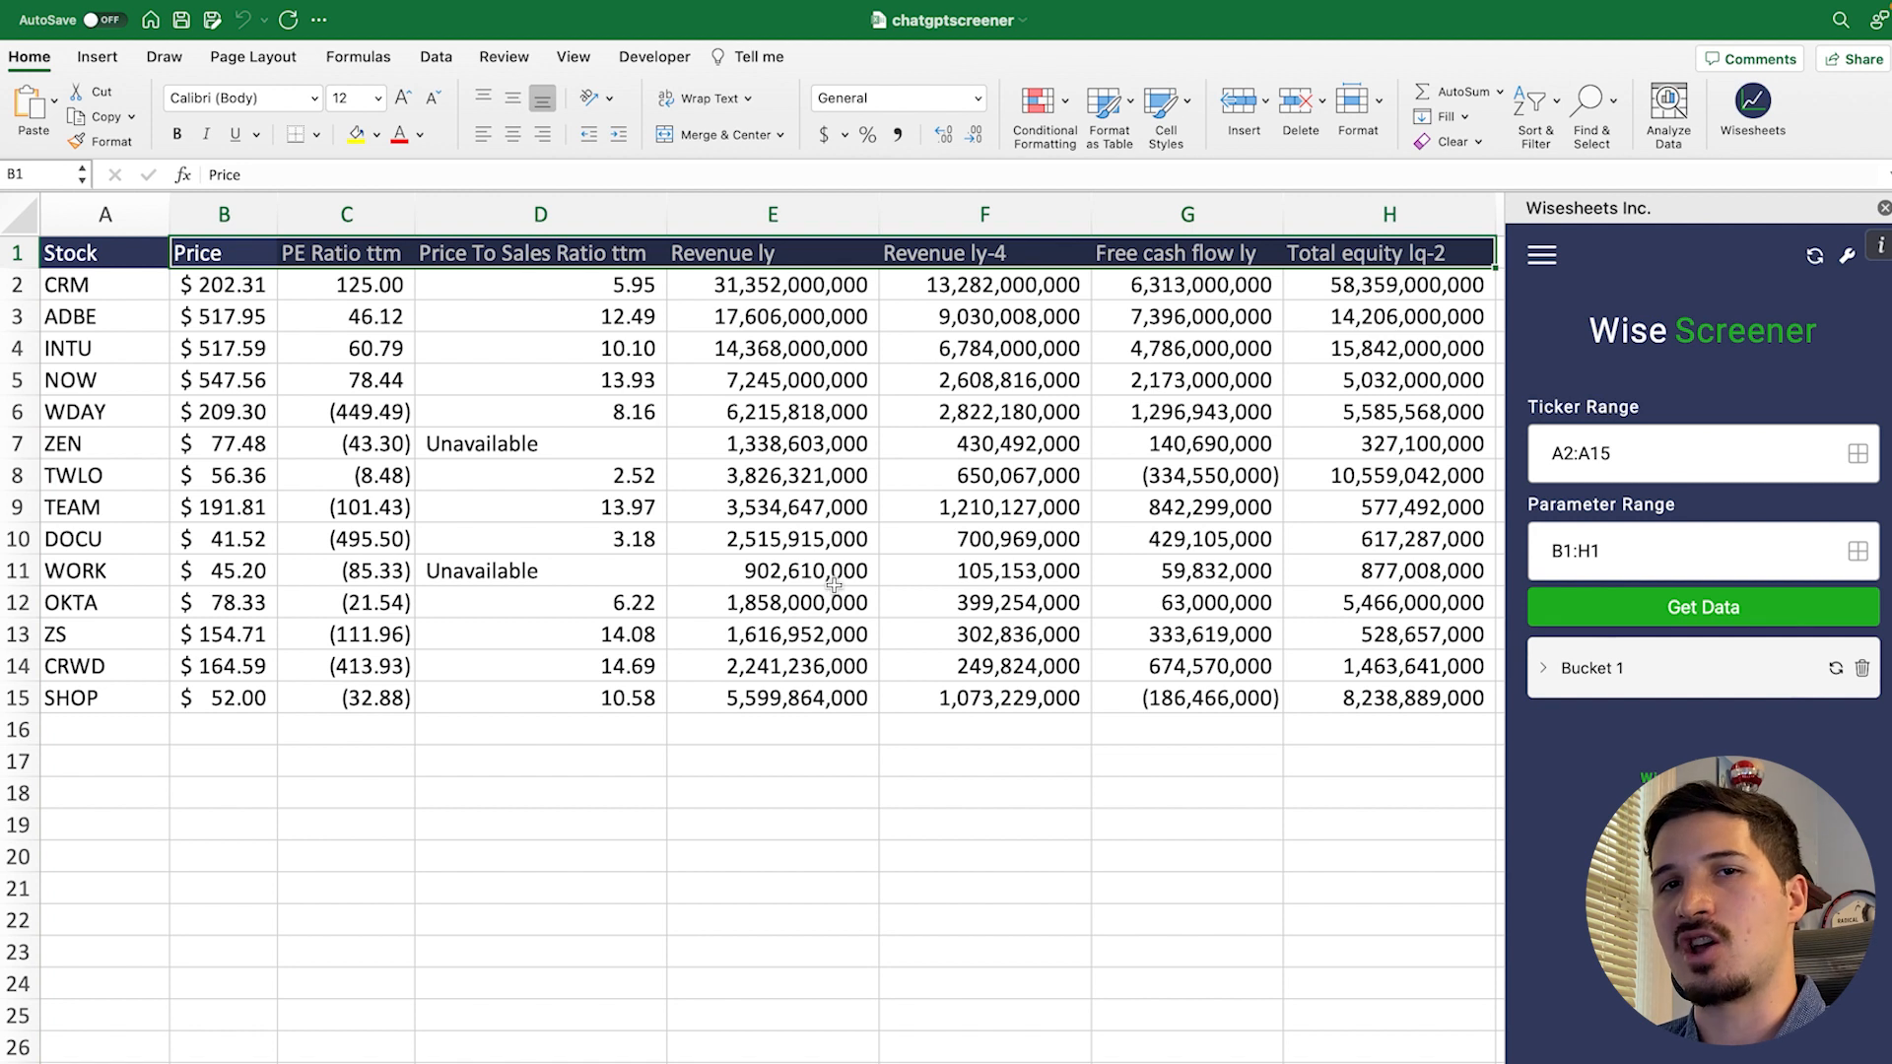
pyautogui.moveTo(1161, 655)
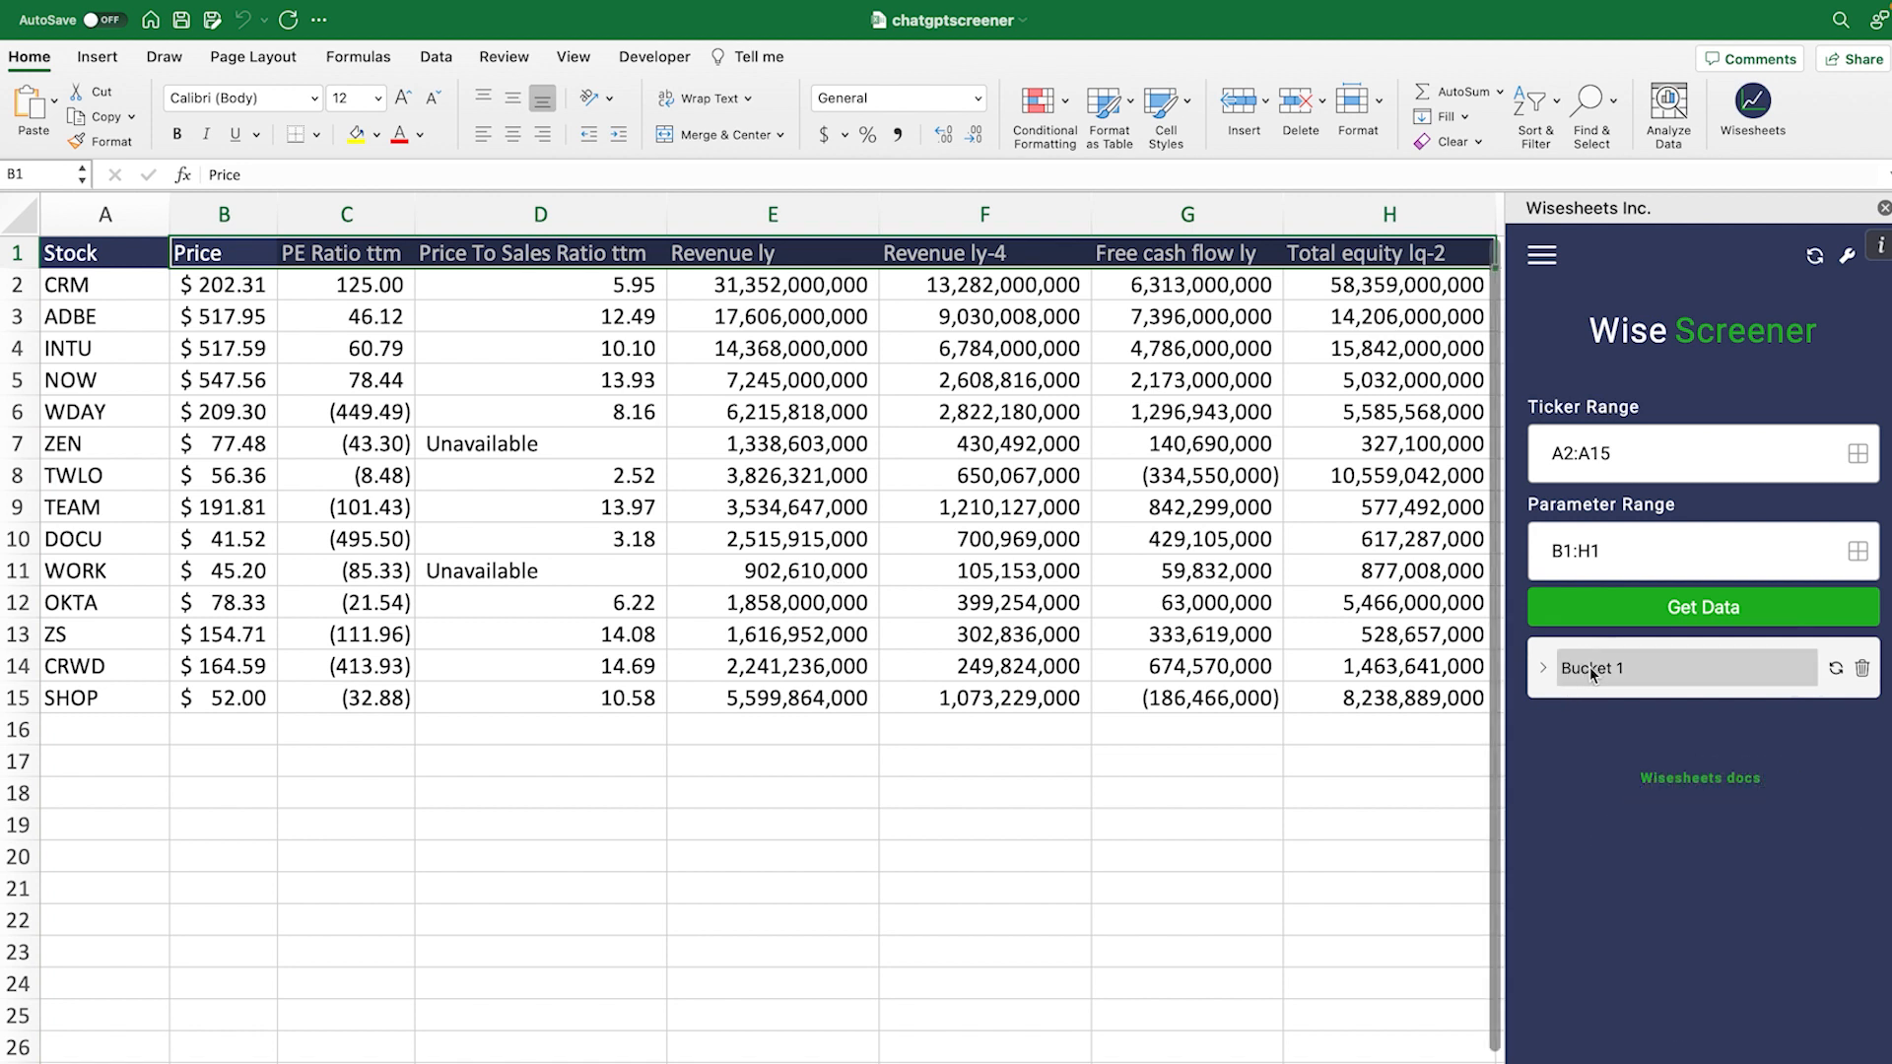
# - Expand and collapse Bucket 1, confirming ranges A2:A15 and B1:H1
pyautogui.click(1543, 667)
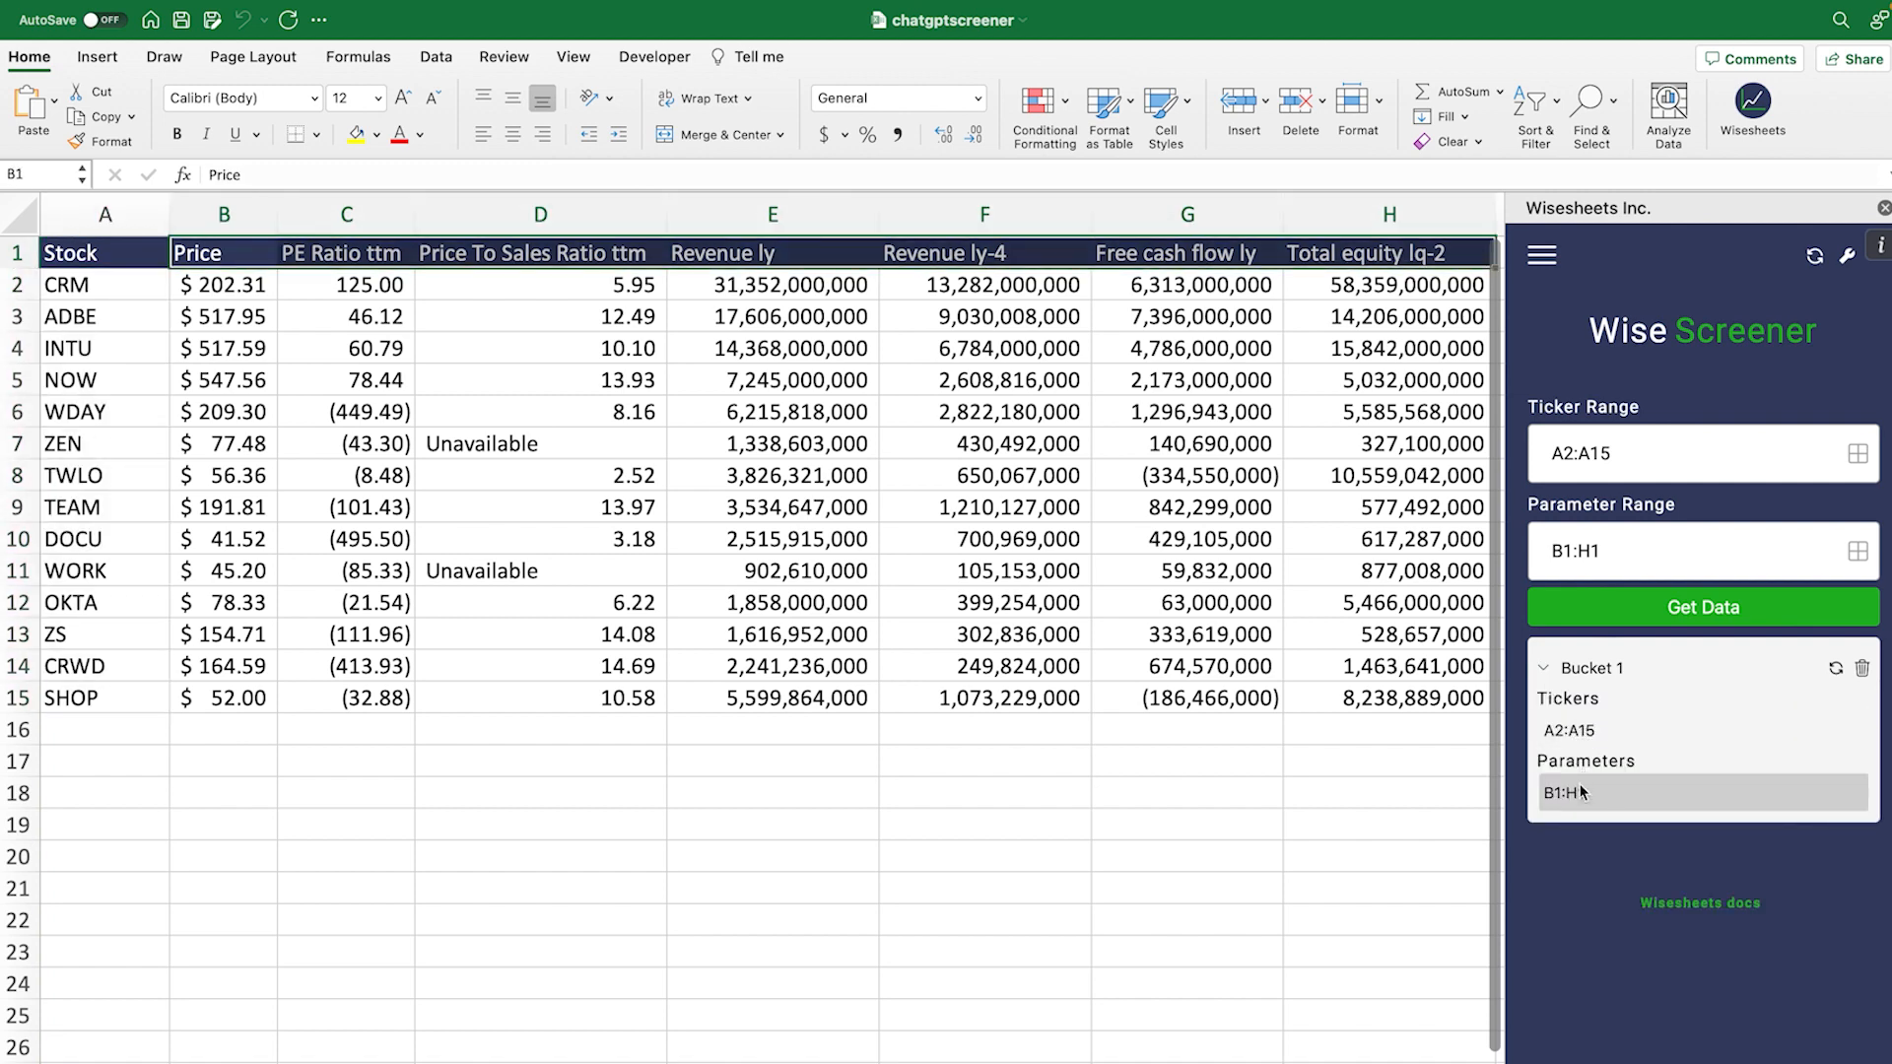
pyautogui.click(1546, 667)
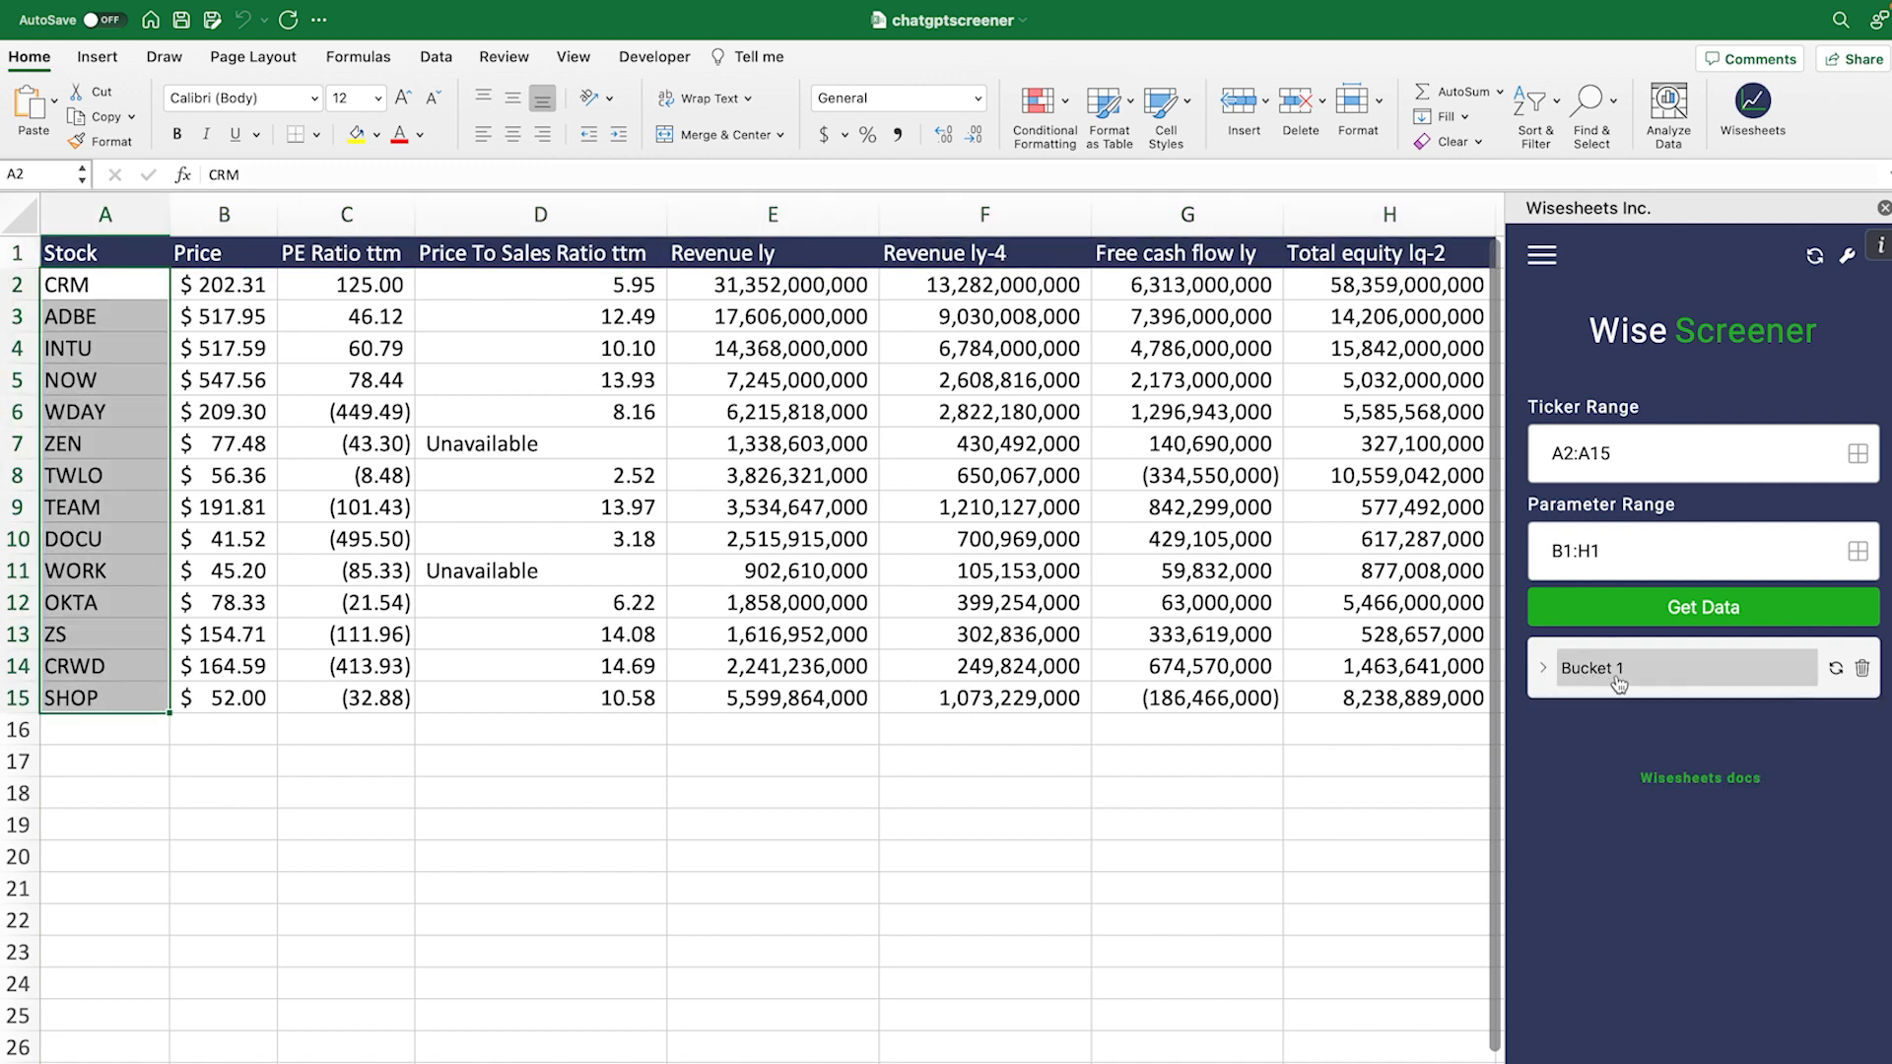
pyautogui.moveTo(1835, 668)
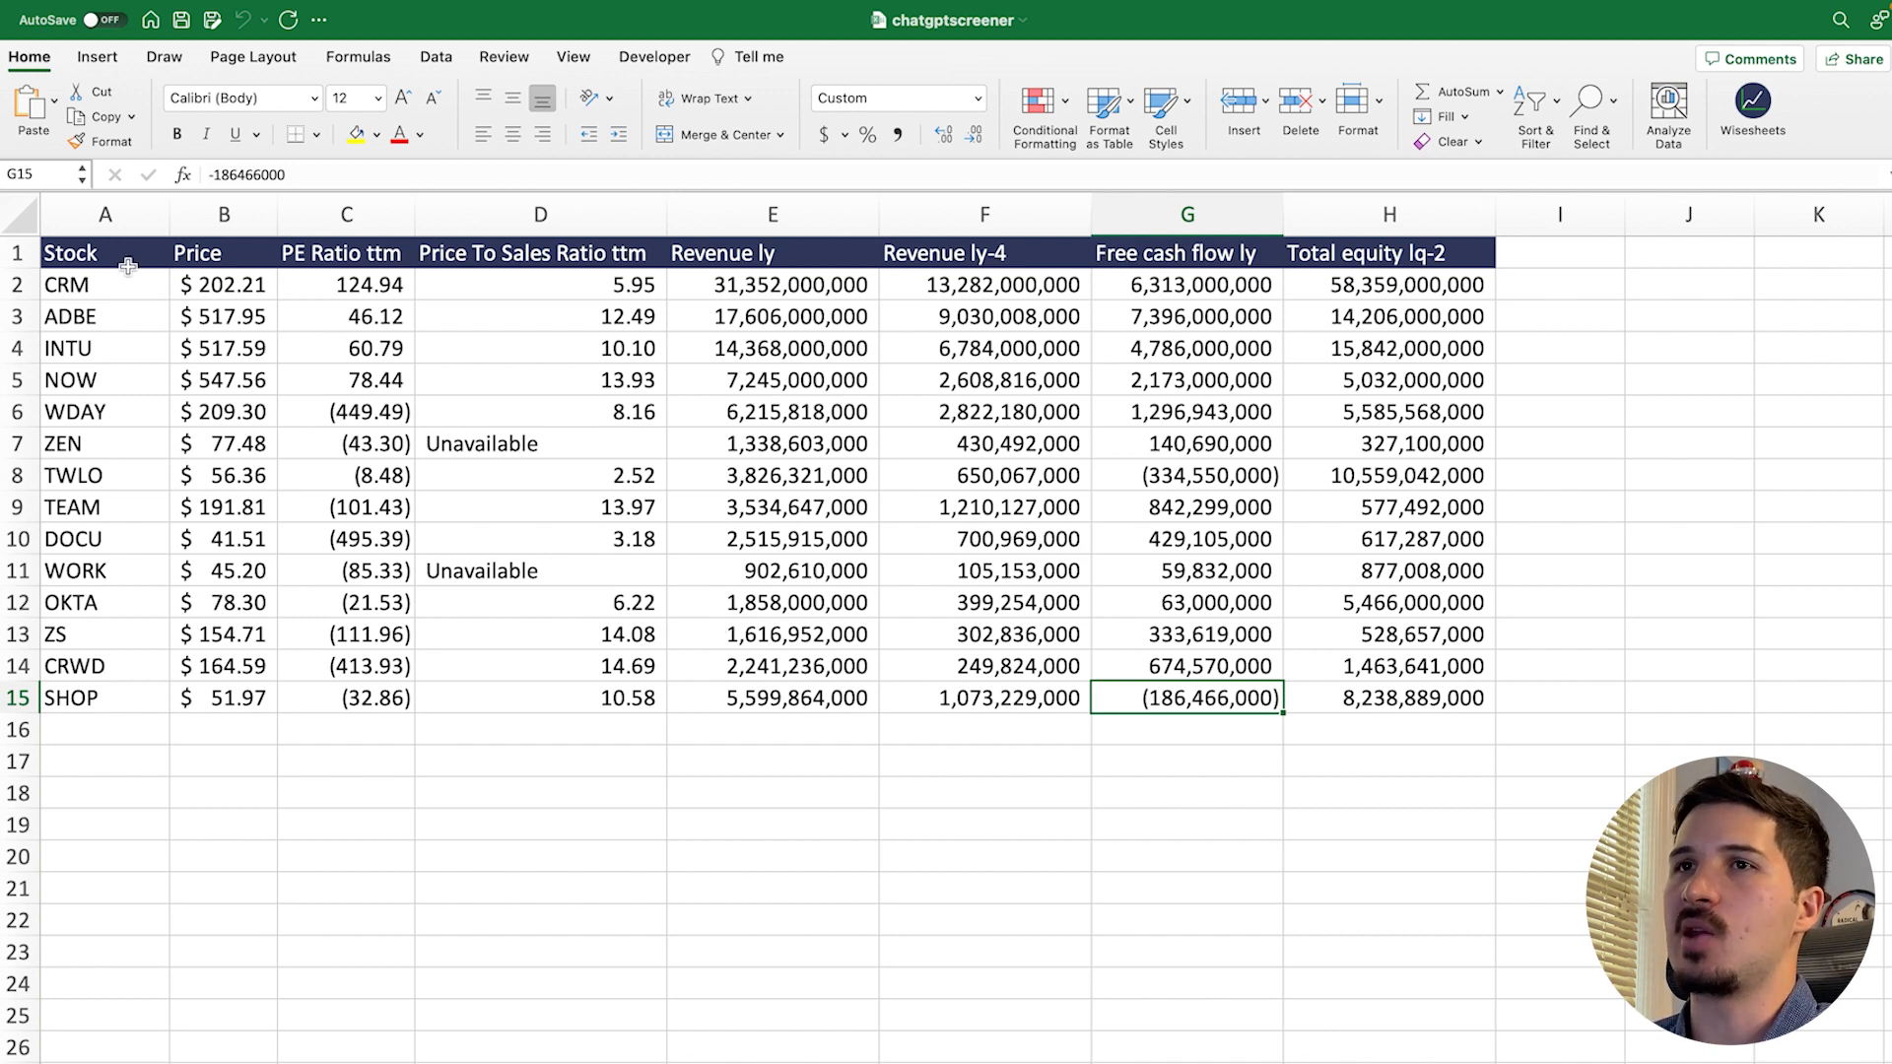
# - Enable filters on table A1:H15 and open the PE Ratio ttm filter menu
pyautogui.moveTo(106, 252); pyautogui.dragTo(1364, 666)
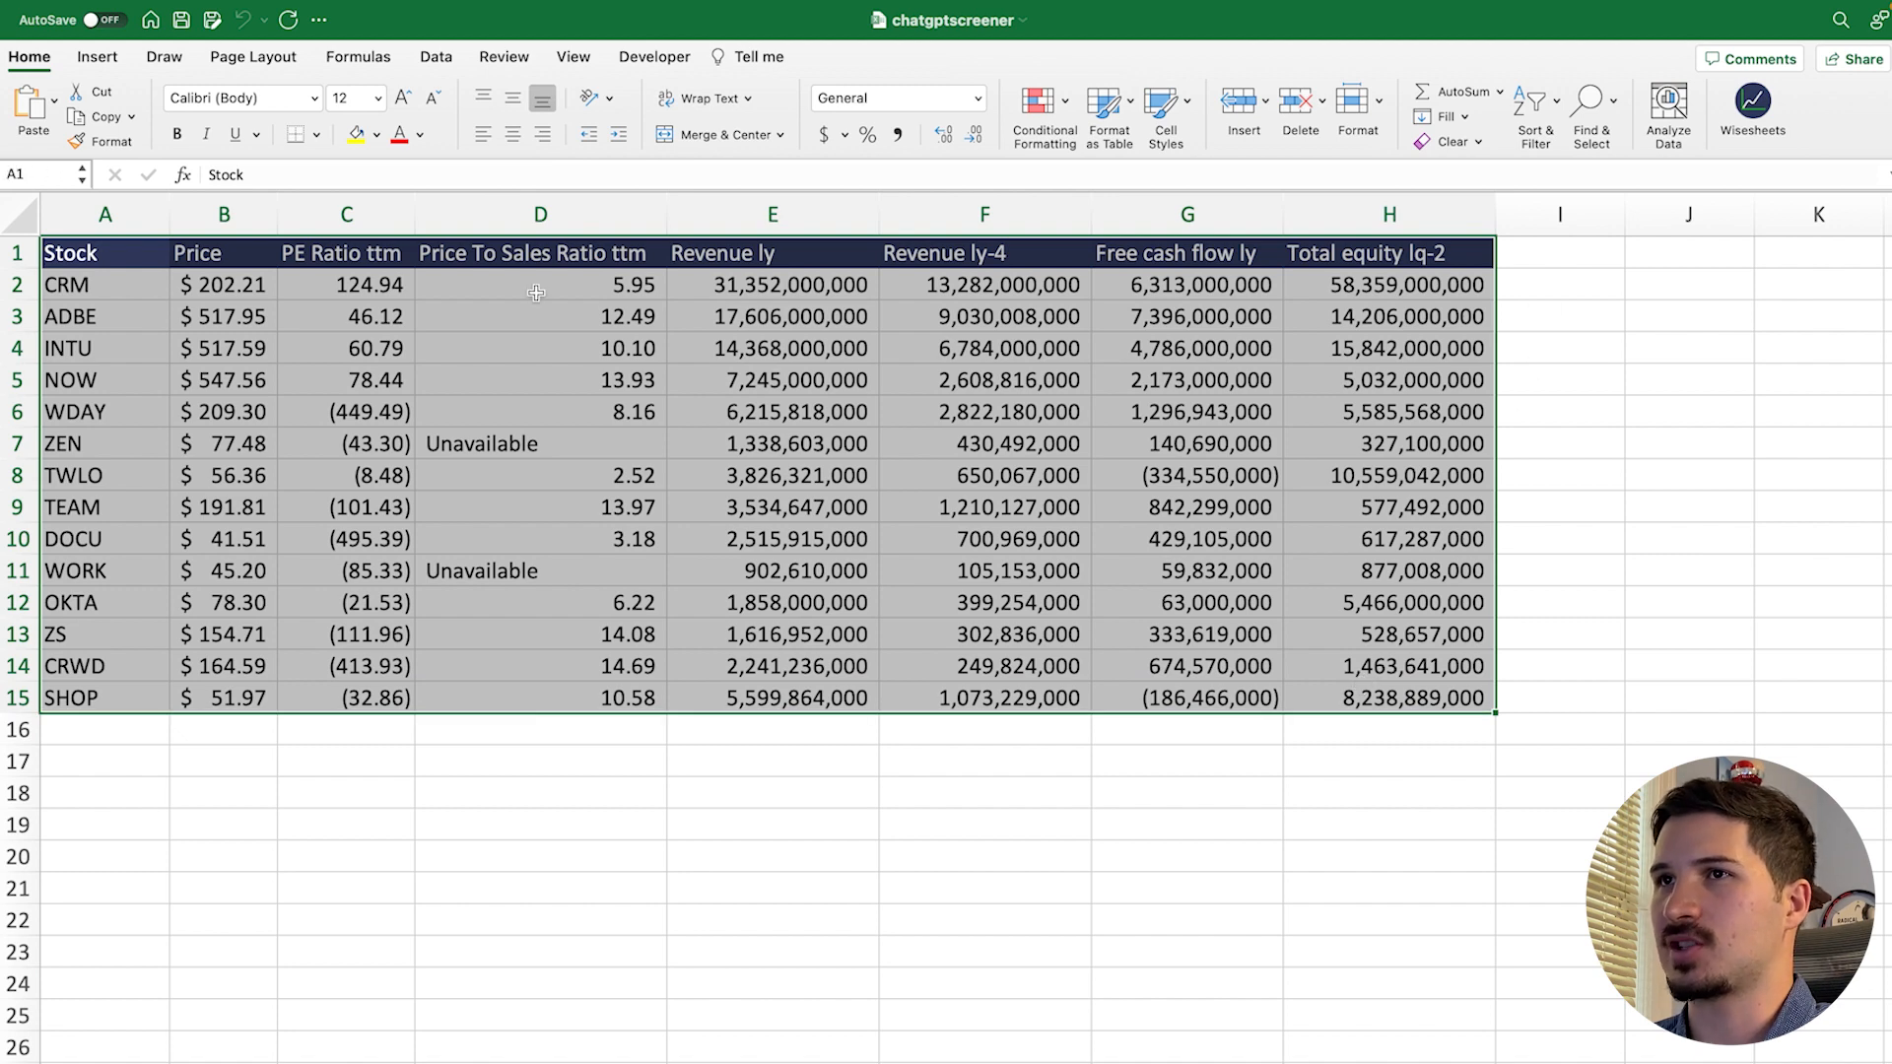
pyautogui.click(1534, 101)
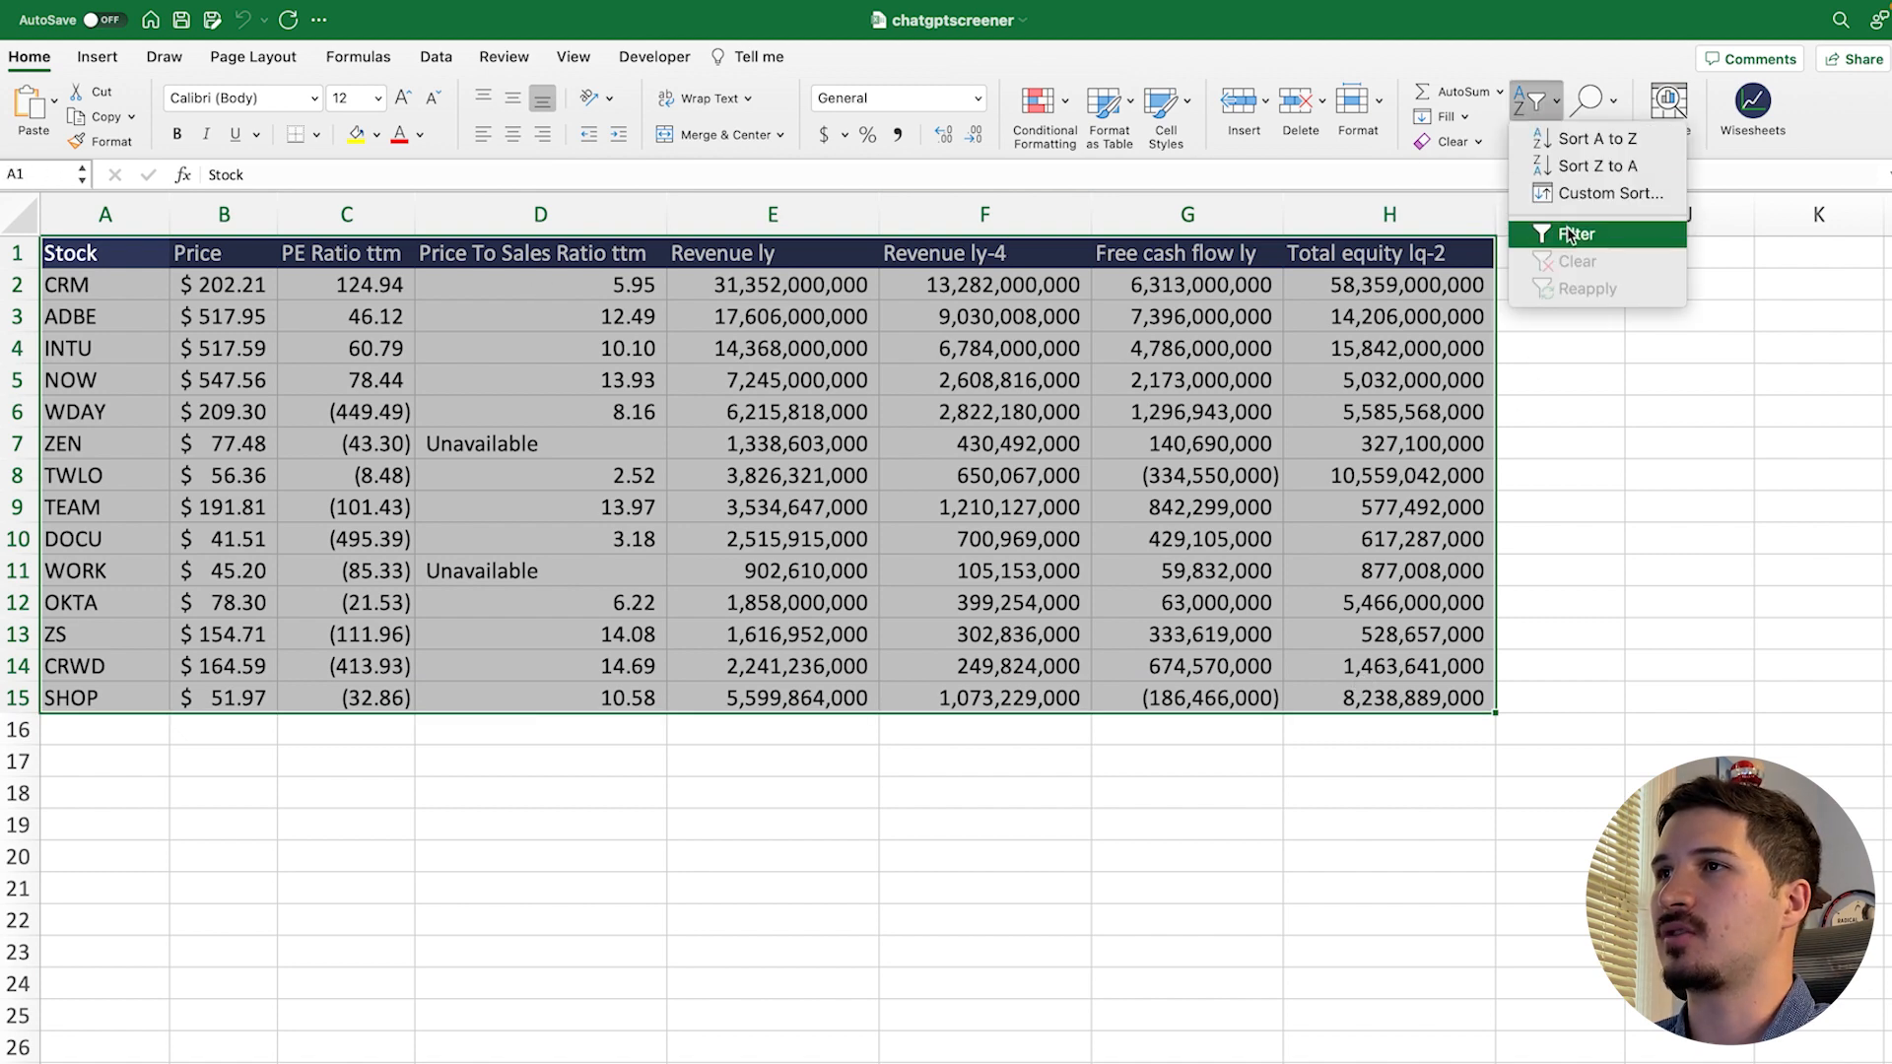
pyautogui.click(1576, 235)
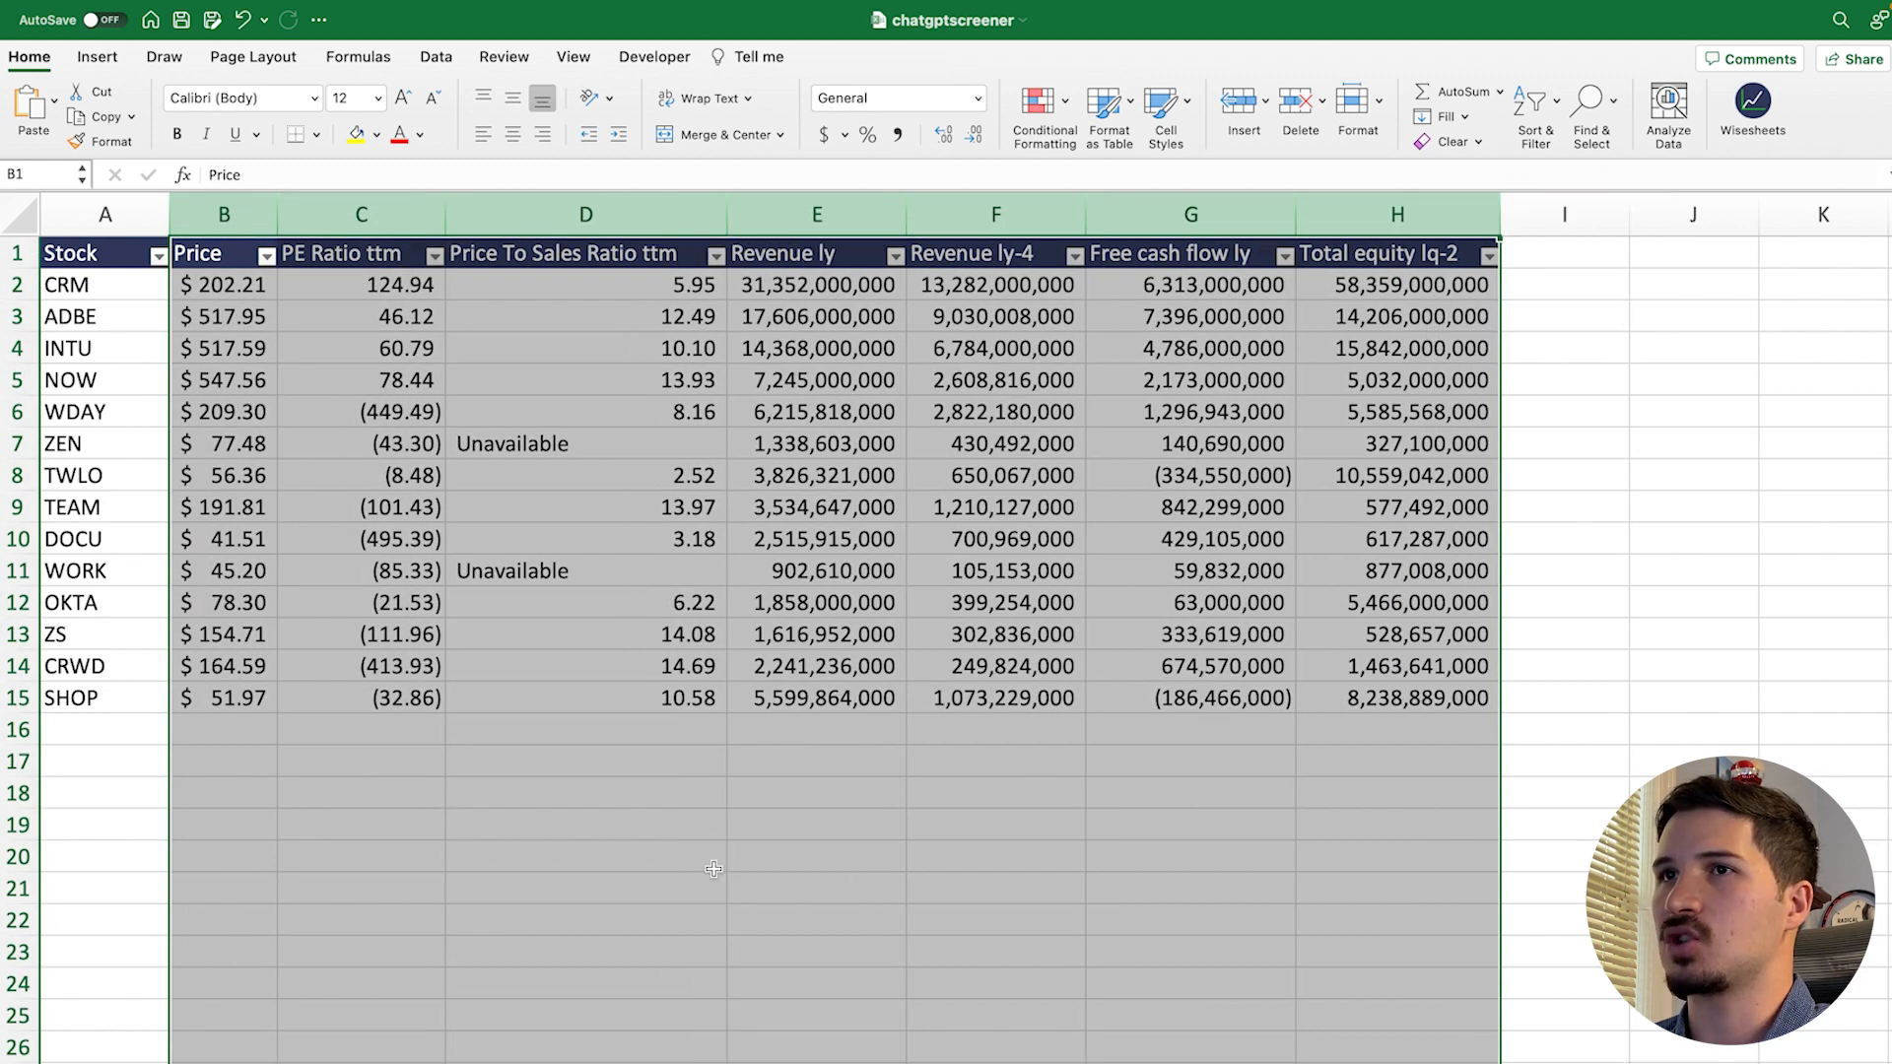
pyautogui.click(585, 856)
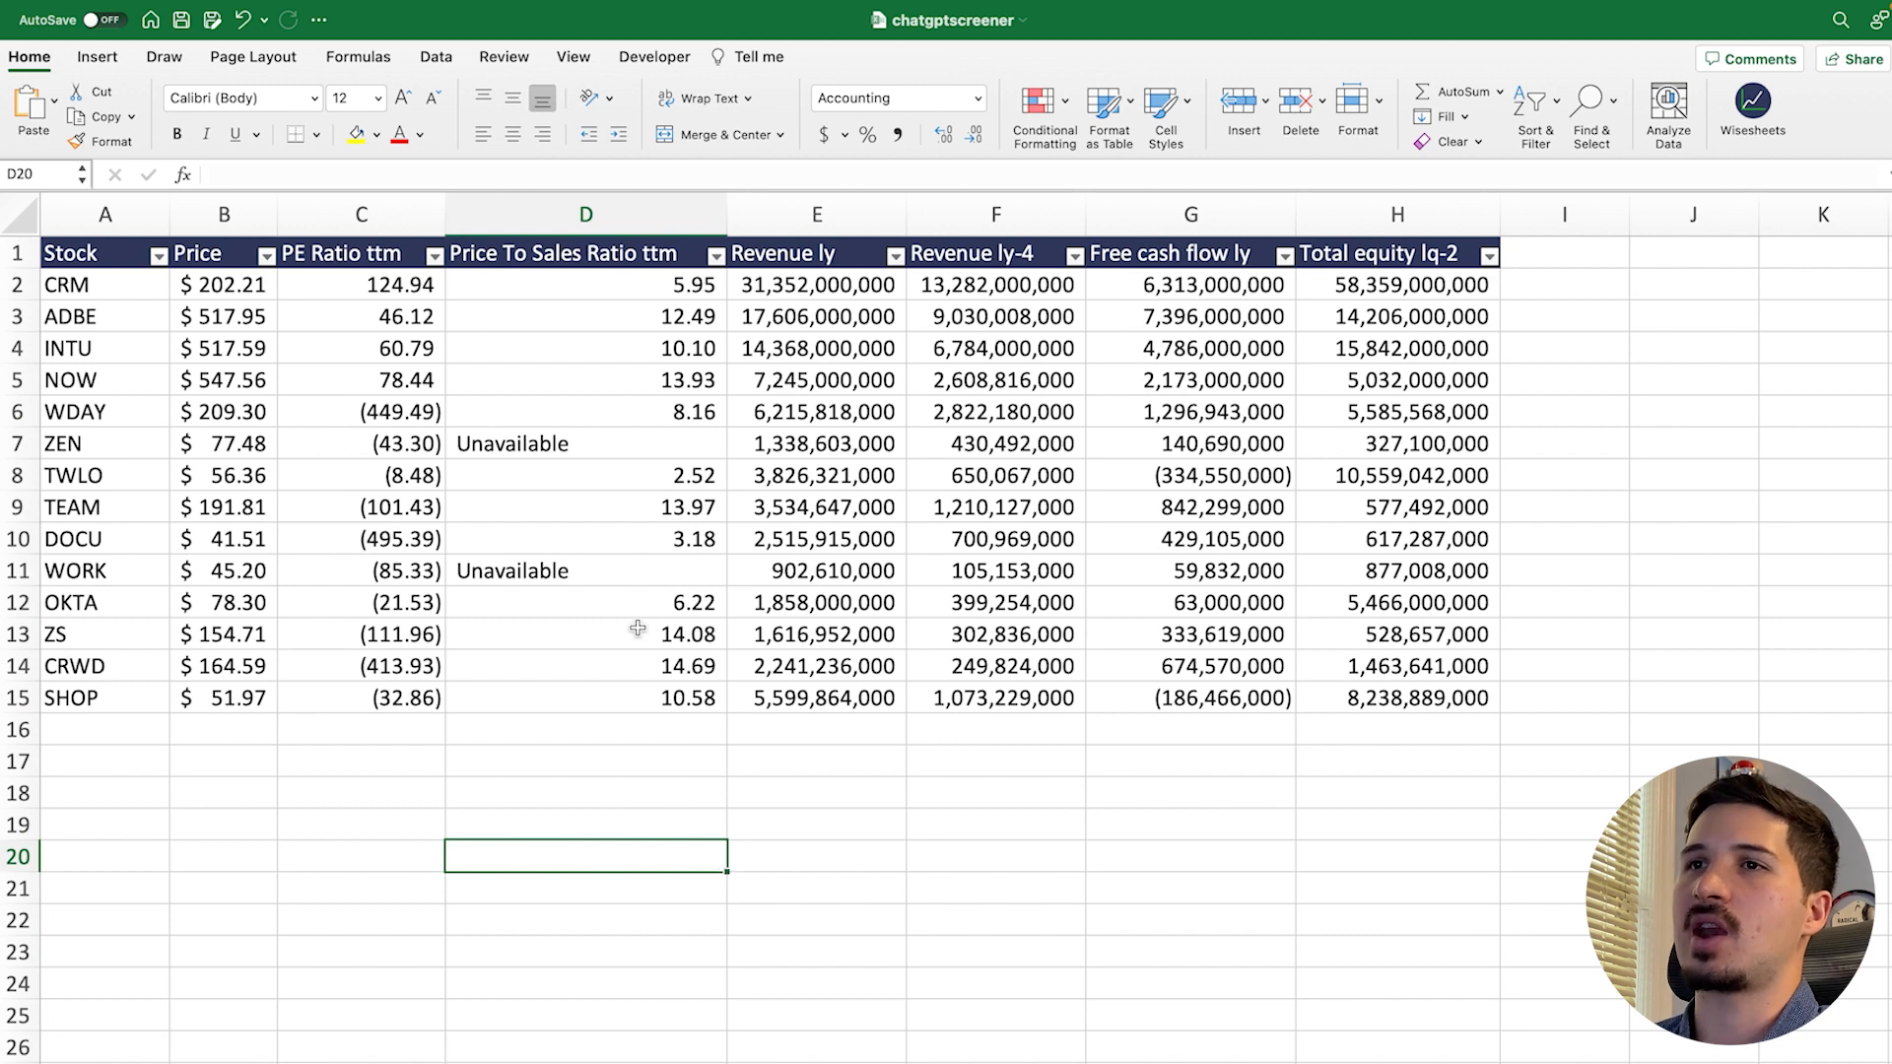
pyautogui.click(436, 253)
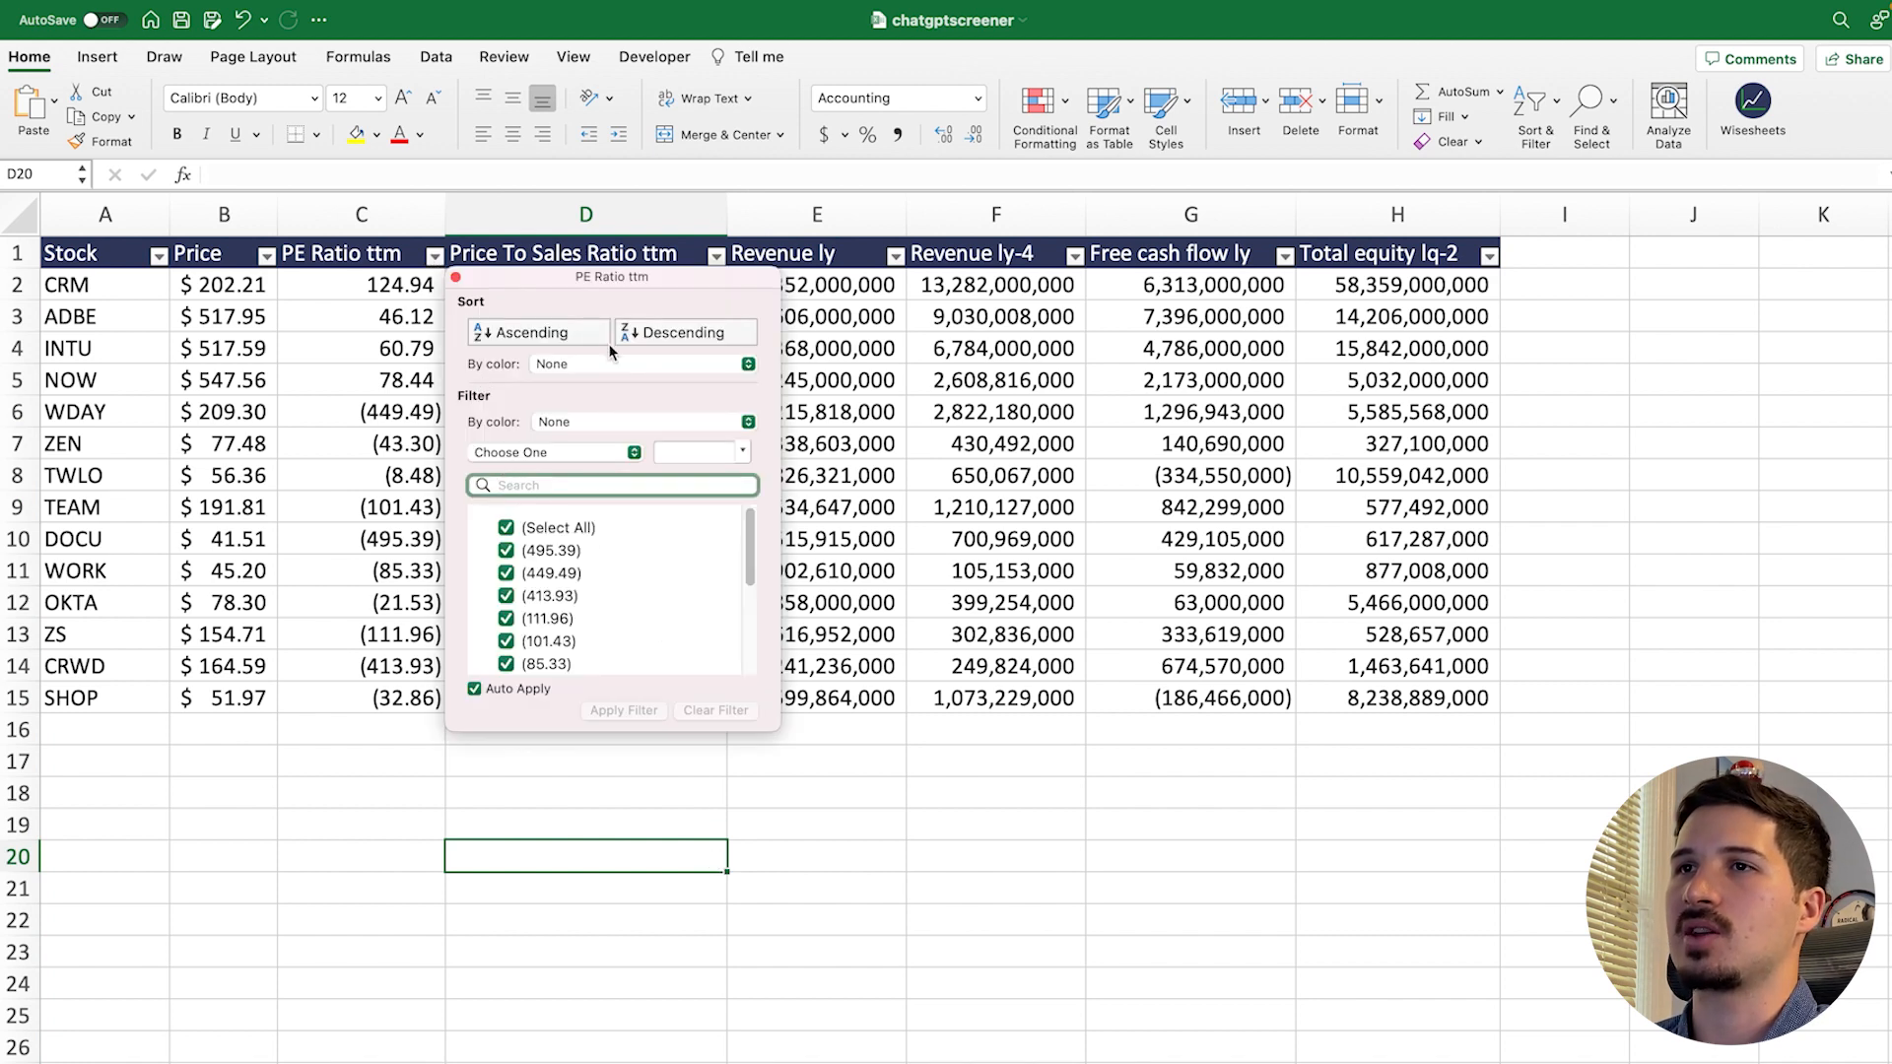
# - Sort by PE Ratio ttm, then ascending by Price To Sales Ratio ttm, TWLO (2.52) first
pyautogui.click(534, 332)
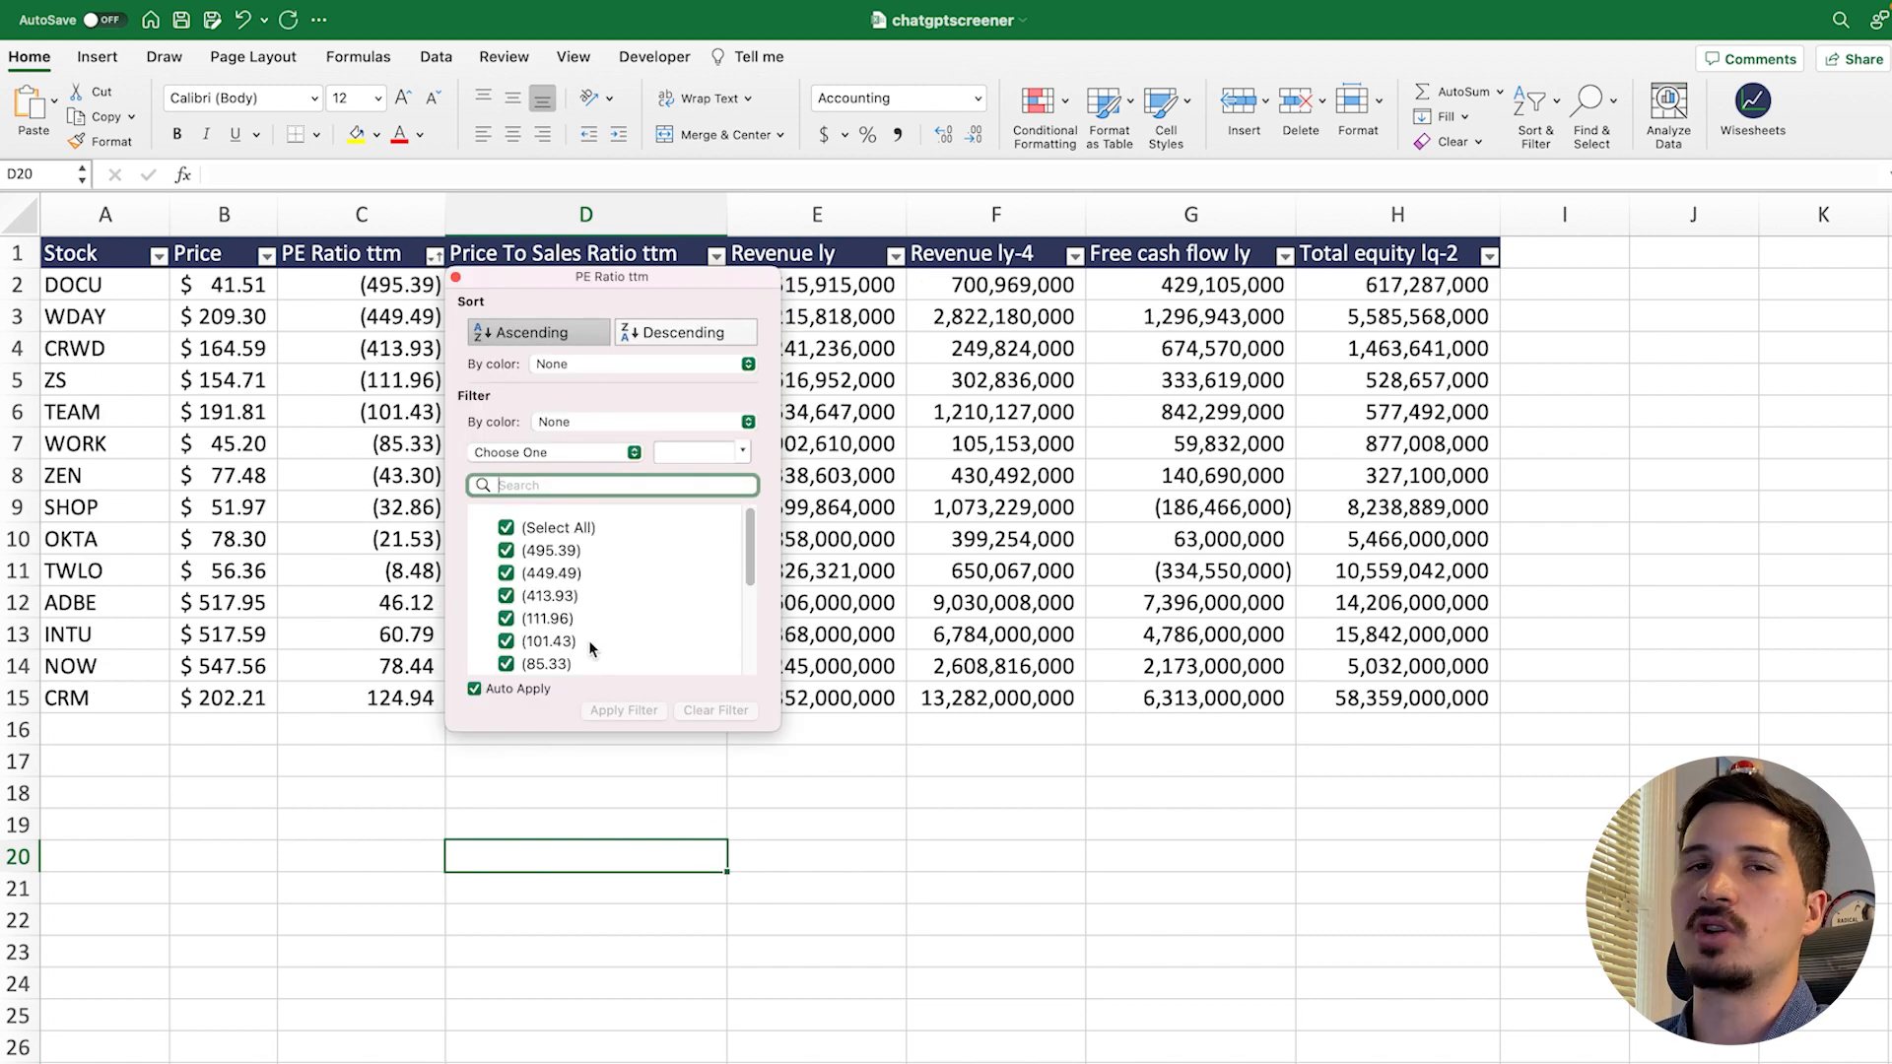
pyautogui.moveTo(404, 291)
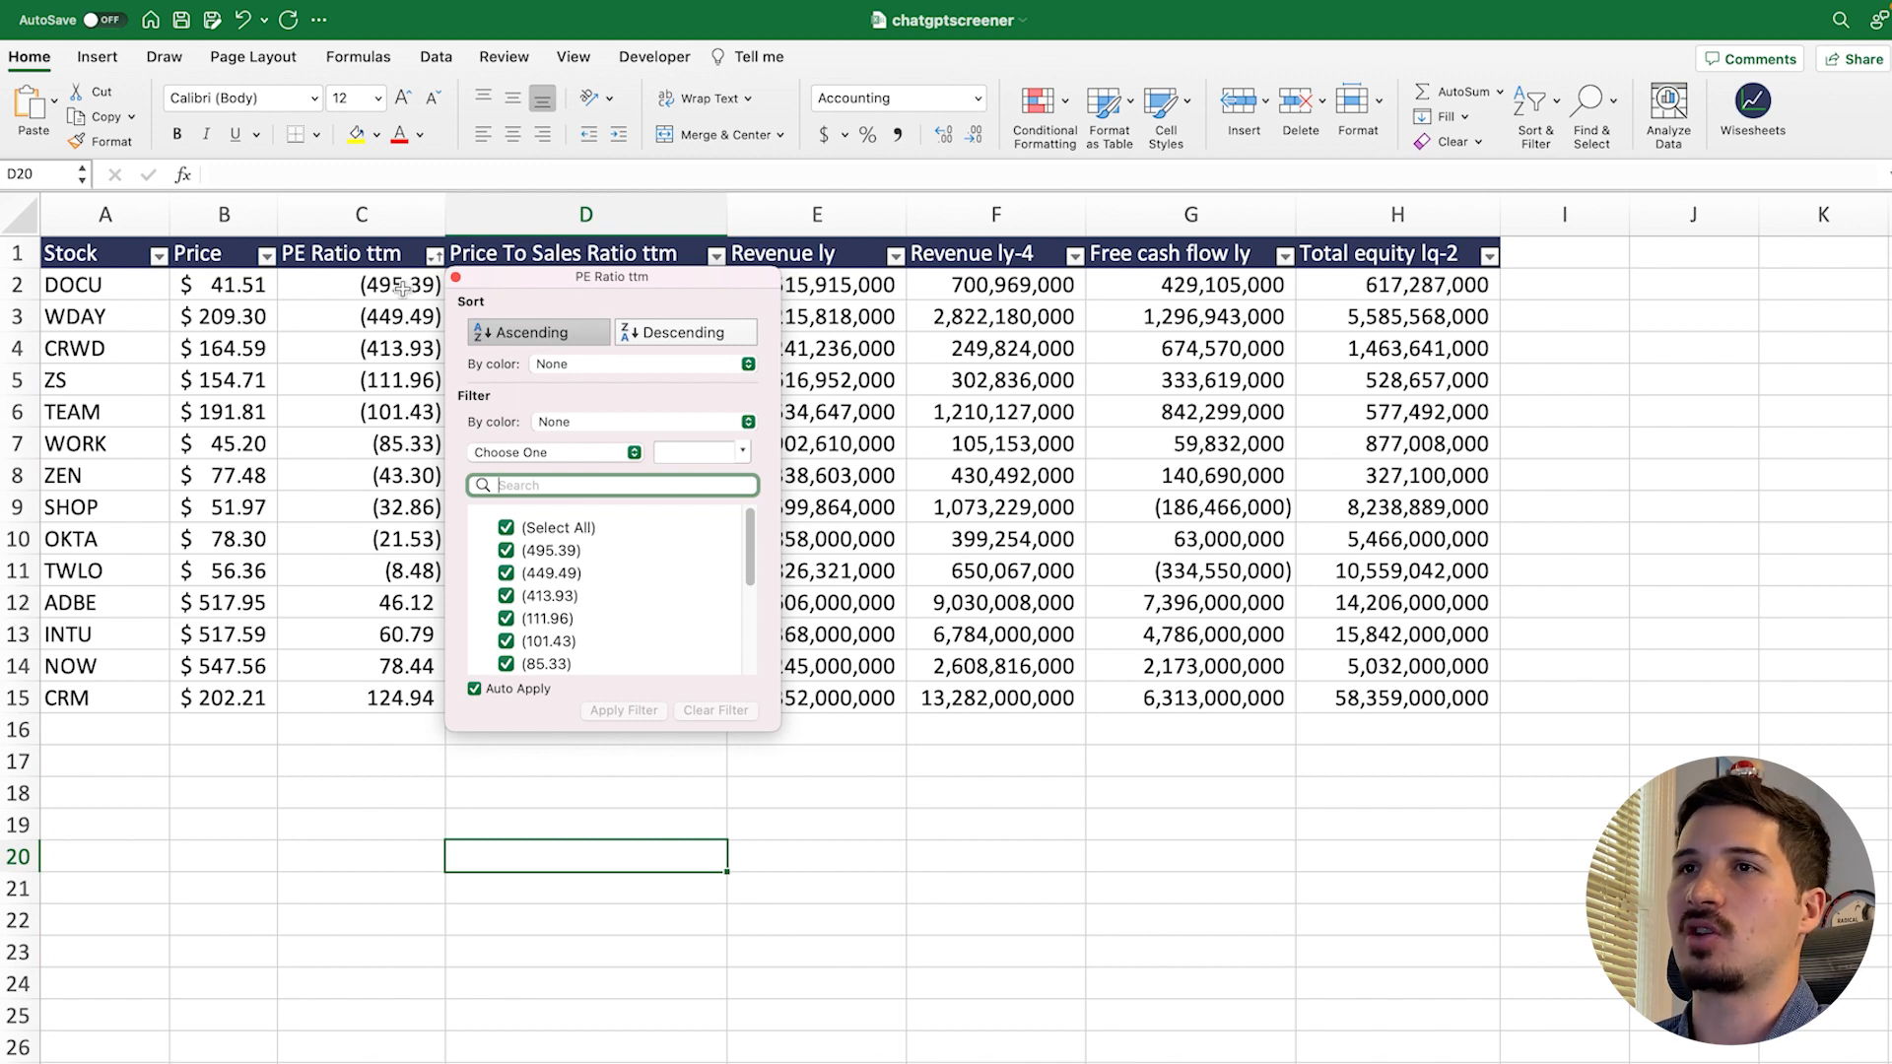
pyautogui.click(684, 332)
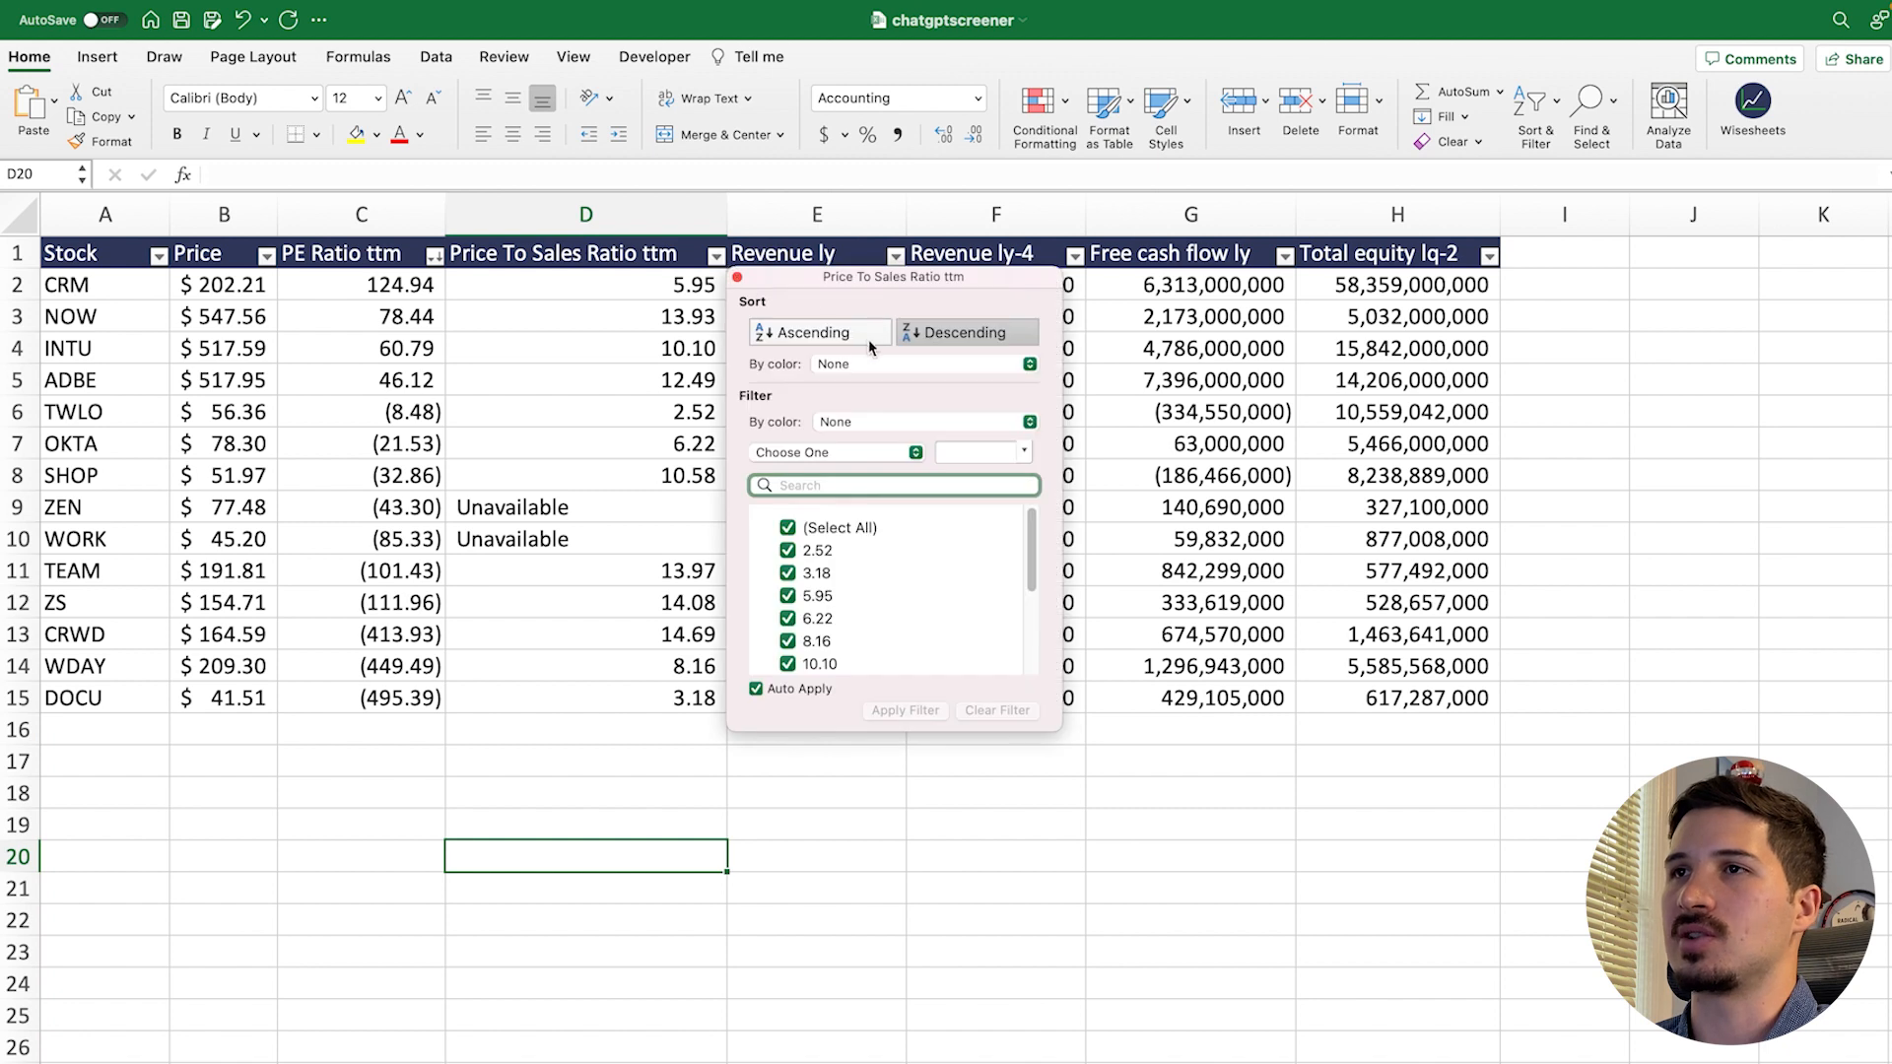
pyautogui.click(817, 332)
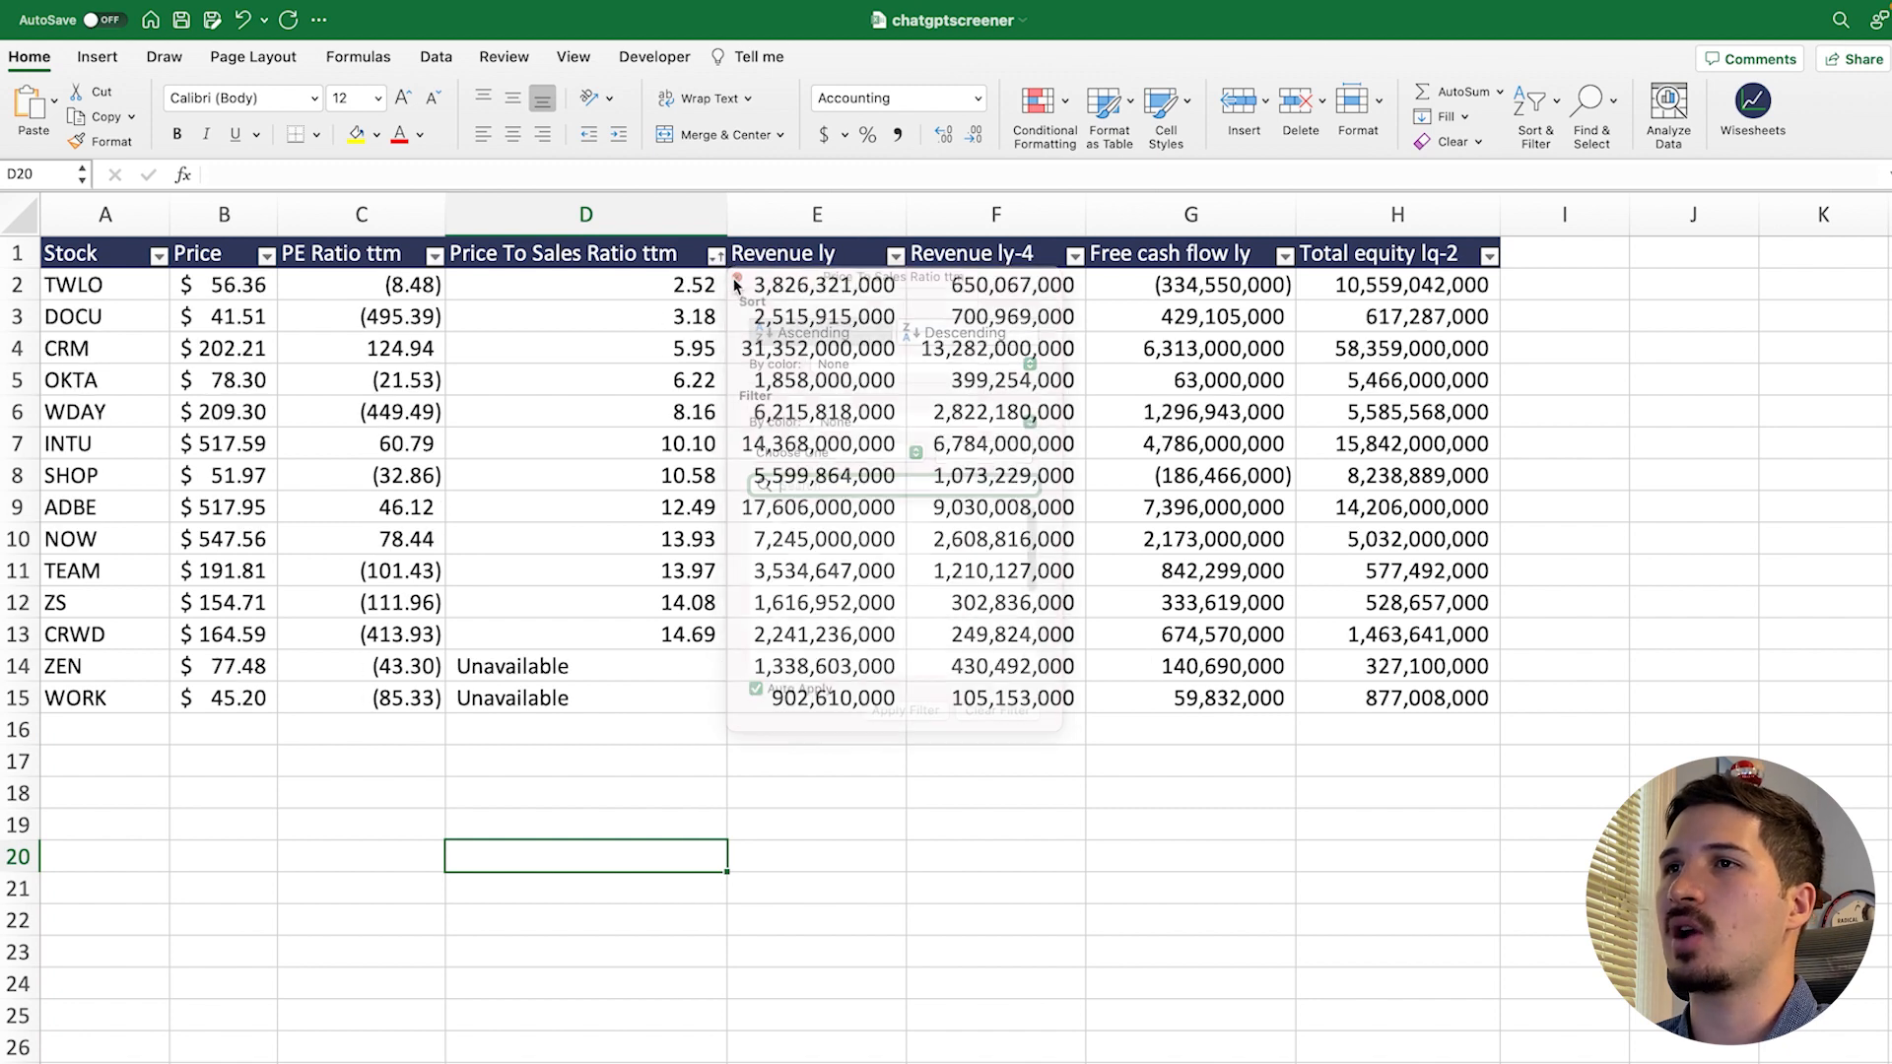